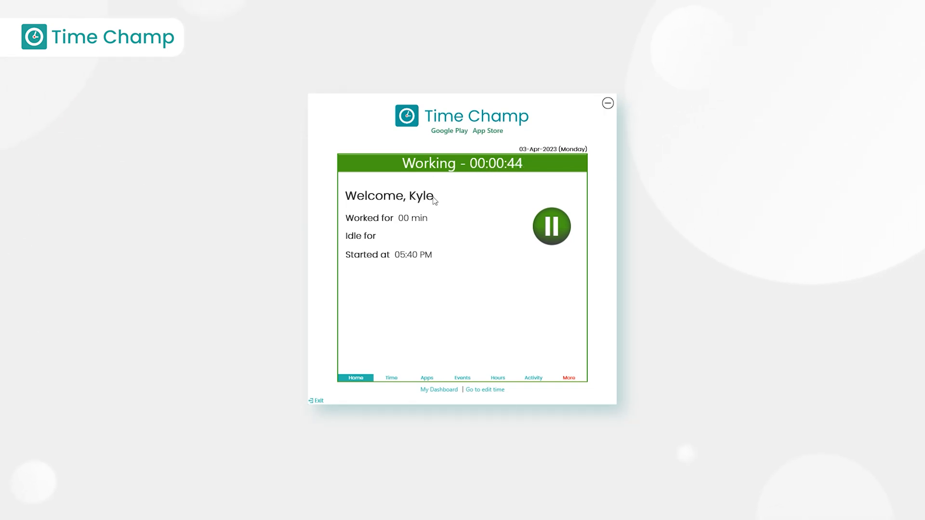
# Step: Pause the running work timer so the break options form appears
pyautogui.click(551, 226)
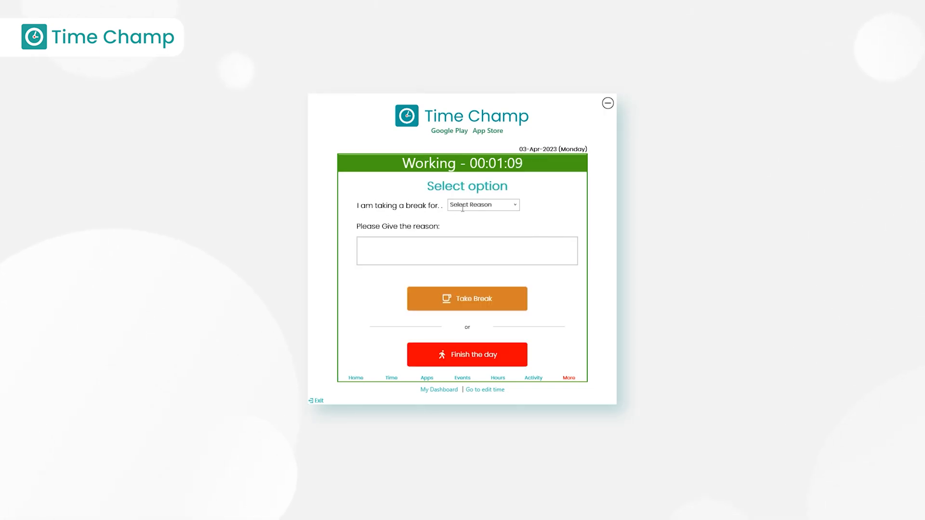
# Step: Take a break with the reason Others, then resume work tracking
pyautogui.click(482, 204)
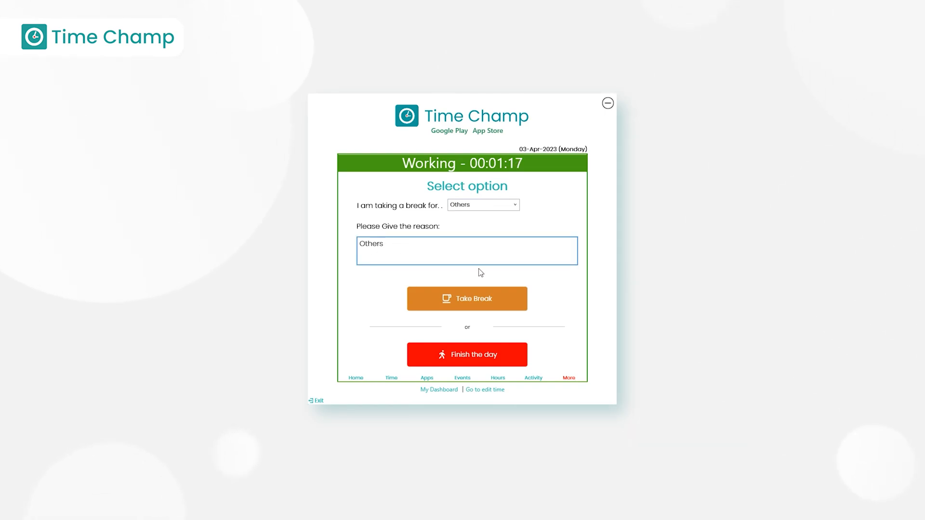
pyautogui.click(467, 299)
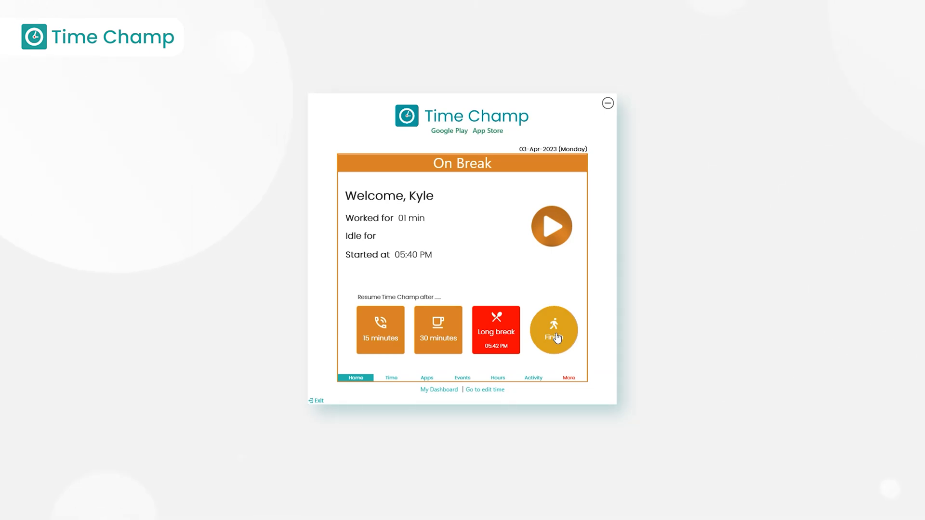
pyautogui.click(553, 331)
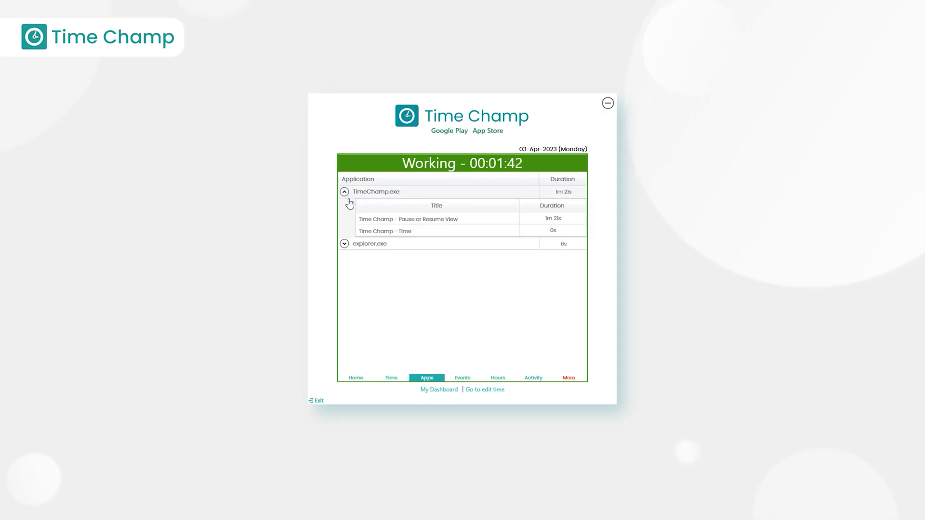
# Step: Expand explorer.exe window titles in Apps, then view the Hours schedule
pyautogui.click(343, 244)
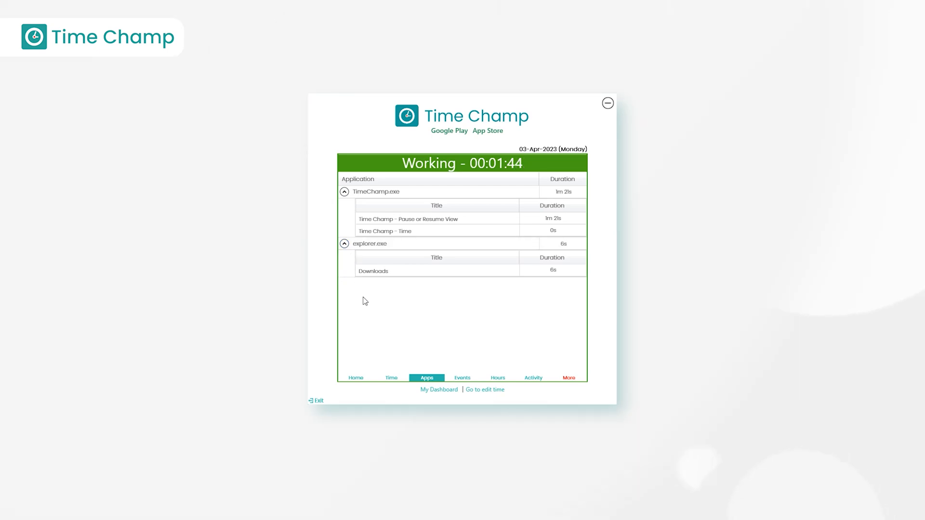
pyautogui.click(497, 378)
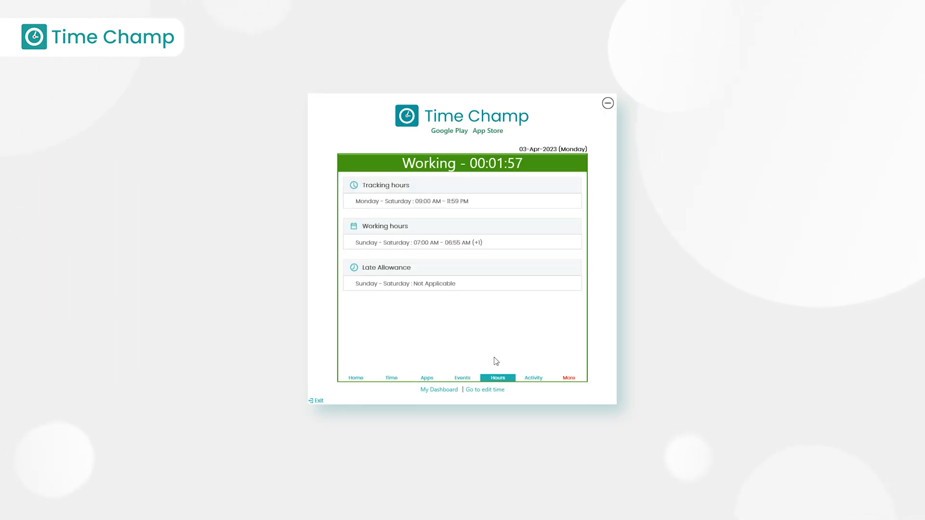
pyautogui.moveTo(425, 207)
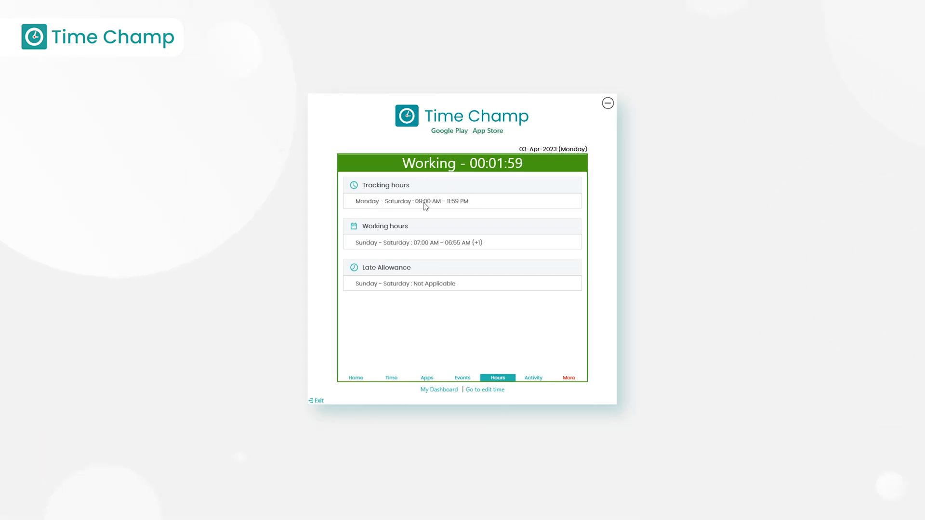
pyautogui.moveTo(446, 312)
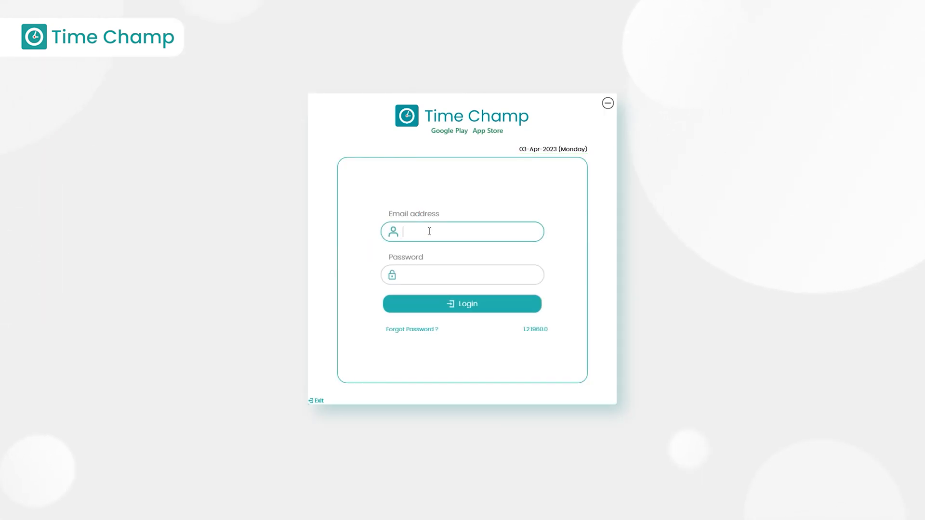
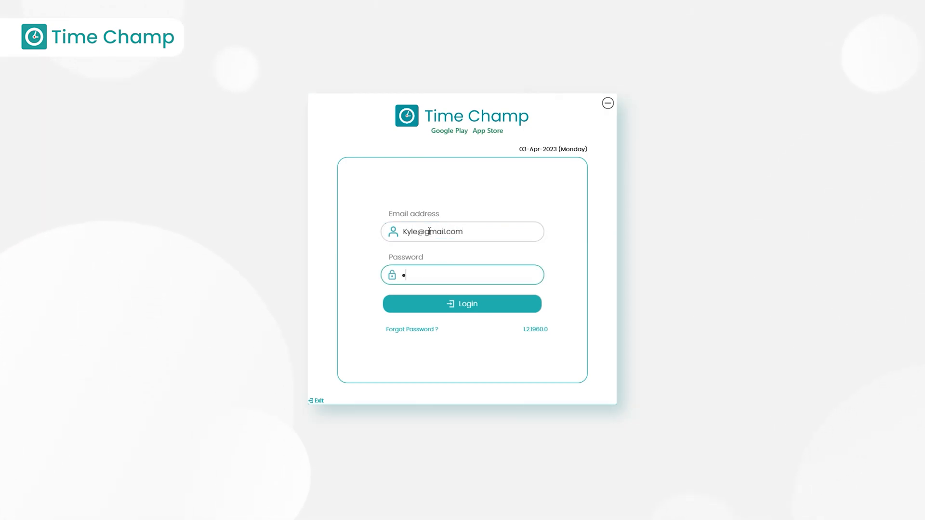
# Step: Enter the account credentials for Kyle and log in to the web dashboard
pyautogui.click(462, 304)
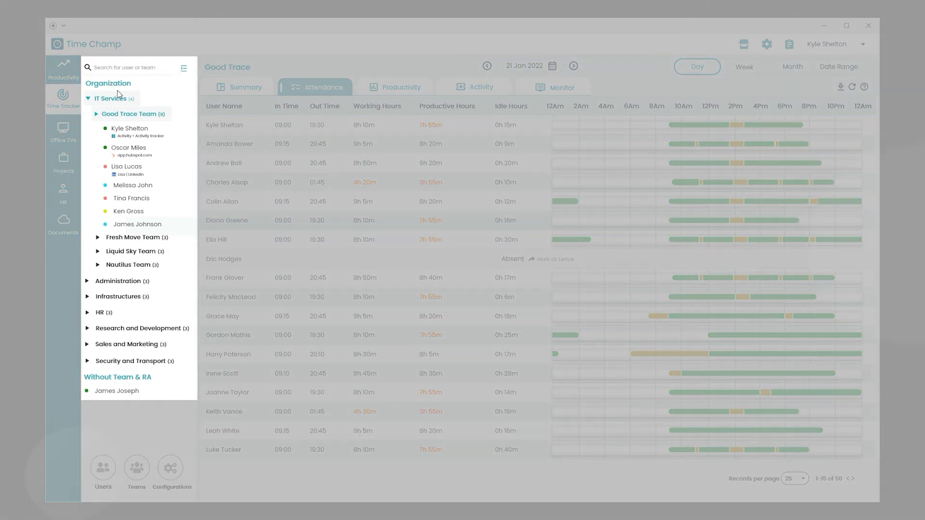
pyautogui.moveTo(117, 92)
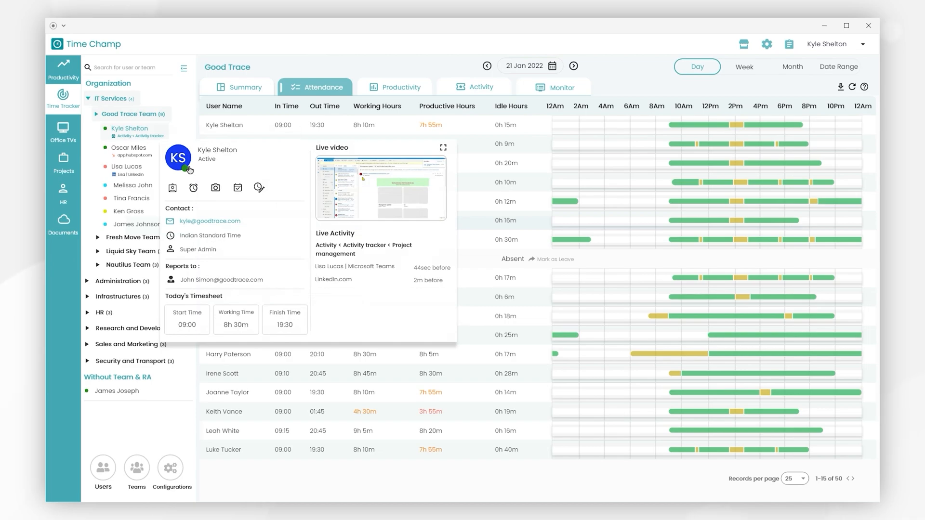
pyautogui.moveTo(375, 195)
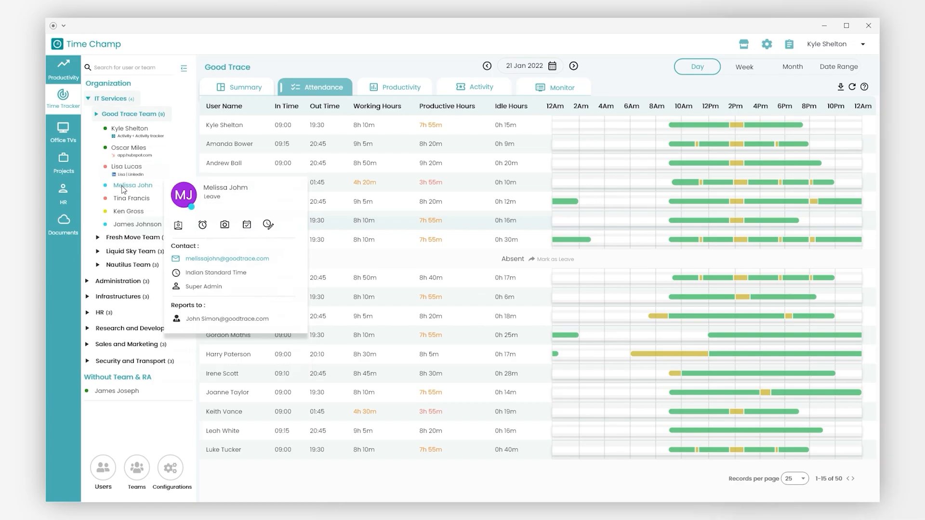
pyautogui.moveTo(192, 211)
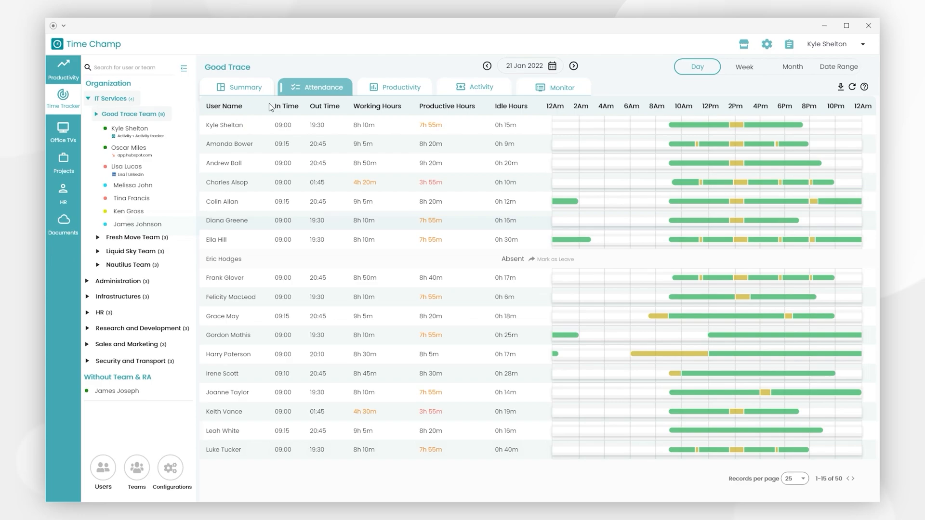
# Step: View the Good Trace team's daily attendance and member profile cards
pyautogui.click(323, 106)
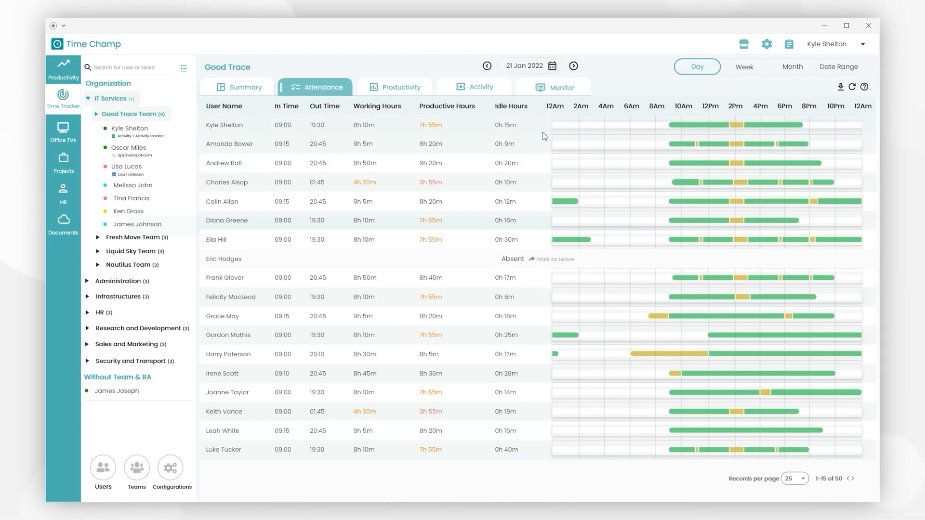
pyautogui.click(224, 124)
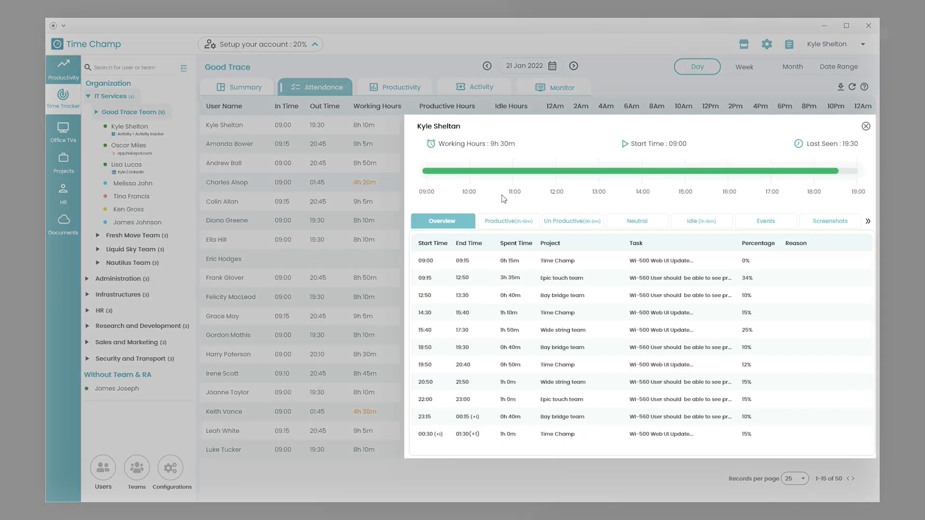
pyautogui.moveTo(443, 310)
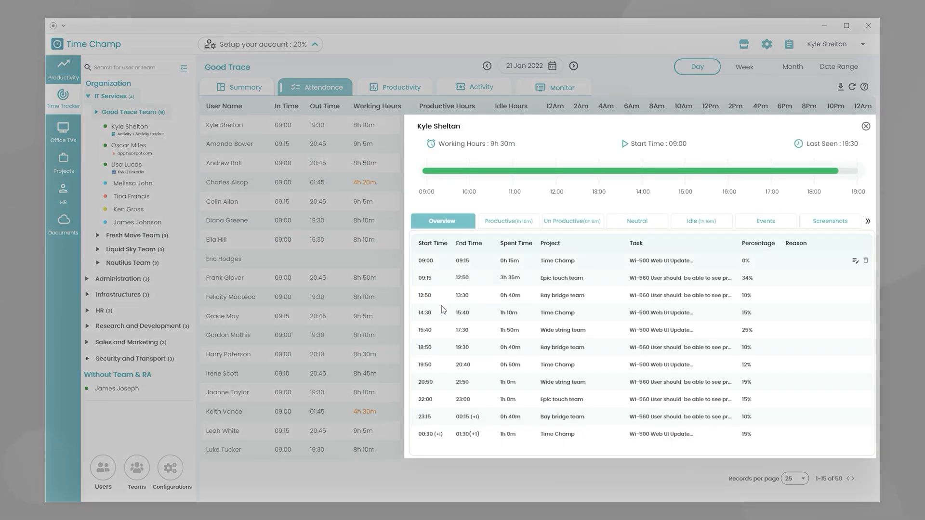
pyautogui.moveTo(597, 255)
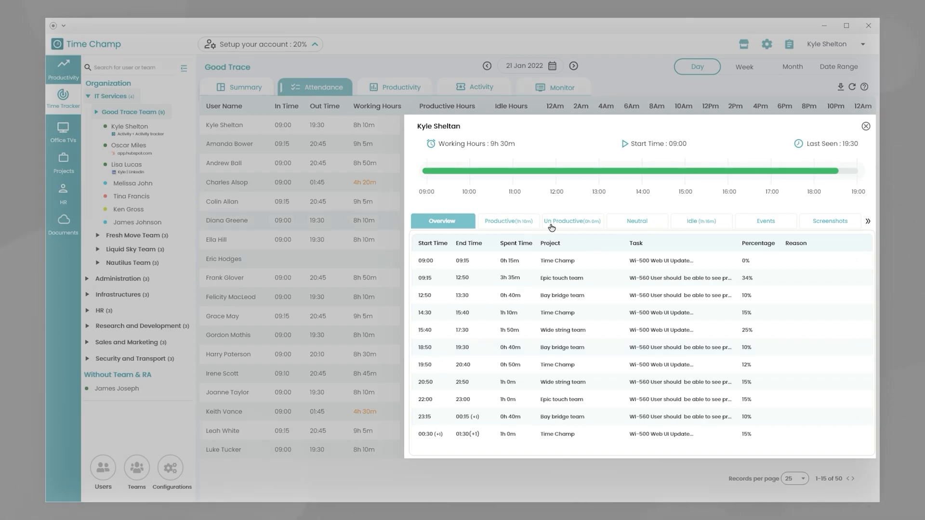
pyautogui.click(571, 220)
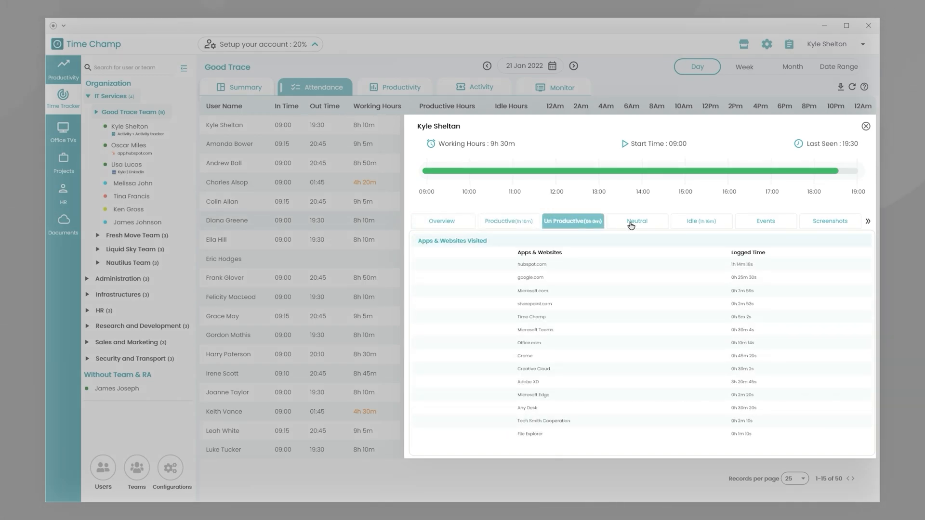
pyautogui.click(701, 220)
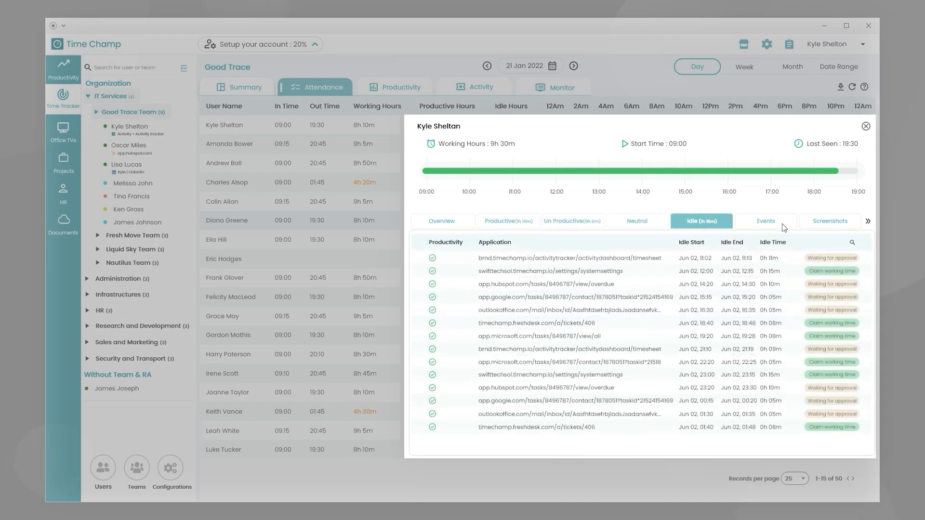
pyautogui.click(764, 220)
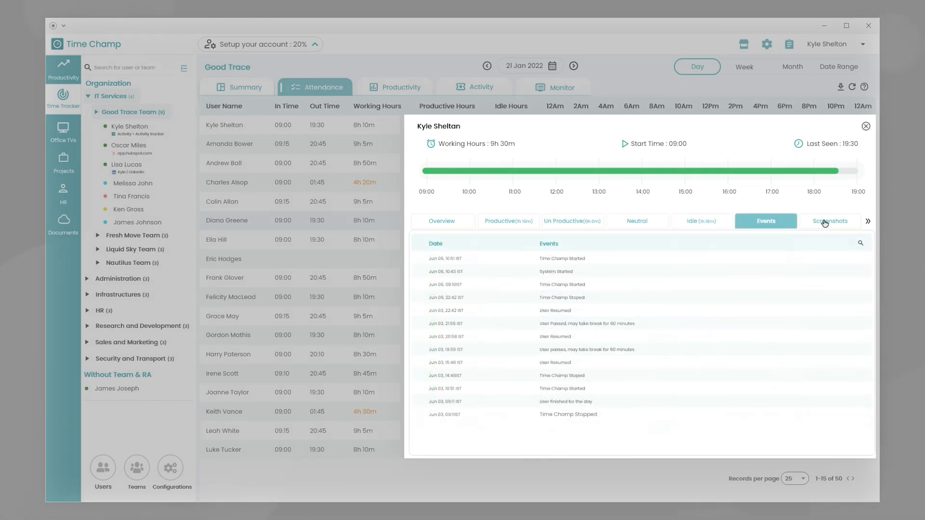
pyautogui.click(829, 221)
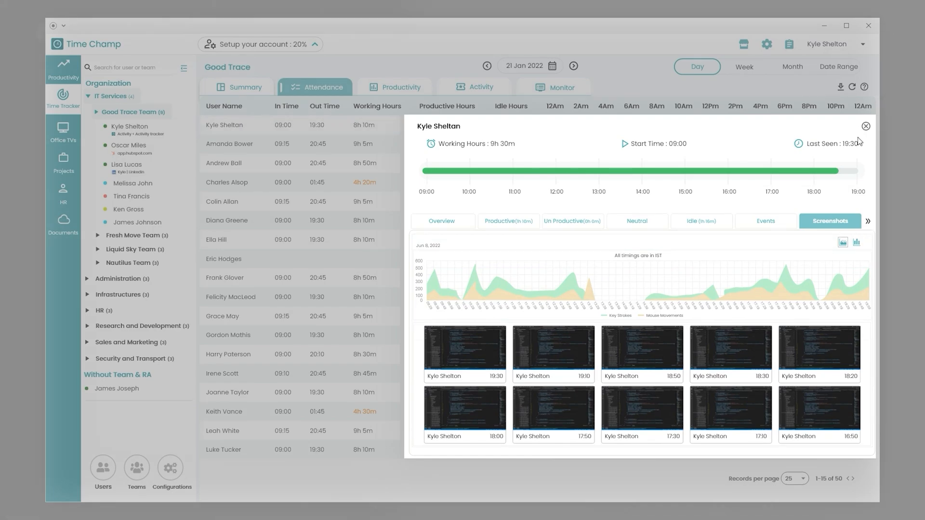
pyautogui.click(866, 125)
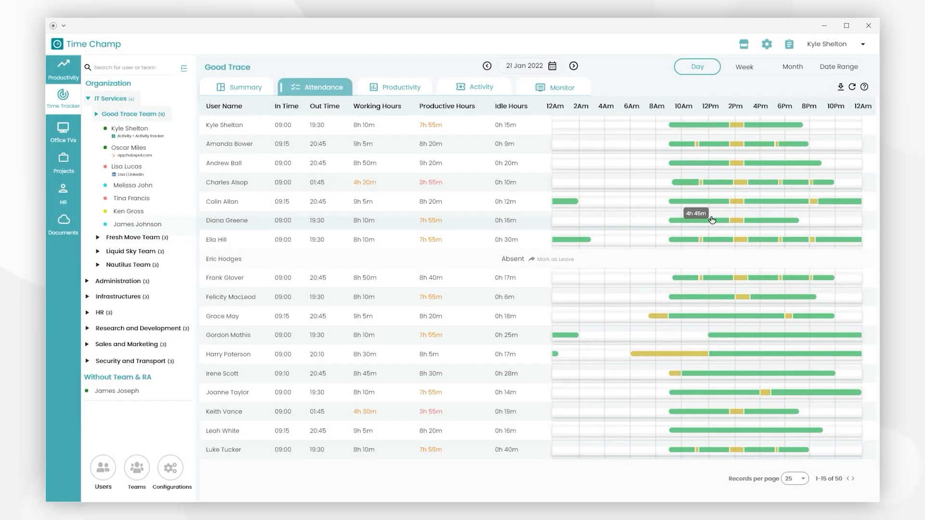
pyautogui.moveTo(686, 84)
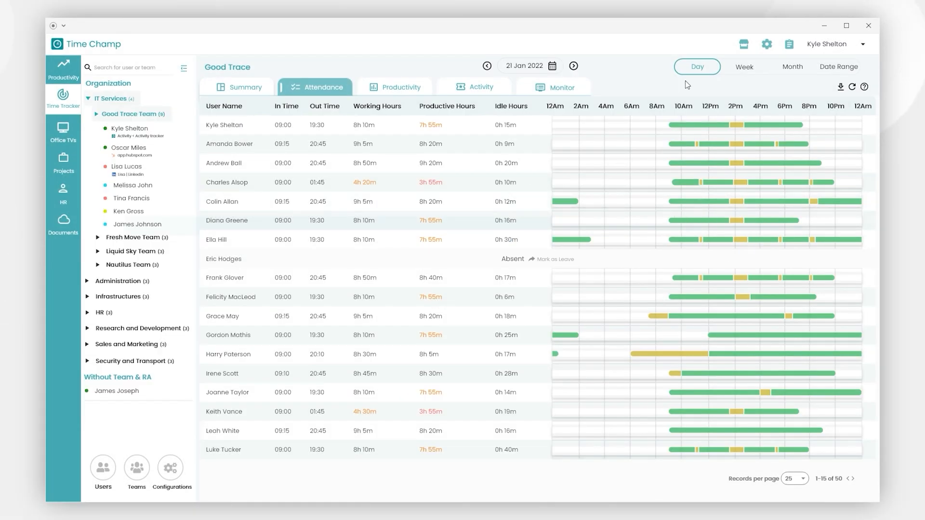
pyautogui.click(744, 67)
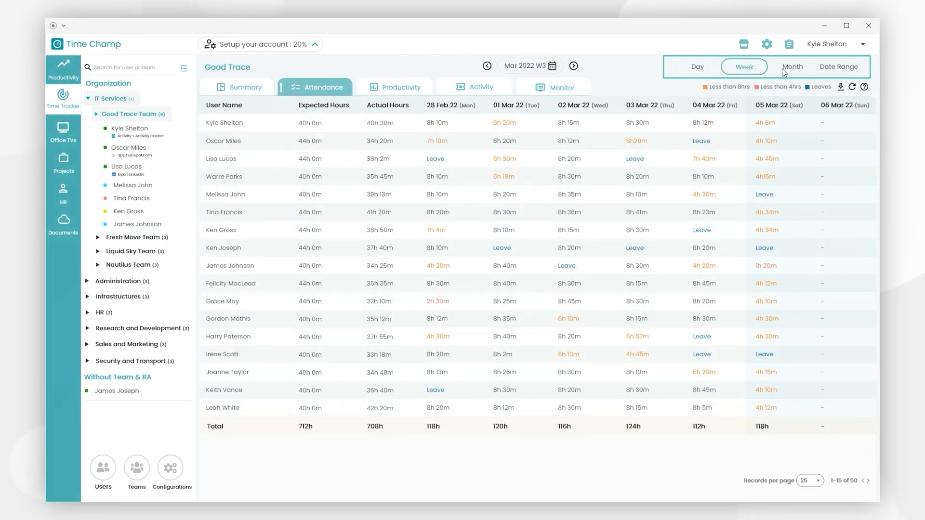
pyautogui.click(791, 66)
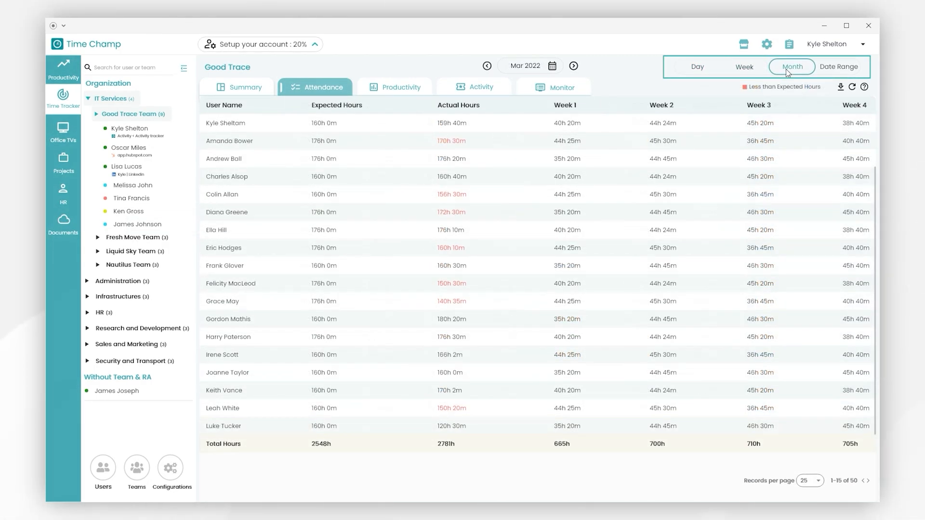
pyautogui.click(839, 67)
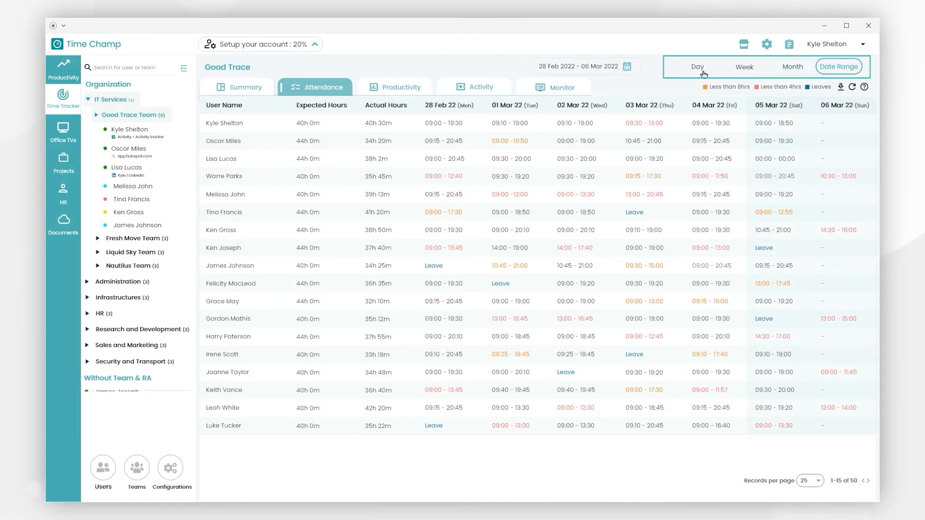
pyautogui.click(696, 67)
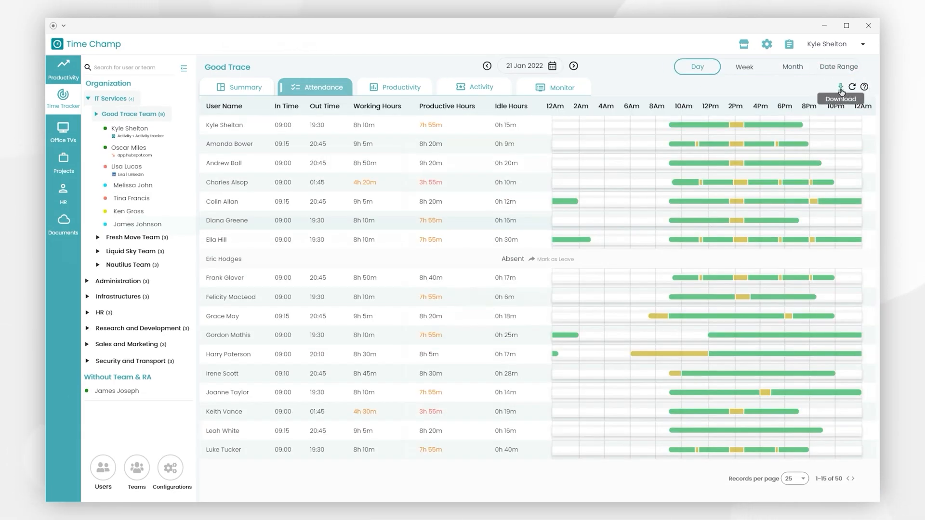
# Step: Export the attendance report to Excel with Idle Time and Employee Id columns added
pyautogui.click(840, 87)
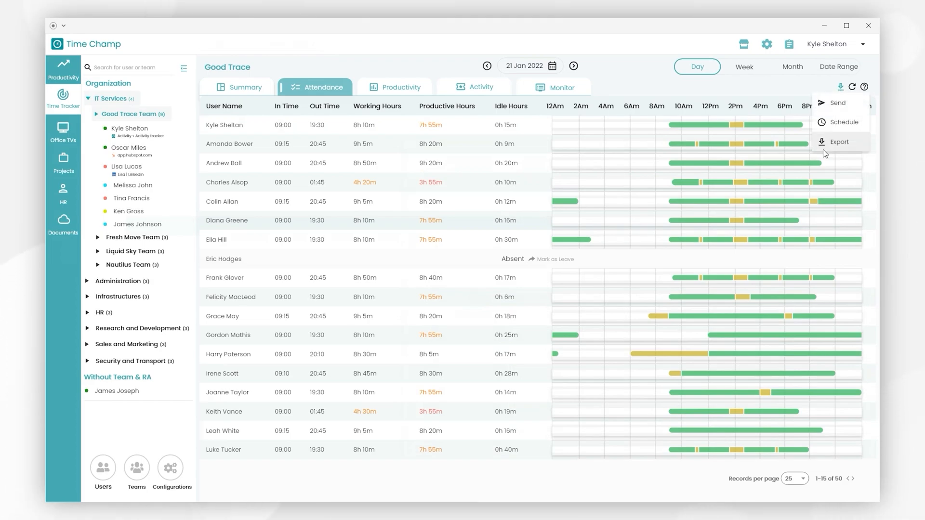
pyautogui.click(839, 142)
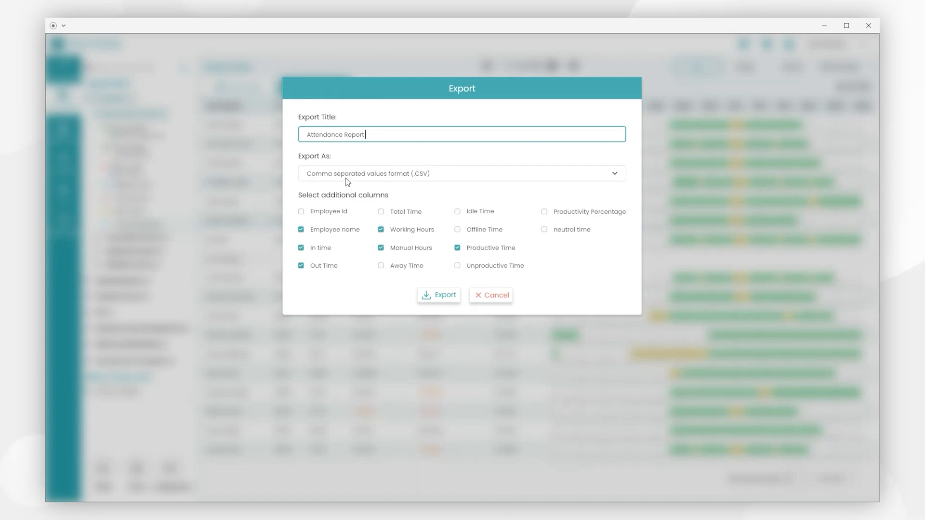
pyautogui.click(461, 173)
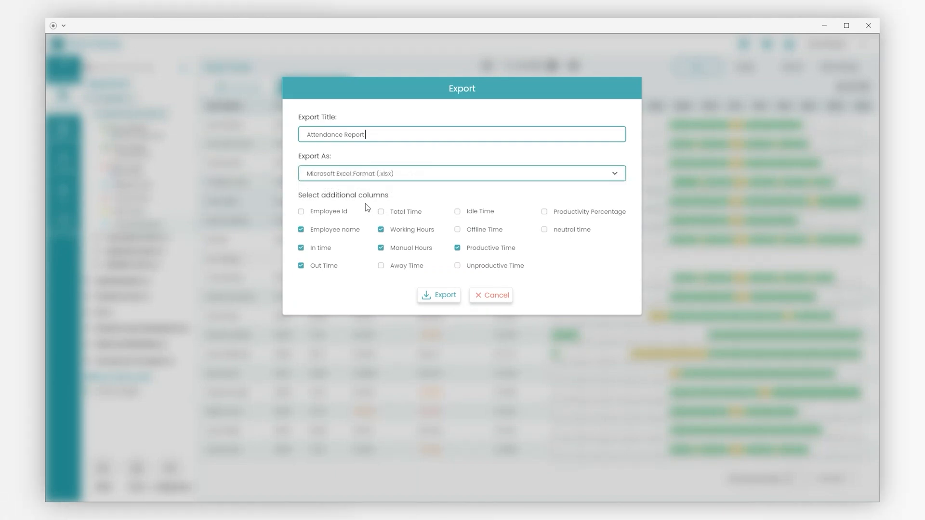
pyautogui.click(457, 211)
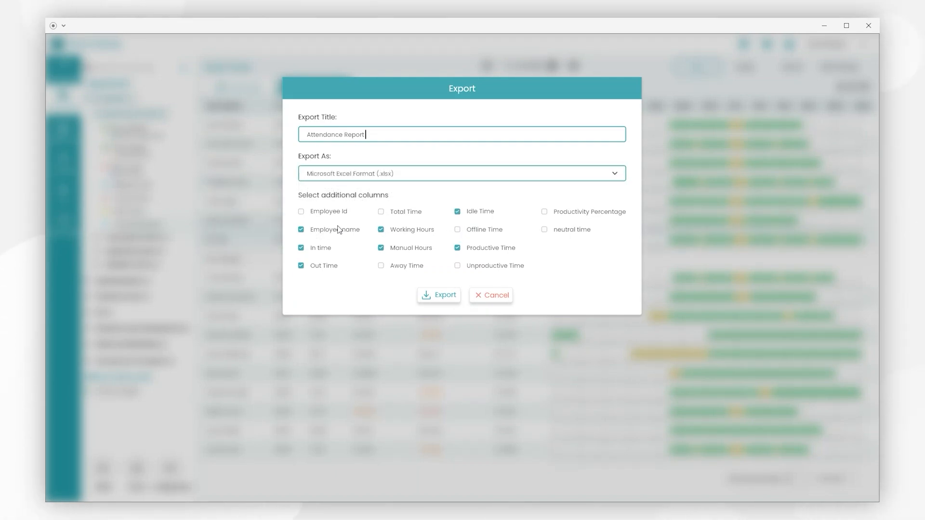
pyautogui.click(301, 211)
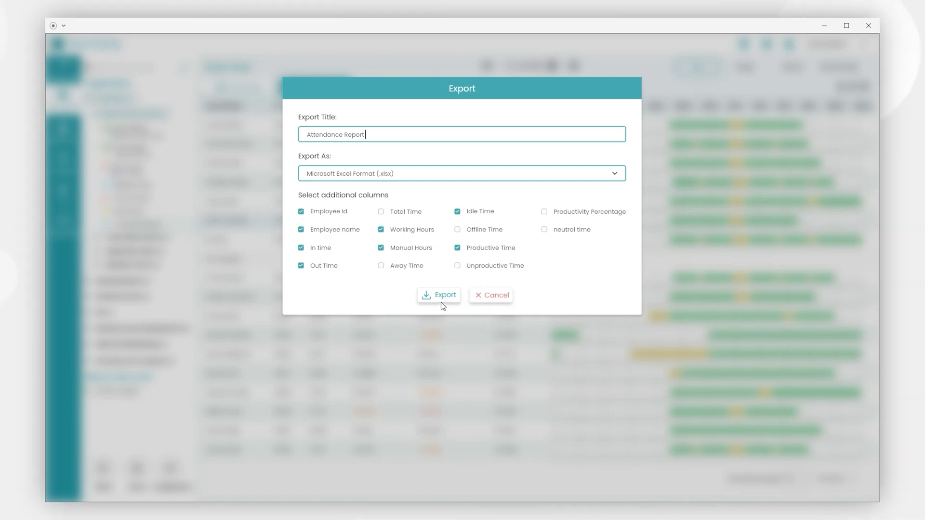
pyautogui.click(438, 295)
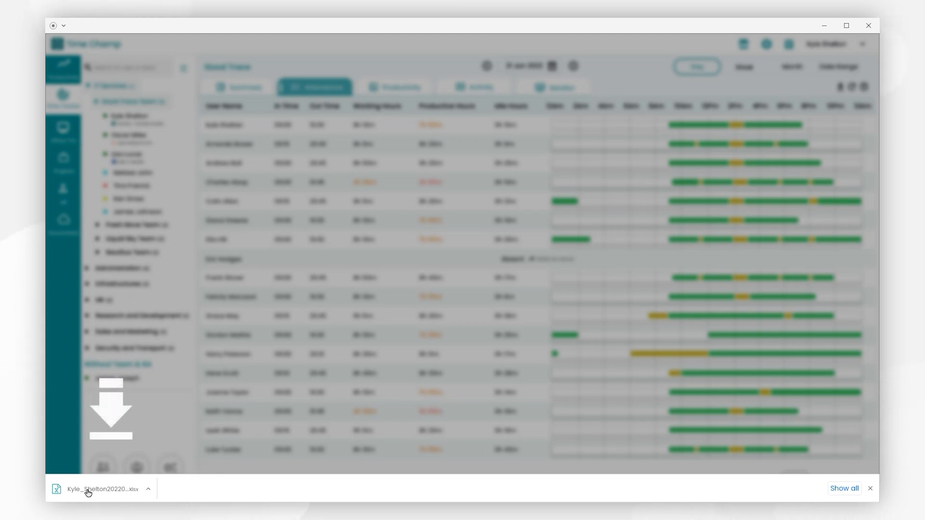
# Step: Open the downloaded attendance .xlsx report in Excel
pyautogui.click(103, 489)
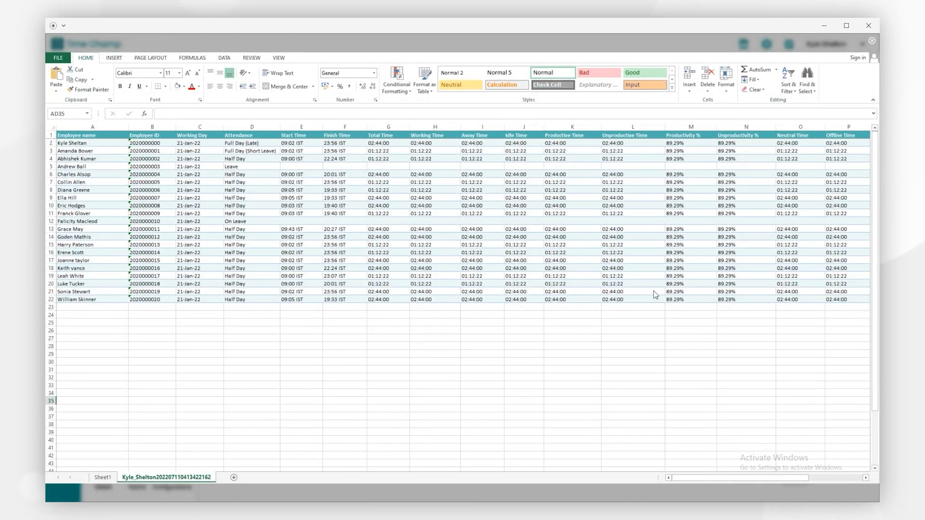
pyautogui.moveTo(403, 236)
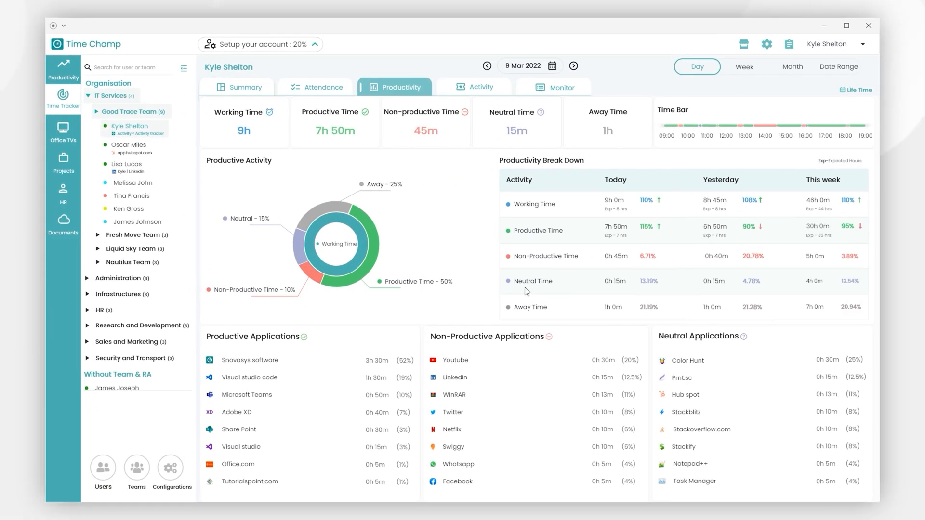
pyautogui.moveTo(467, 285)
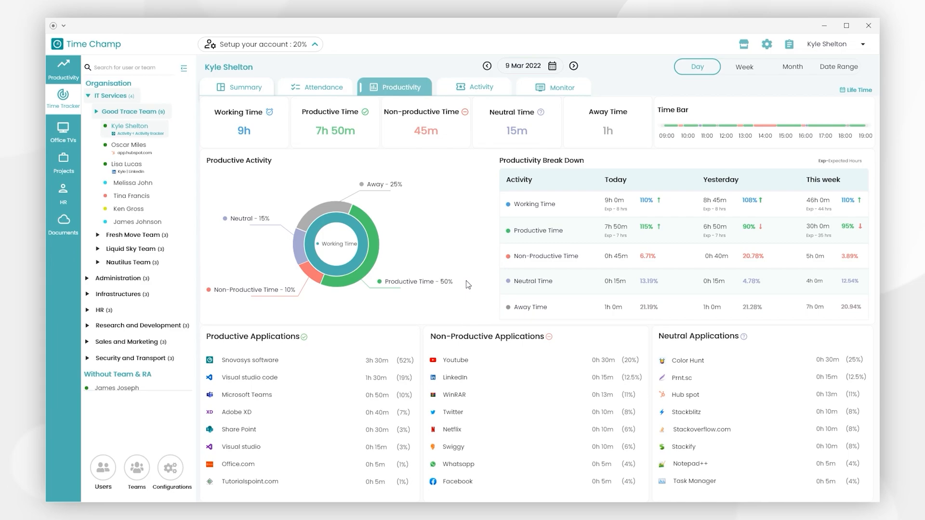
# Step: Check expected hours on the Working Time and Productive Time cards for 9 Mar 2022
pyautogui.click(244, 130)
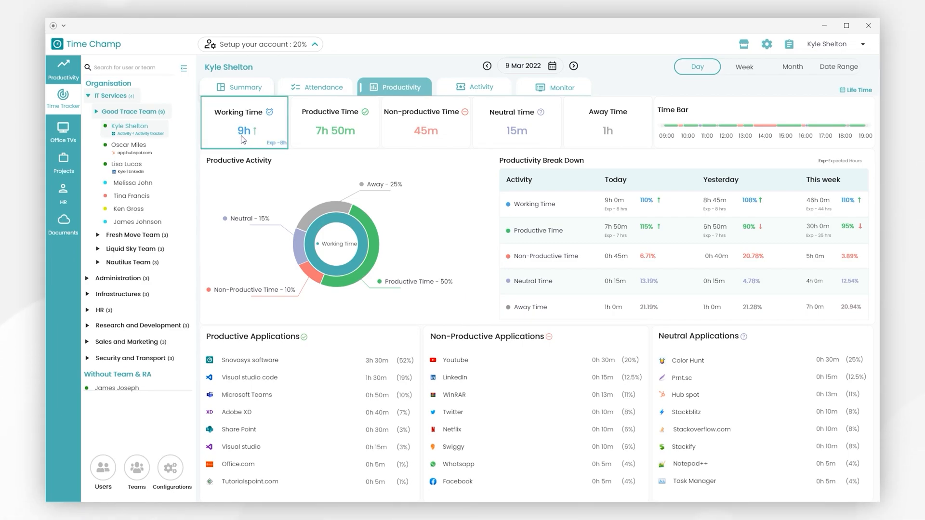
pyautogui.moveTo(229, 133)
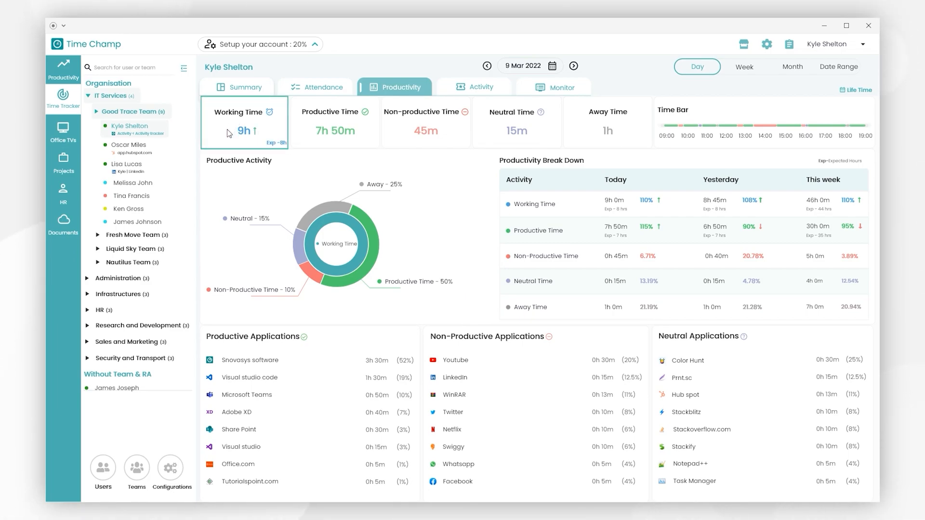
pyautogui.click(334, 122)
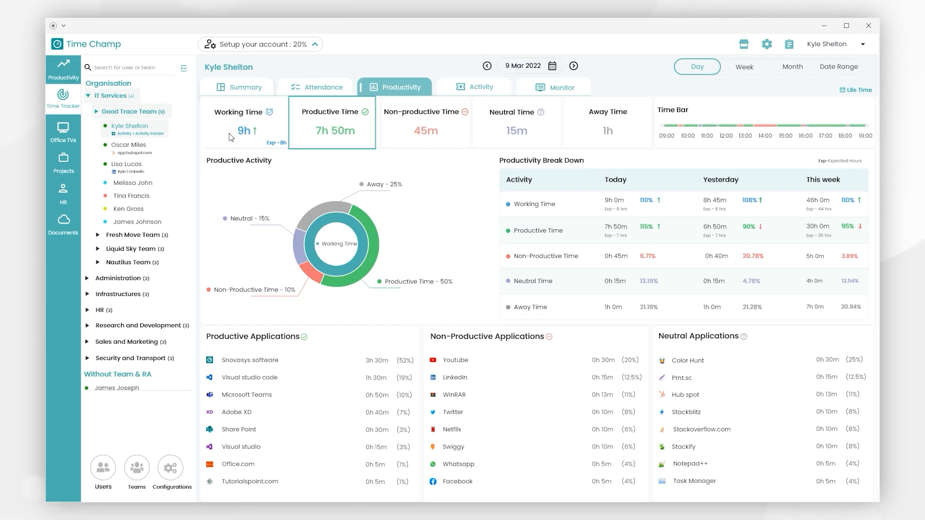
pyautogui.moveTo(347, 134)
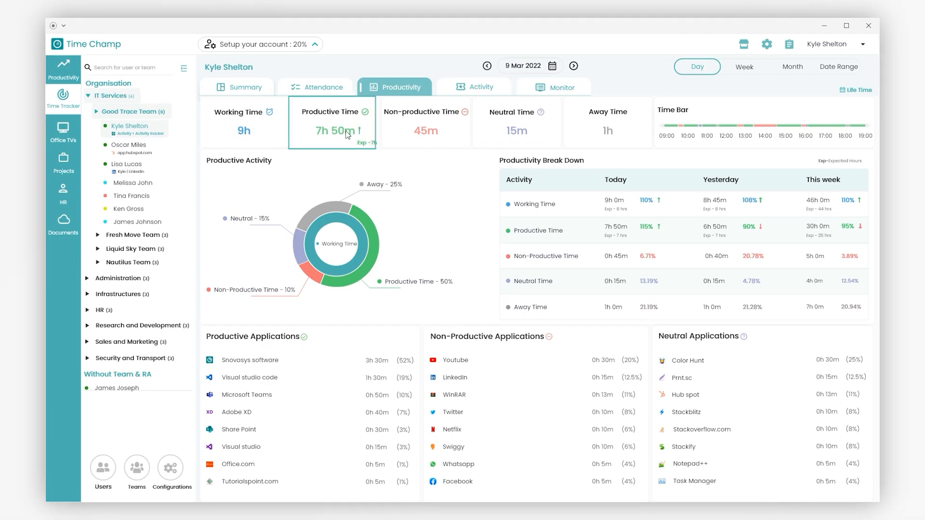
pyautogui.moveTo(366, 149)
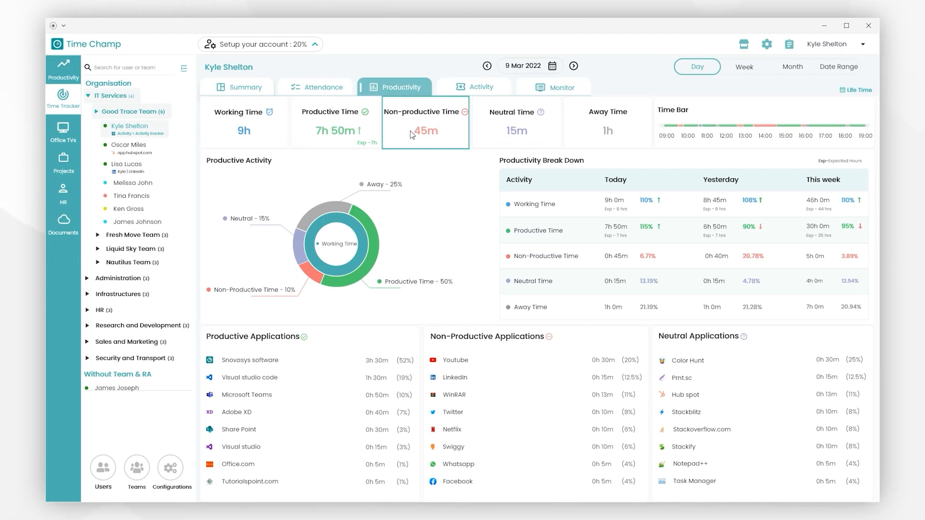
pyautogui.moveTo(531, 124)
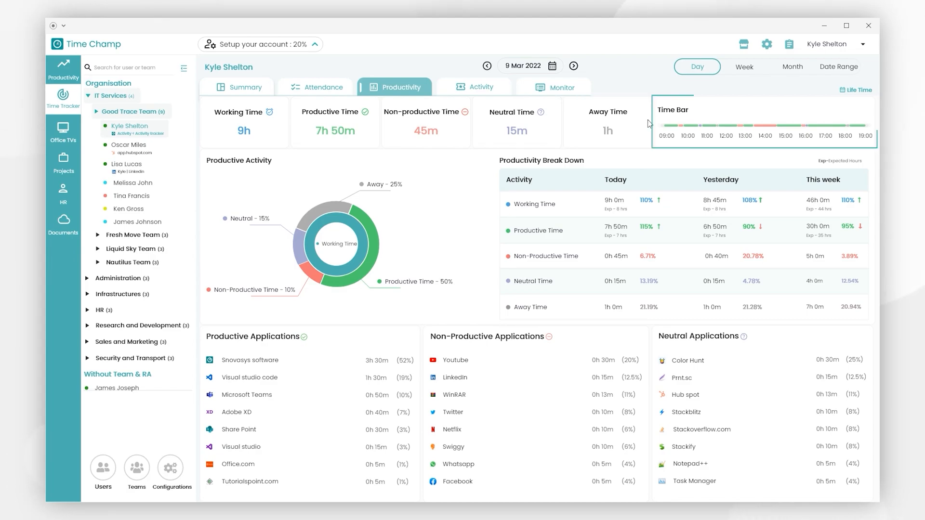
pyautogui.moveTo(698, 128)
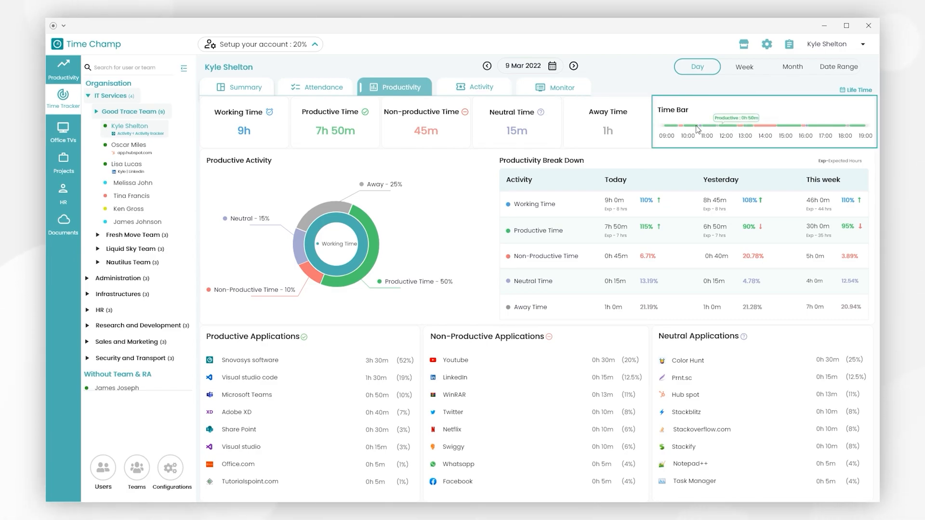
pyautogui.moveTo(240, 204)
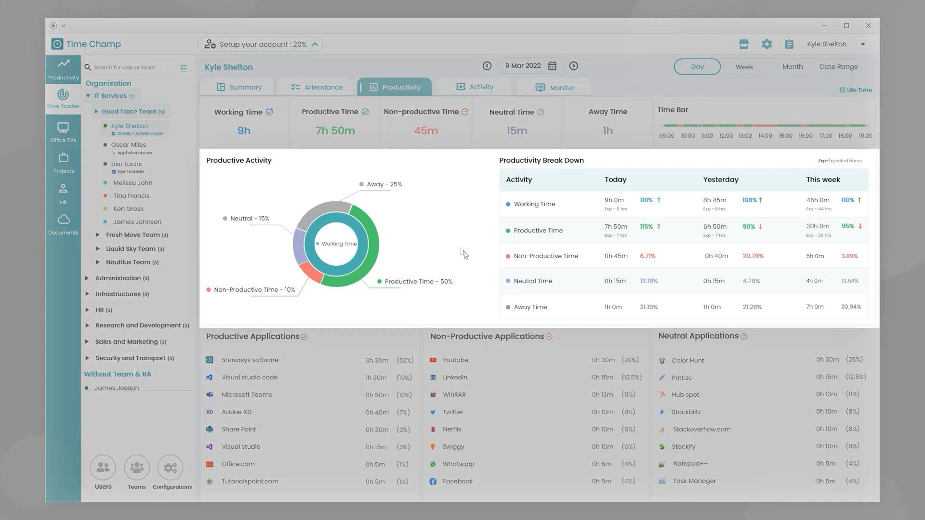
pyautogui.moveTo(737, 263)
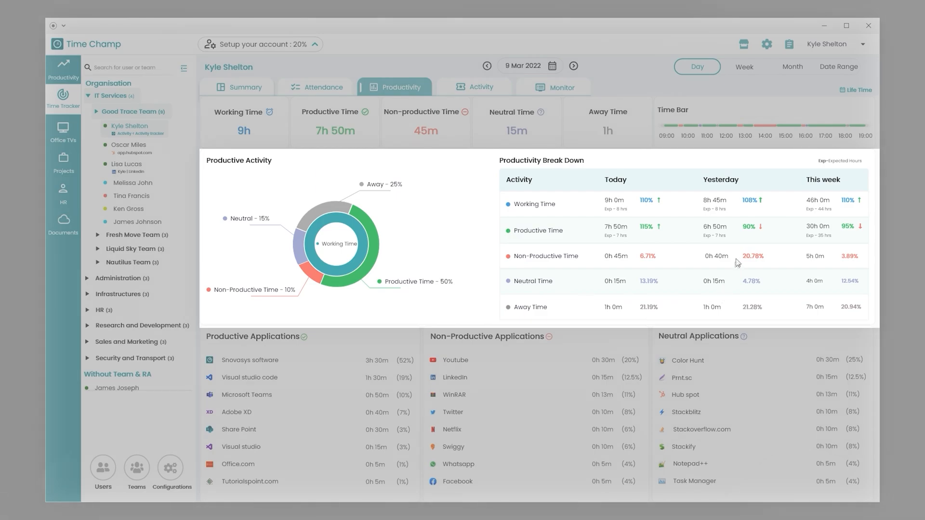
pyautogui.moveTo(753, 208)
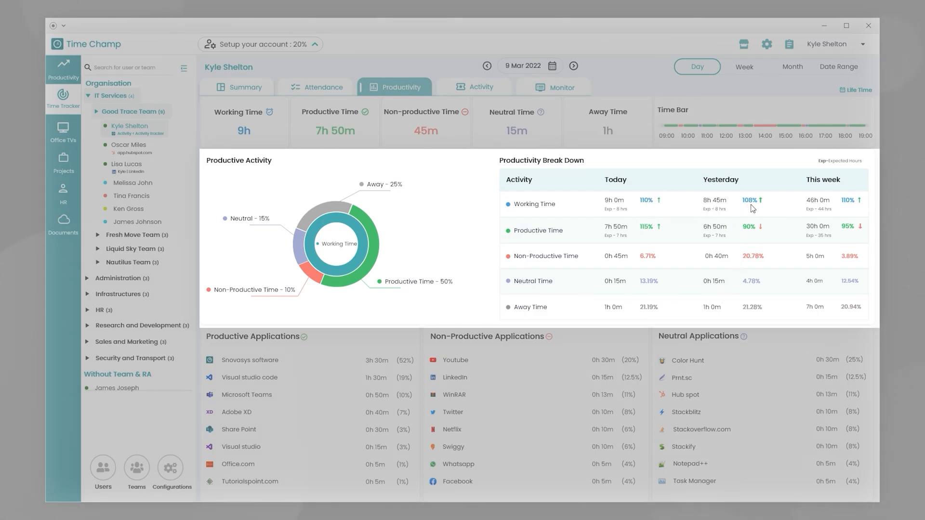
pyautogui.moveTo(748, 262)
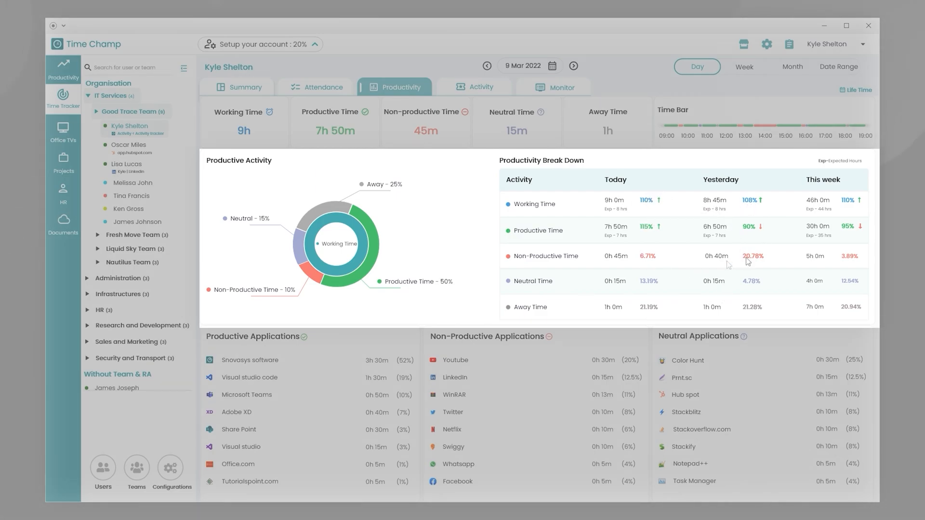
pyautogui.moveTo(659, 263)
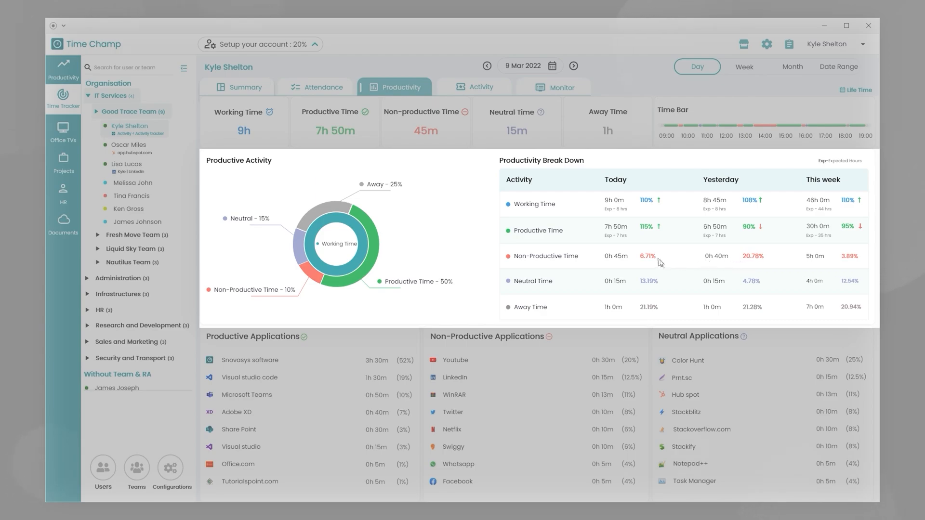
pyautogui.moveTo(646, 230)
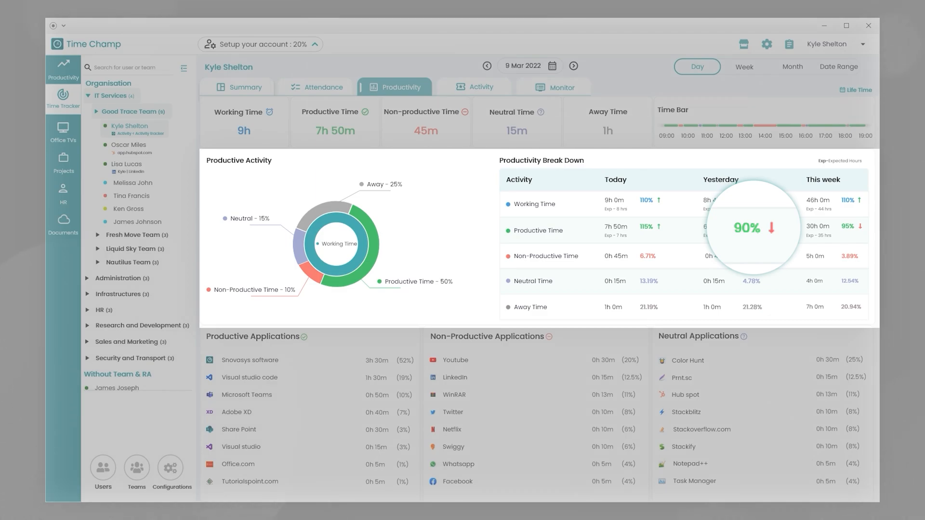
pyautogui.moveTo(762, 237)
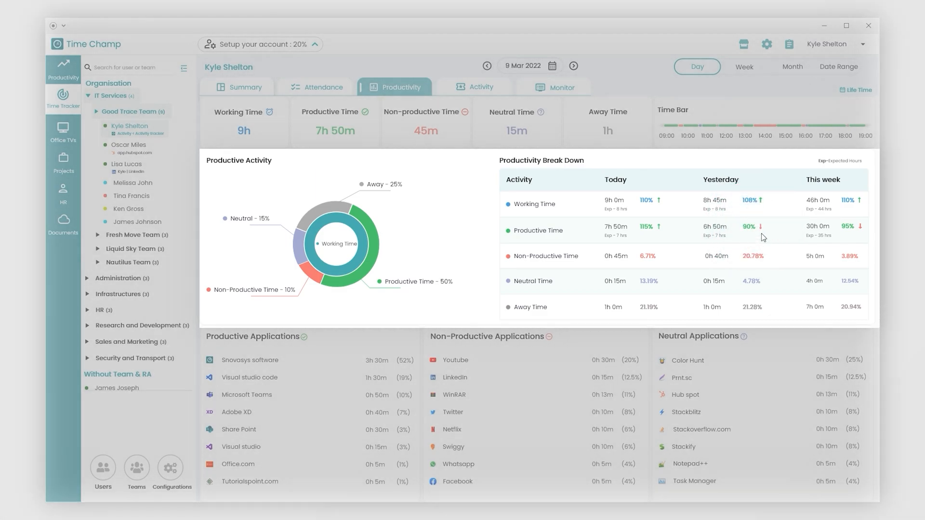
pyautogui.scroll(-3)
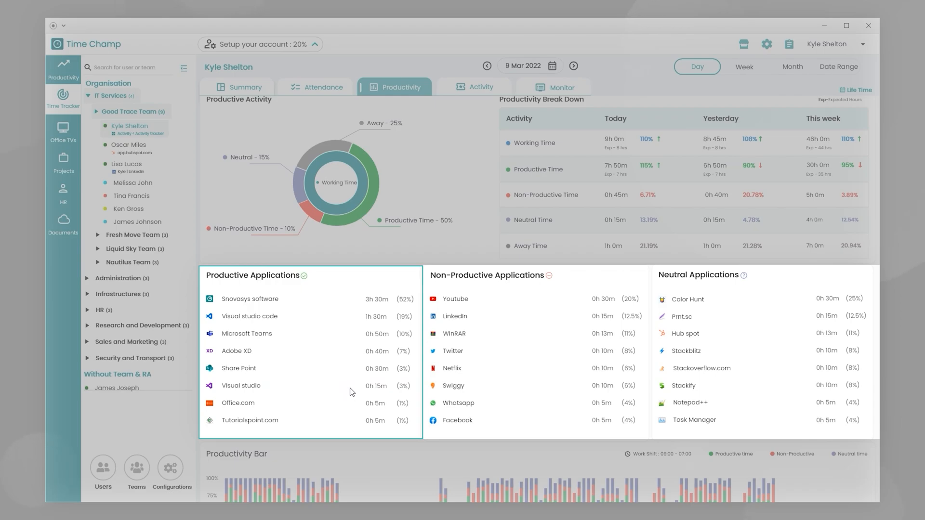
pyautogui.moveTo(413, 388)
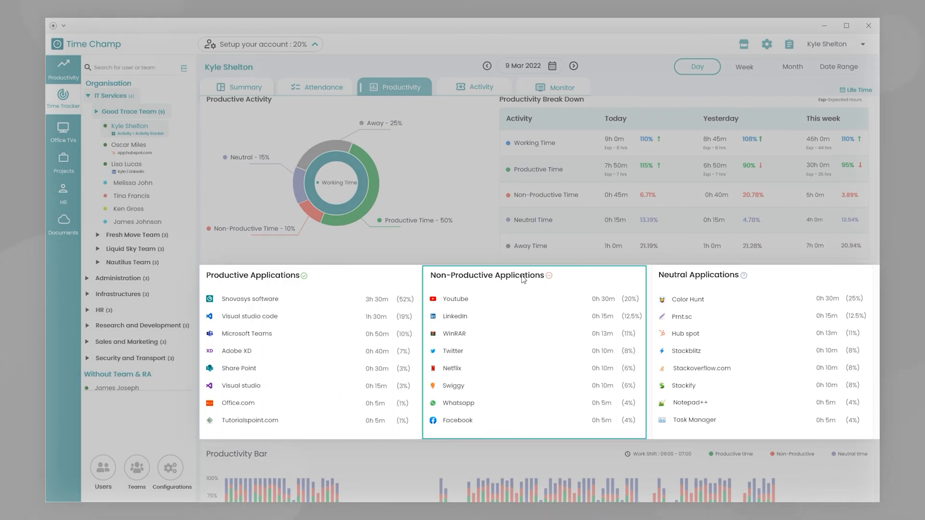
pyautogui.moveTo(581, 396)
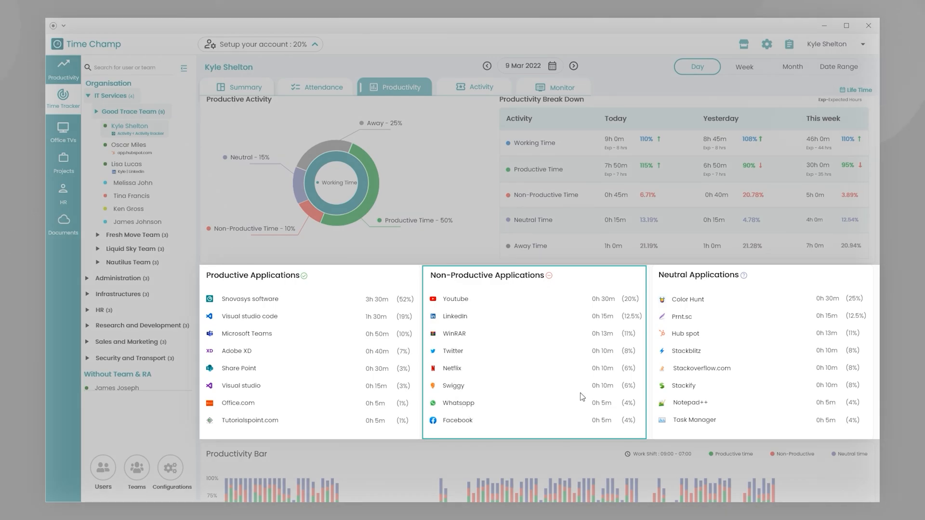
pyautogui.moveTo(636, 413)
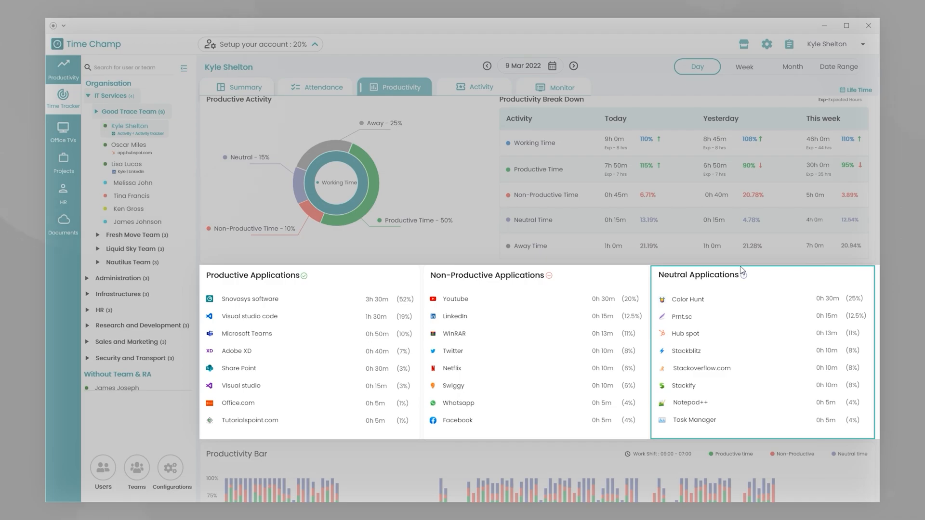
pyautogui.scroll(-3)
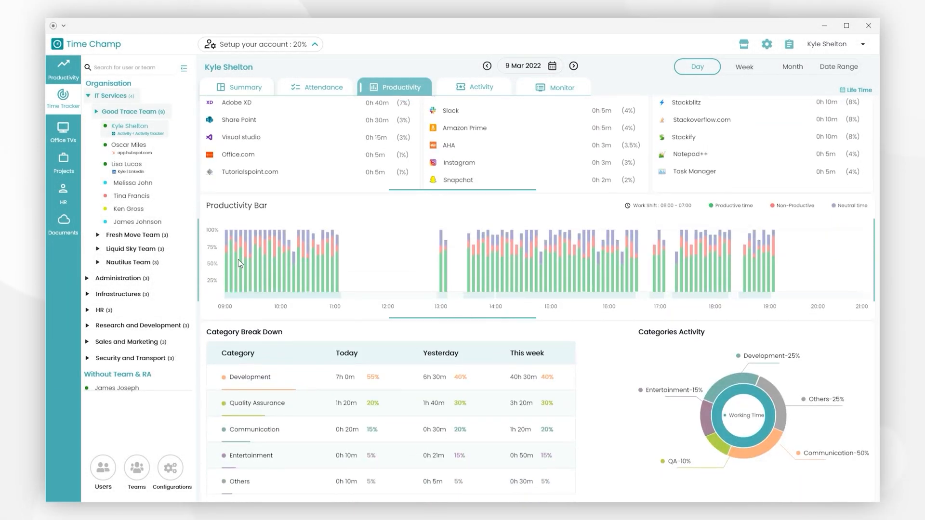
pyautogui.moveTo(241, 259)
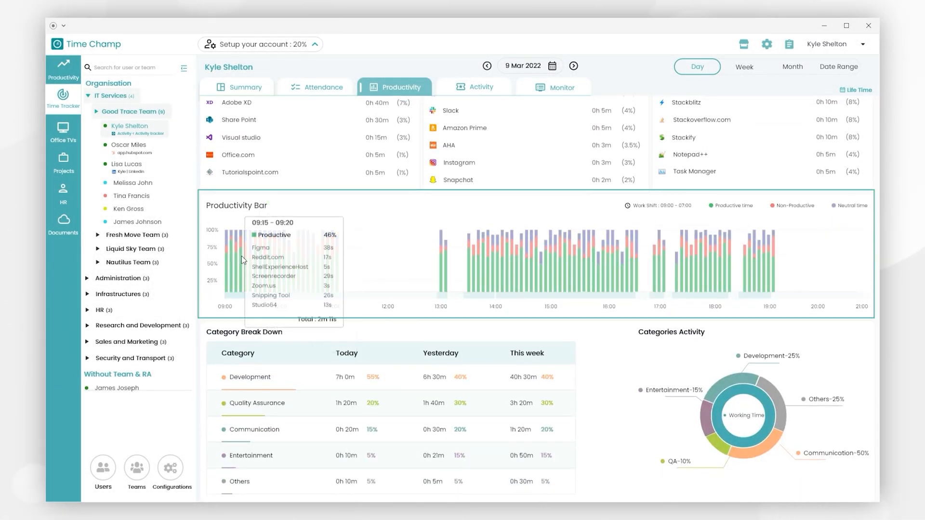
pyautogui.moveTo(244, 235)
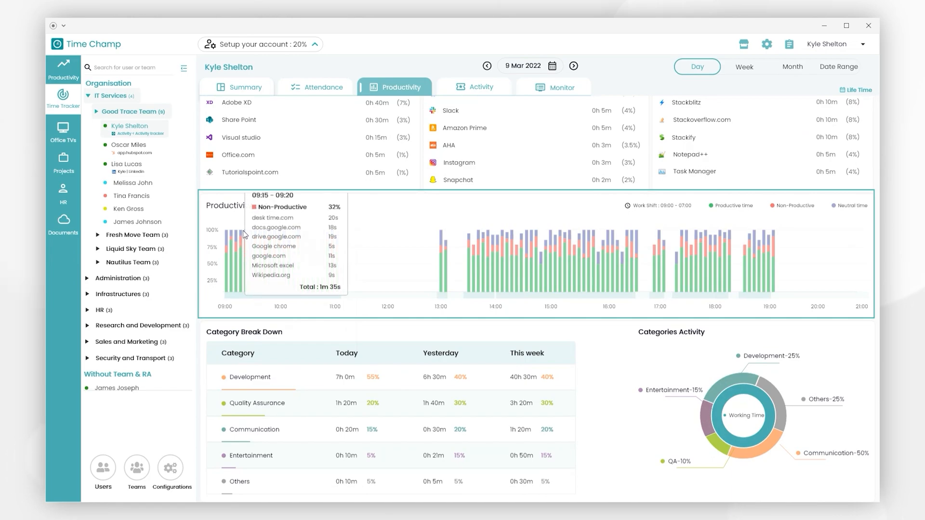
pyautogui.moveTo(264, 377)
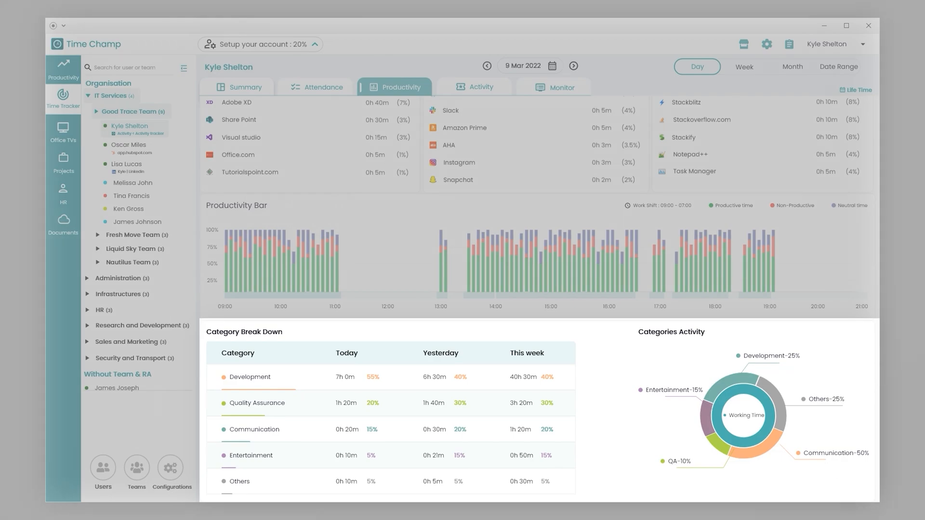
pyautogui.moveTo(717, 485)
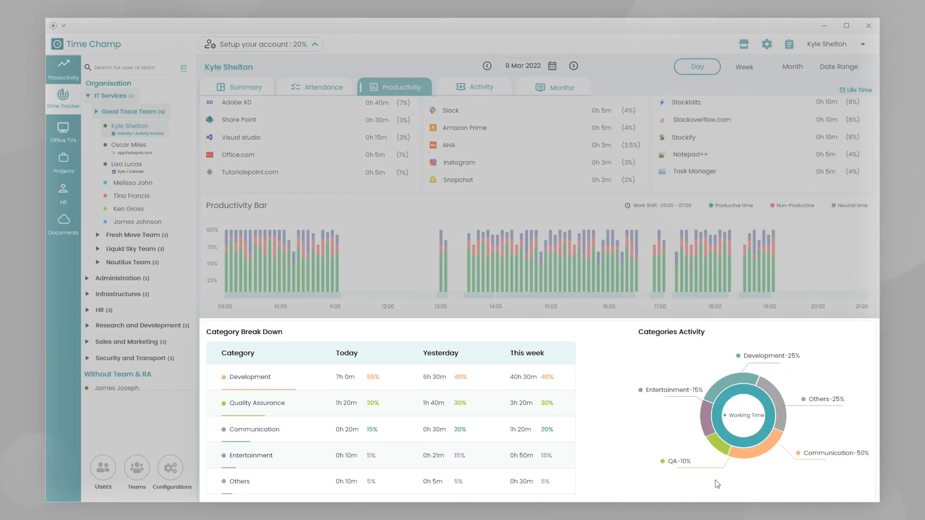
pyautogui.moveTo(262, 384)
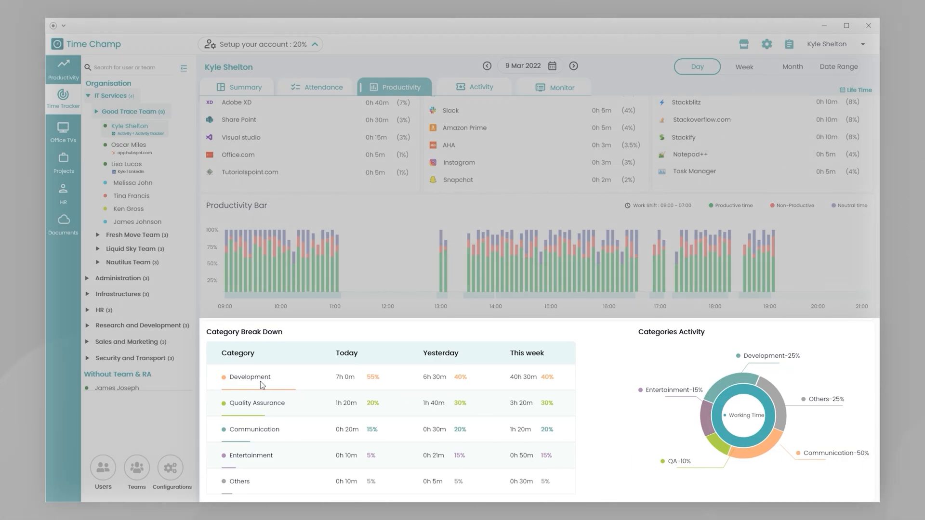
pyautogui.moveTo(278, 489)
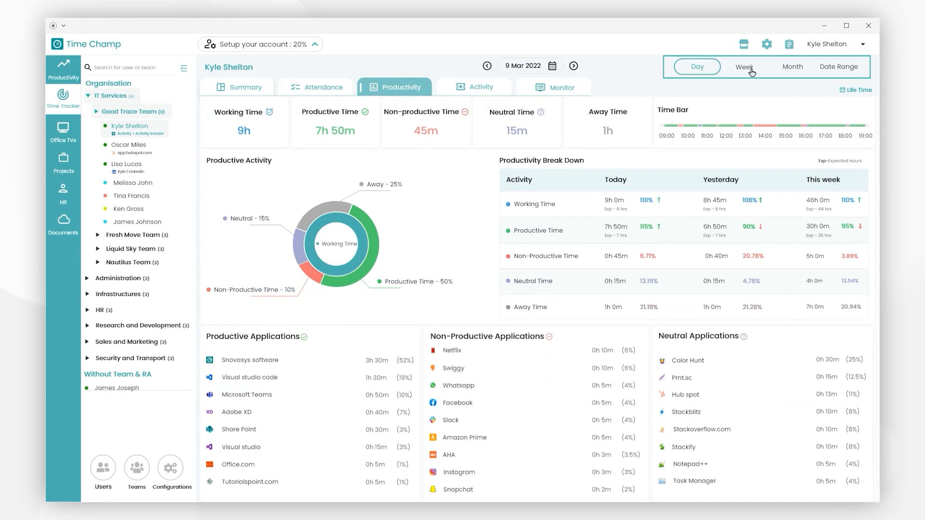
# Step: Apply the Last week range, Mar 1–7 2022, and advance the daily breakdown one day
pyautogui.click(792, 66)
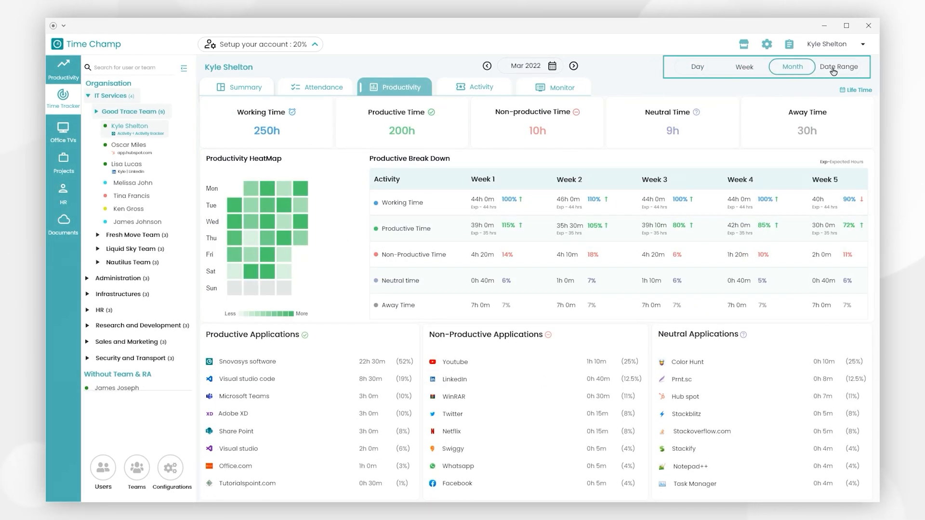
pyautogui.click(839, 66)
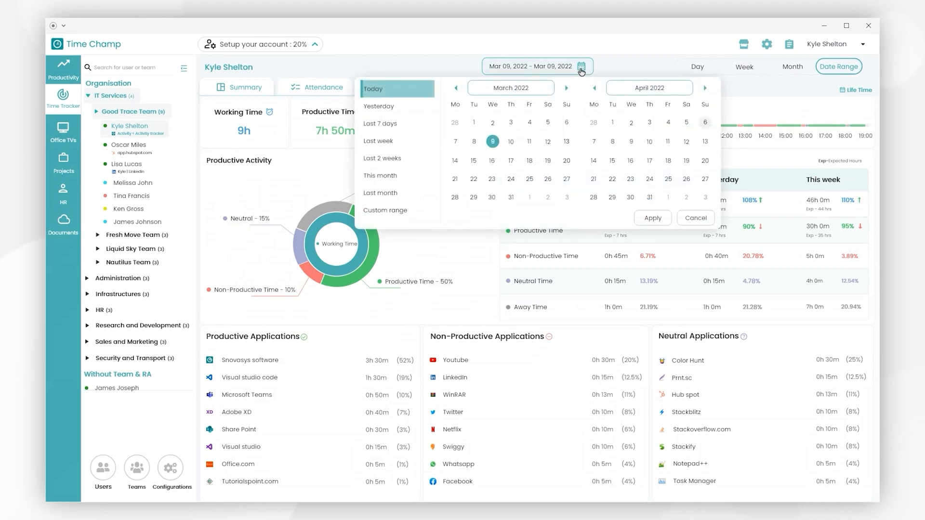
pyautogui.moveTo(380, 123)
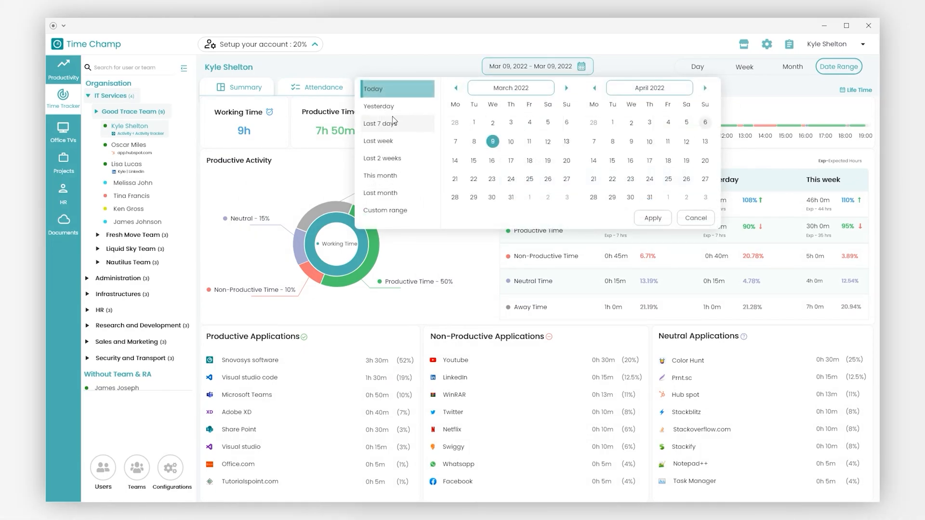
pyautogui.moveTo(388, 127)
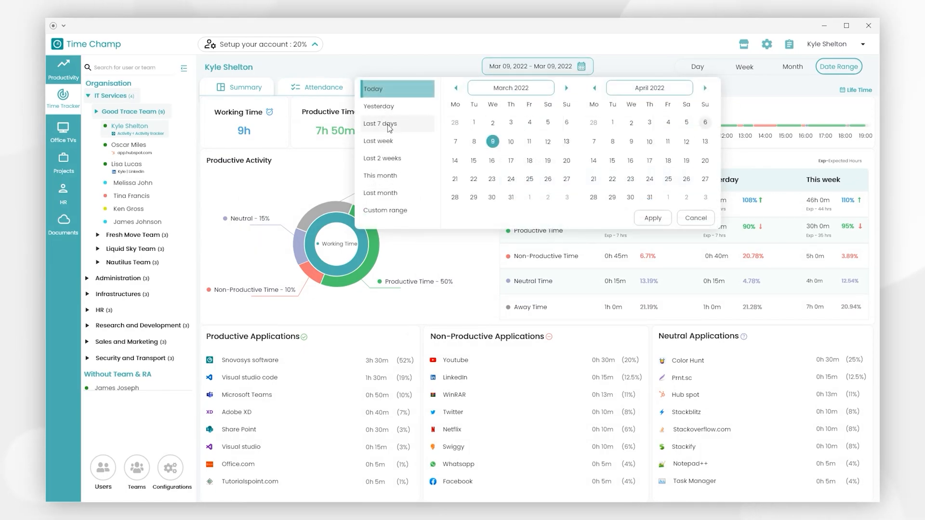
pyautogui.moveTo(388, 166)
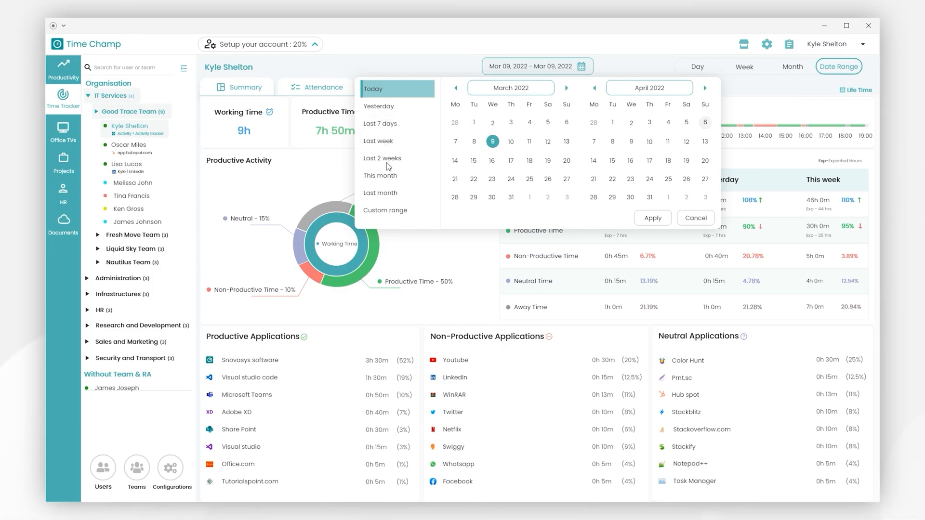
pyautogui.click(379, 140)
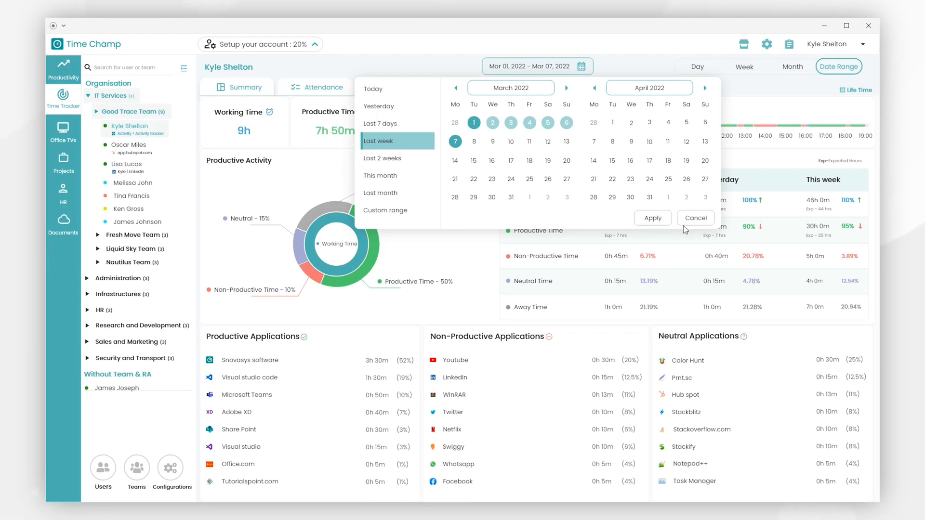
pyautogui.click(652, 218)
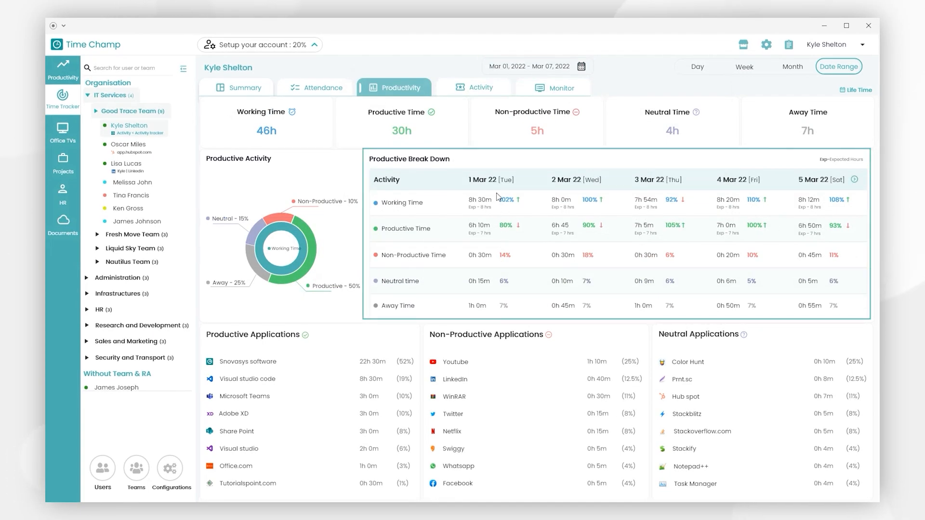
pyautogui.moveTo(854, 179)
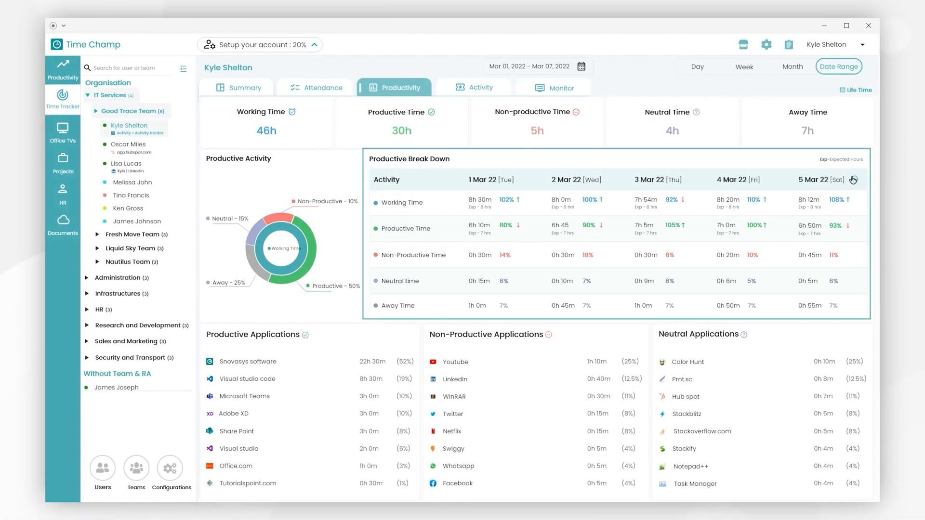
pyautogui.click(854, 179)
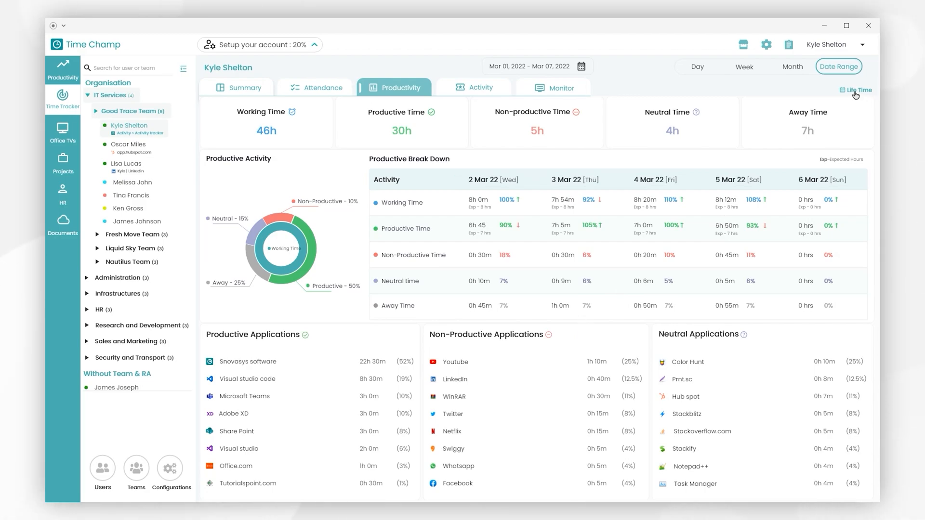
pyautogui.click(858, 90)
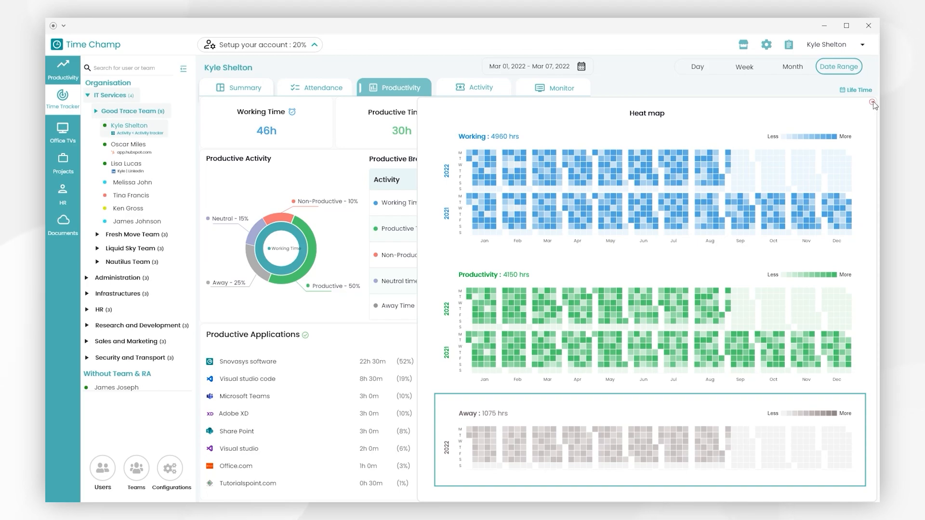
pyautogui.click(874, 104)
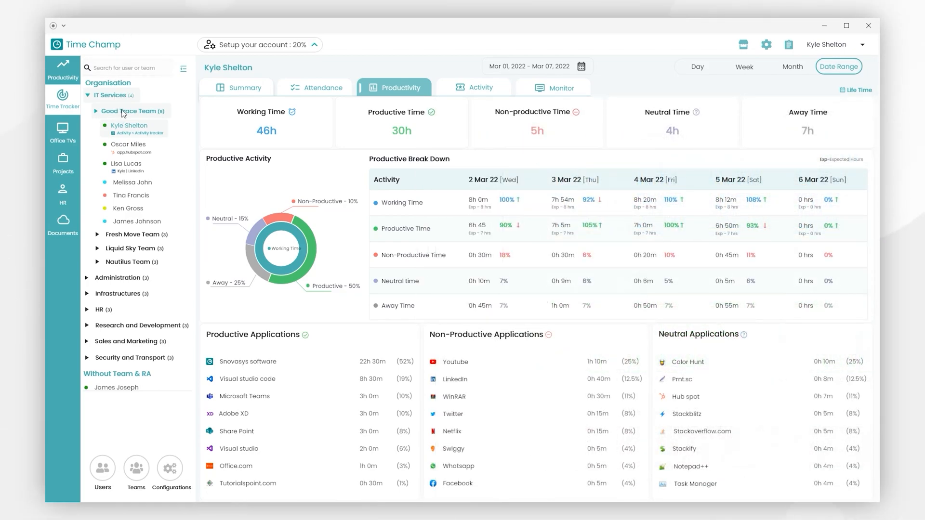
# Step: Show Good Trace Team's report and review Youtube.com non-productive page durations
pyautogui.click(132, 111)
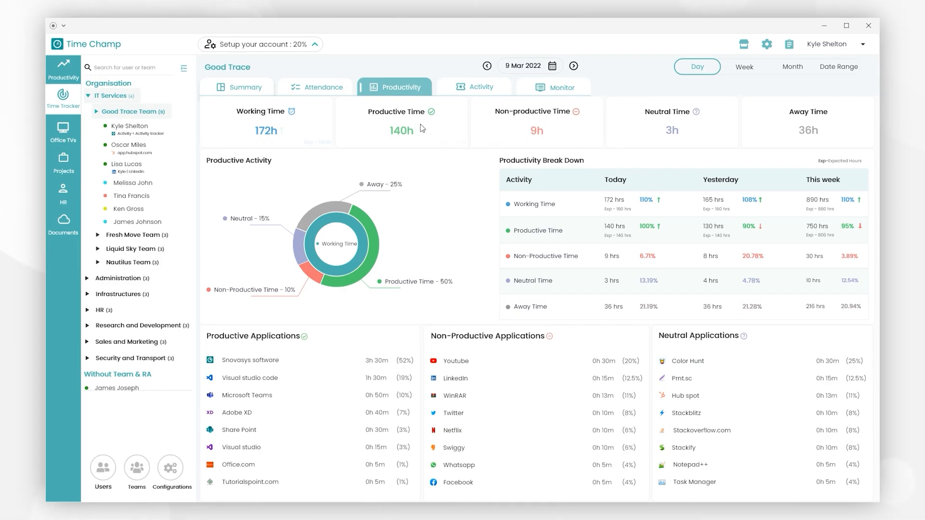
pyautogui.moveTo(548, 131)
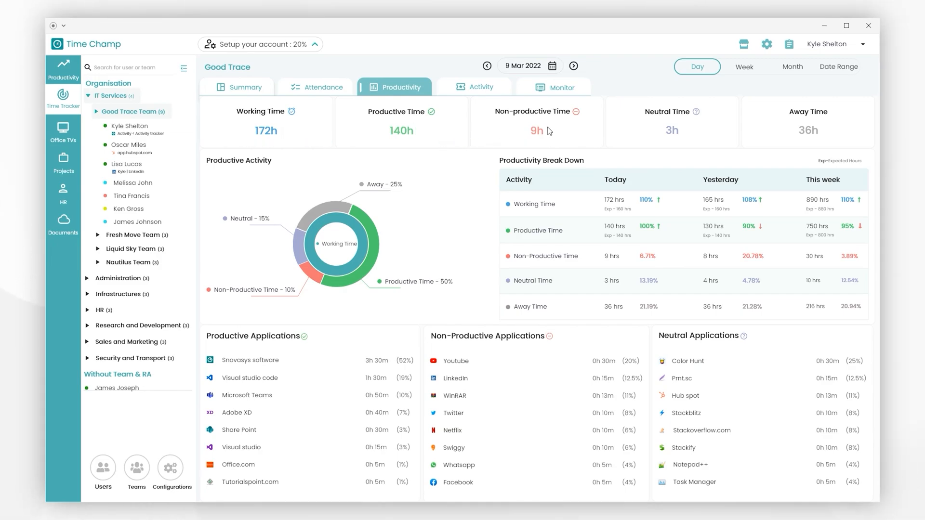
pyautogui.moveTo(803, 133)
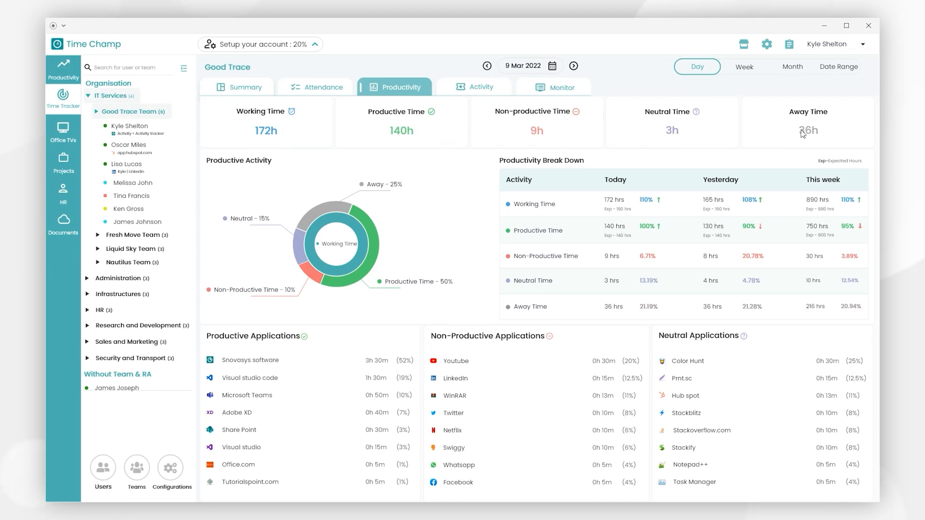
pyautogui.moveTo(553, 132)
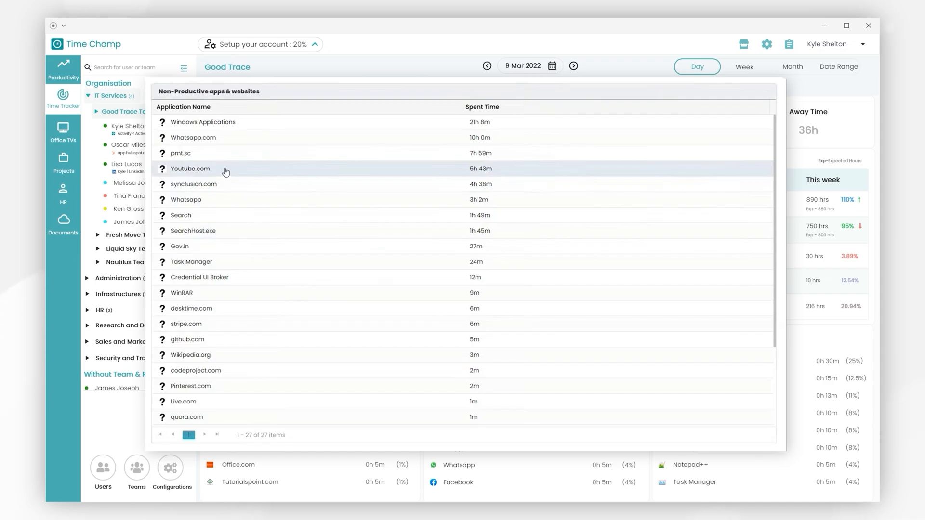
pyautogui.moveTo(487, 173)
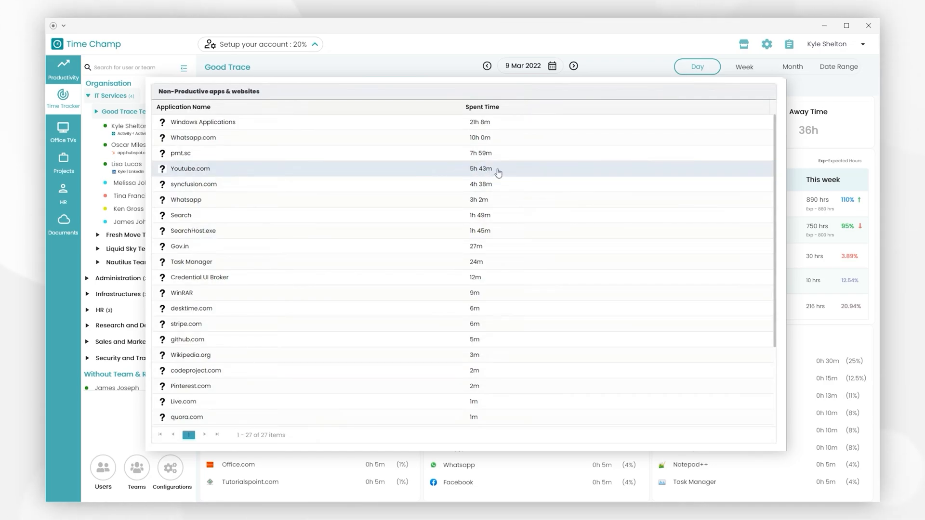
pyautogui.click(190, 168)
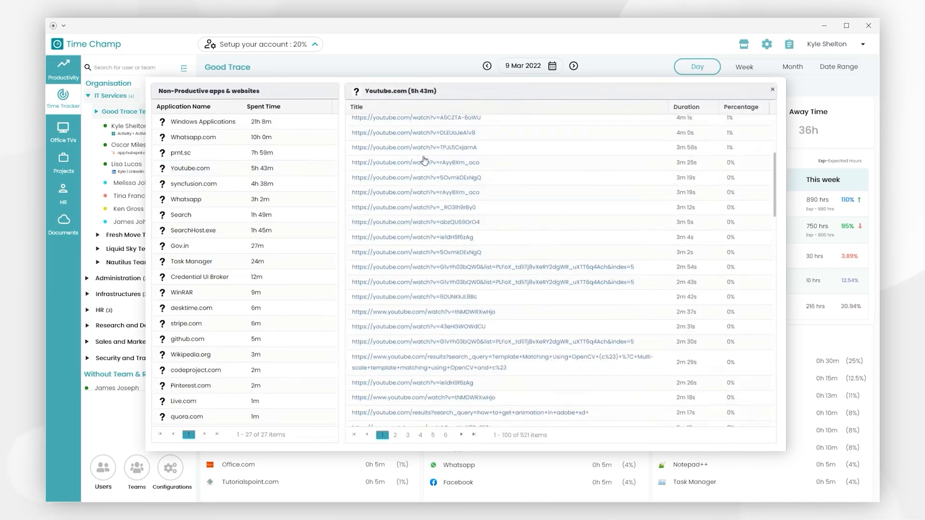
pyautogui.scroll(-3)
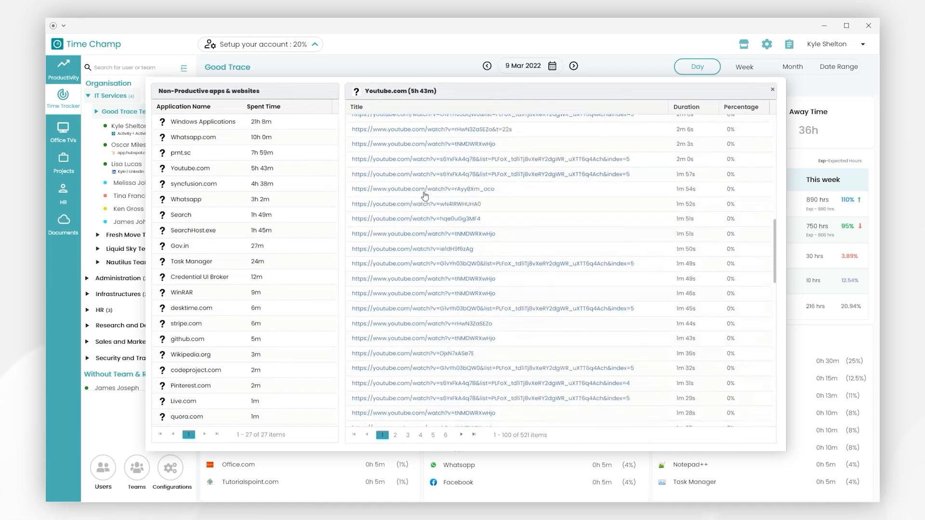
pyautogui.click(772, 89)
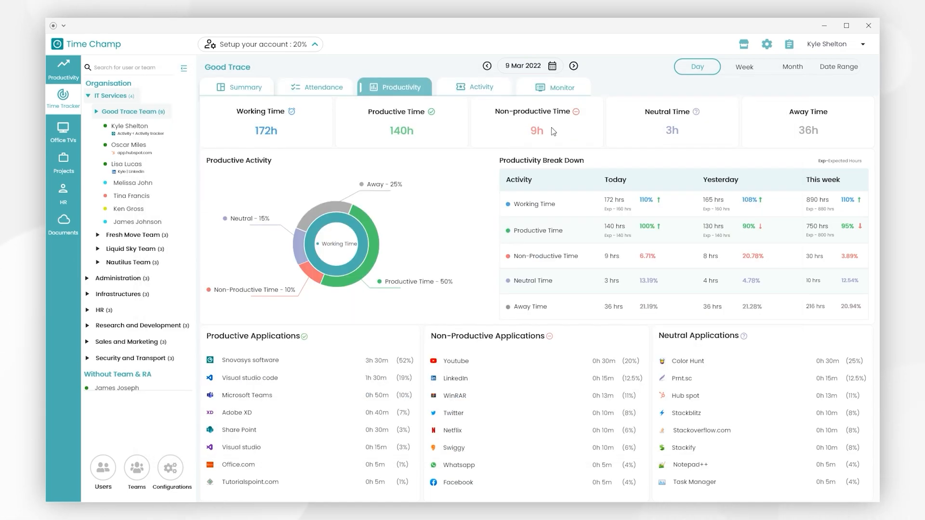
pyautogui.moveTo(395, 131)
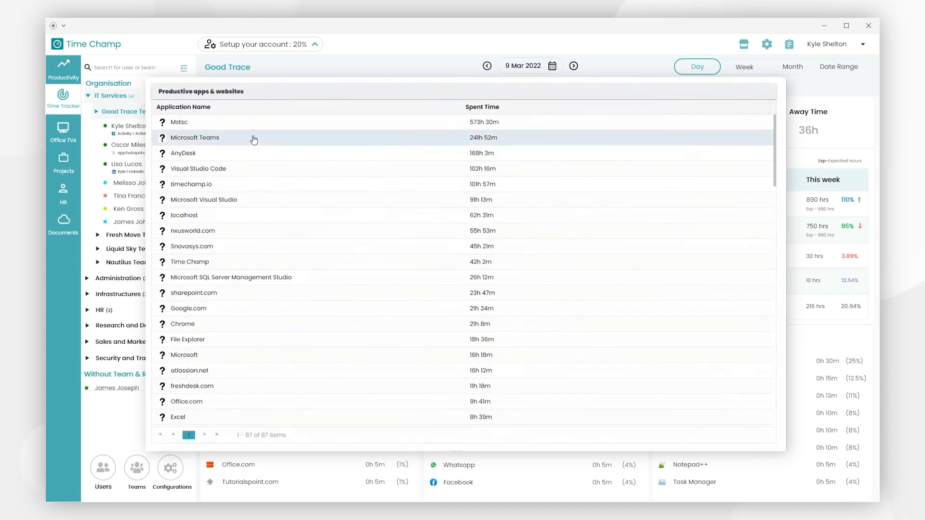
pyautogui.moveTo(222, 143)
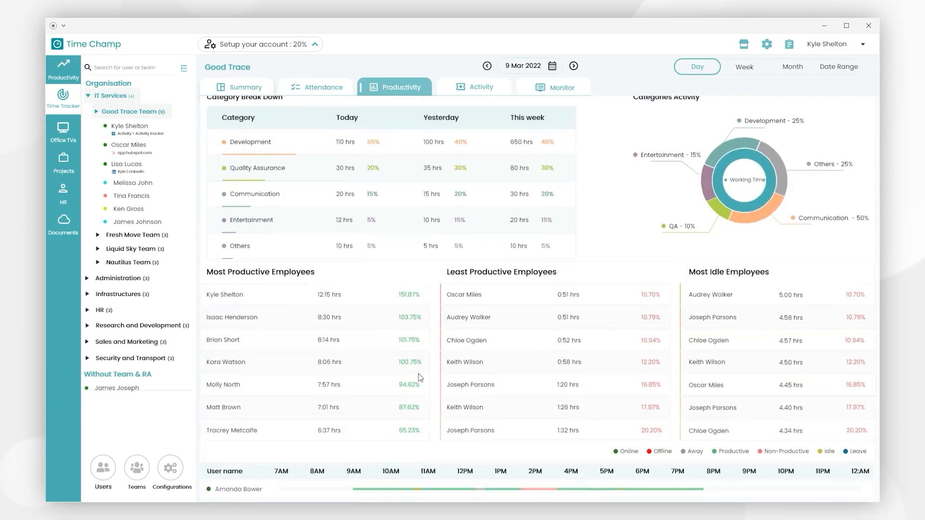
# Step: Review the category breakdown, then switch the productivity view from Week to Month
pyautogui.scroll(-3)
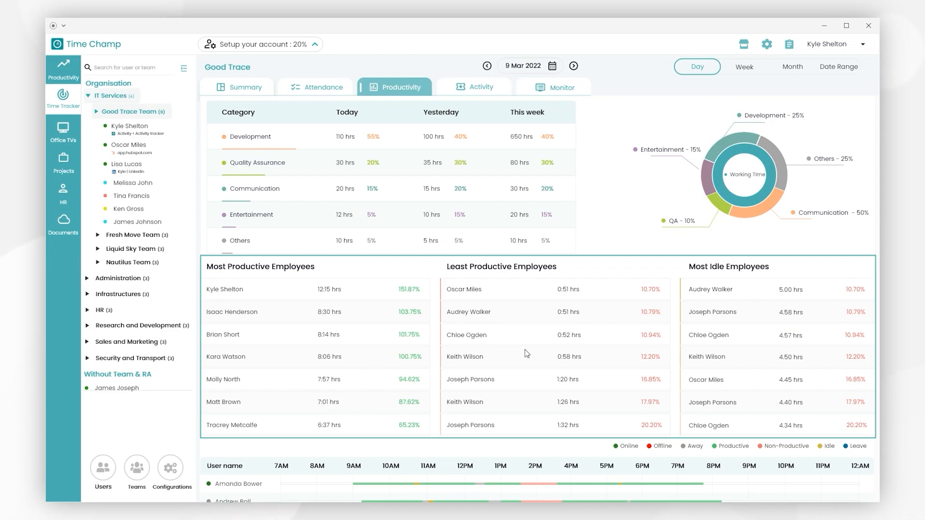
pyautogui.moveTo(700, 352)
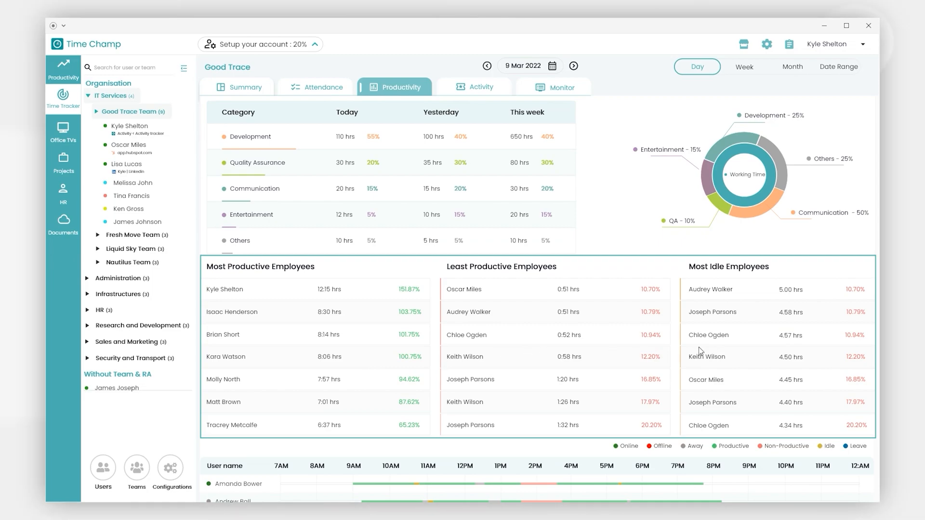
pyautogui.scroll(-3)
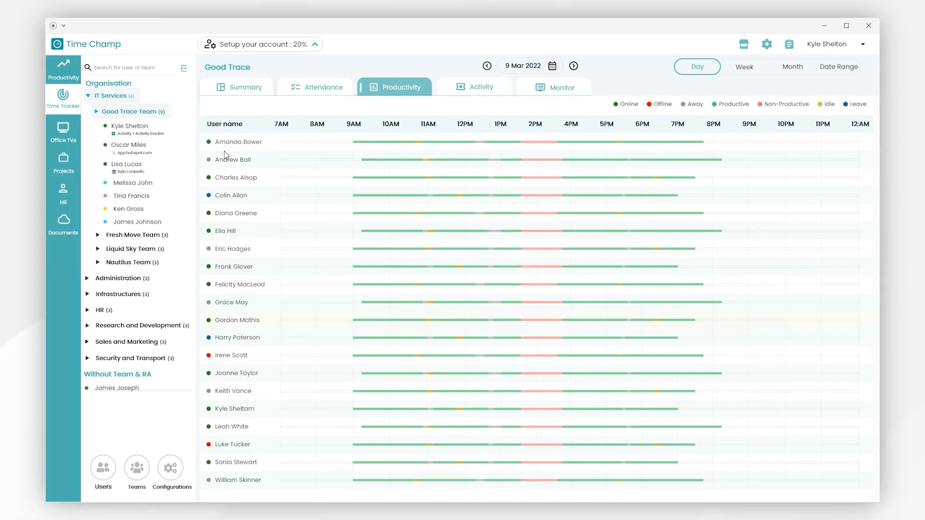
pyautogui.moveTo(239, 322)
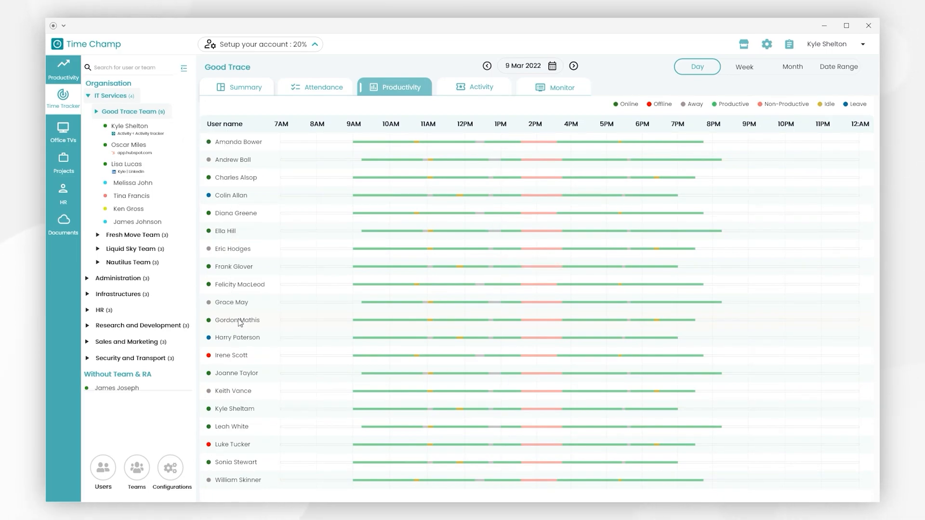
pyautogui.moveTo(385, 143)
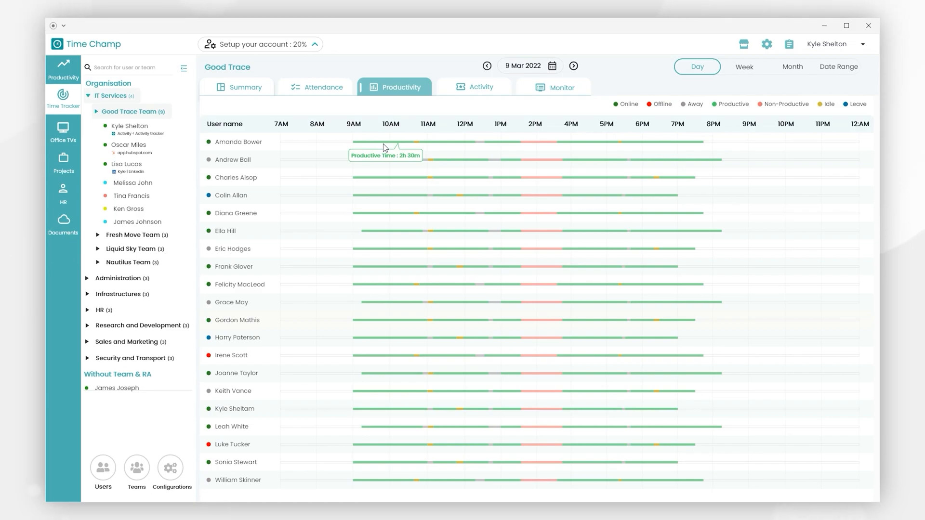
pyautogui.moveTo(481, 145)
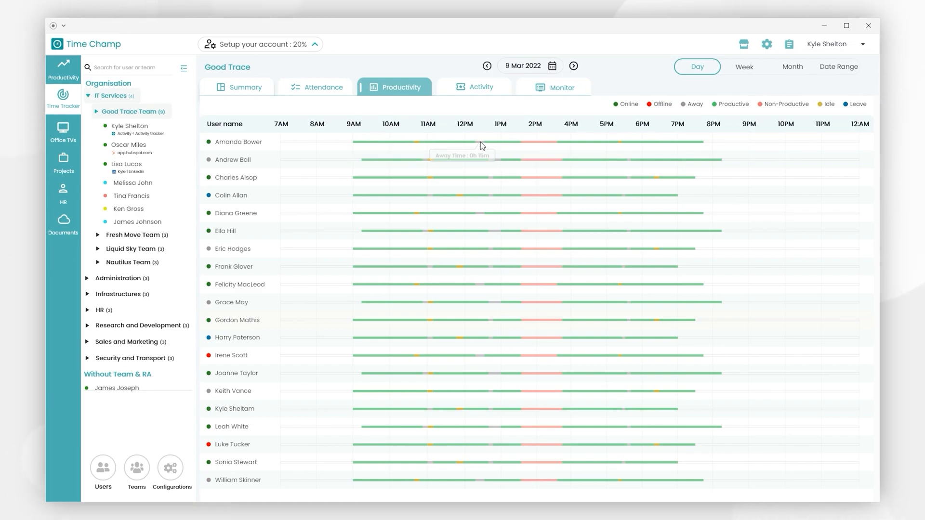
pyautogui.moveTo(620, 146)
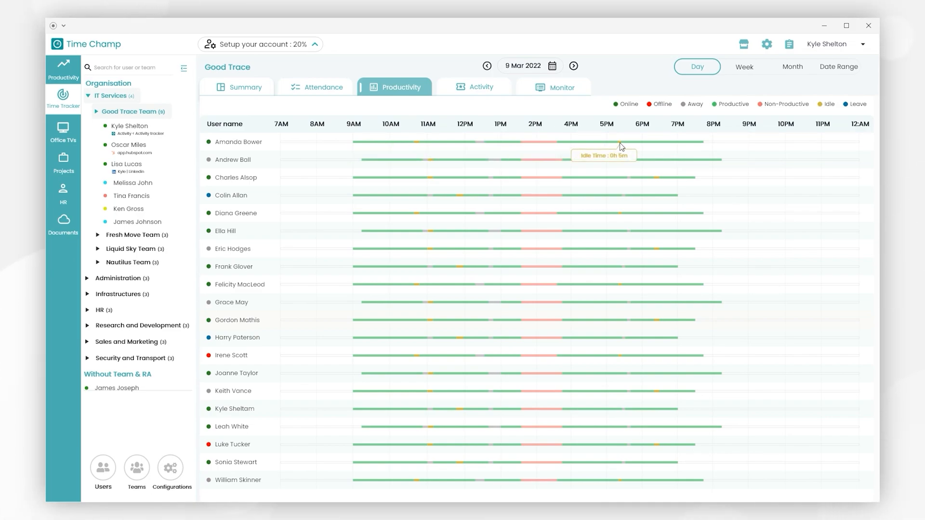
pyautogui.click(744, 67)
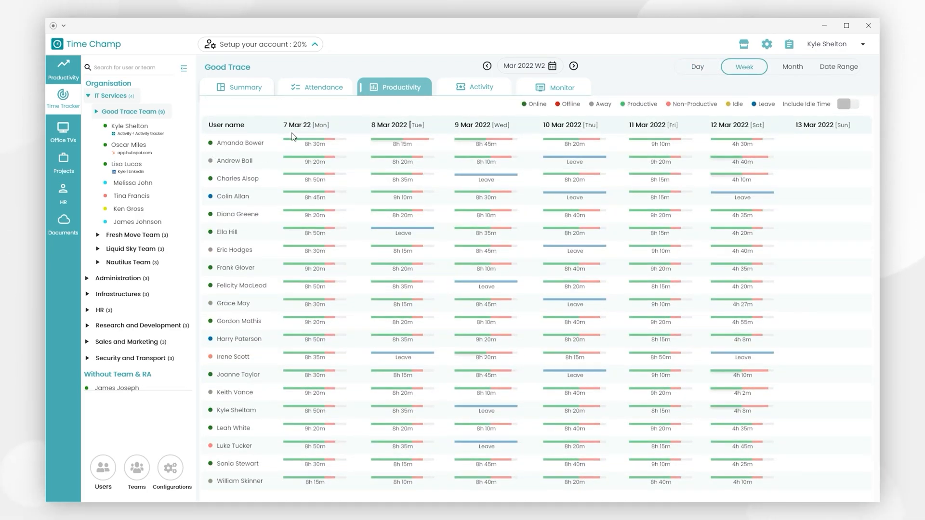
pyautogui.moveTo(489, 136)
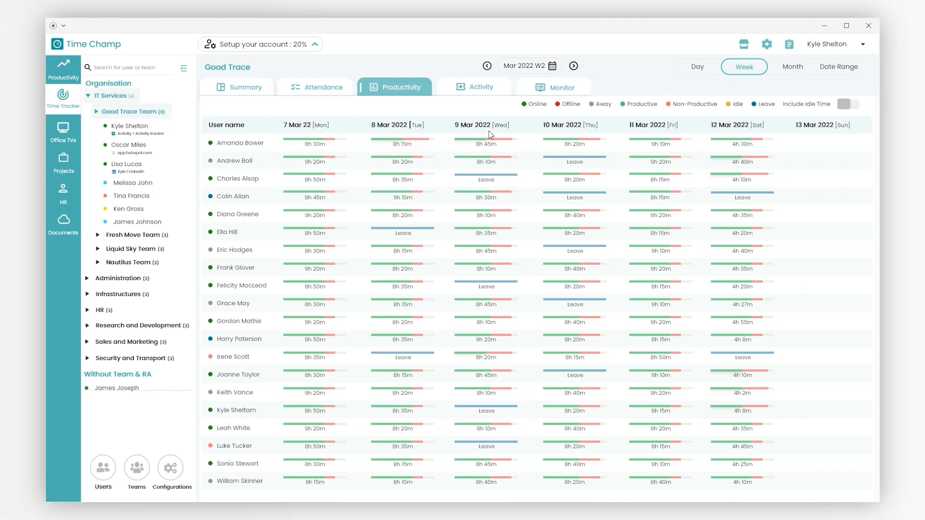
pyautogui.click(792, 66)
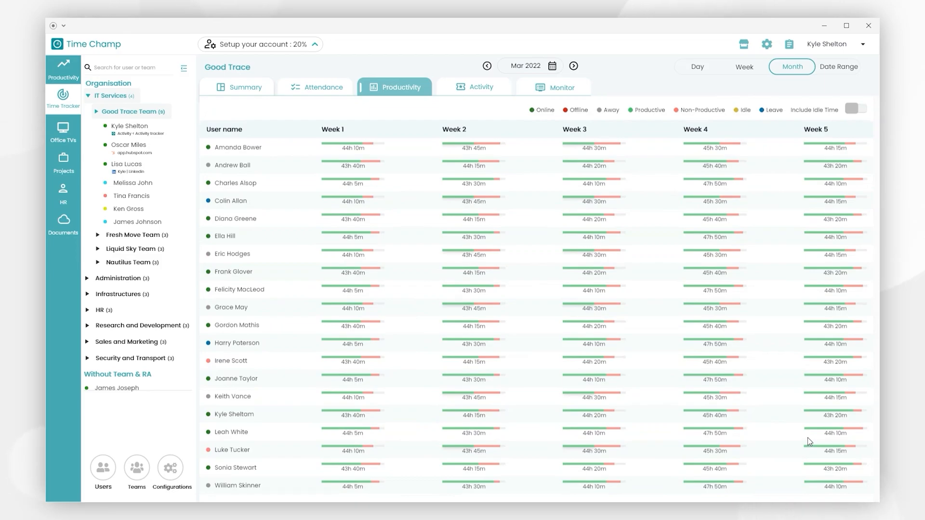
pyautogui.scroll(3)
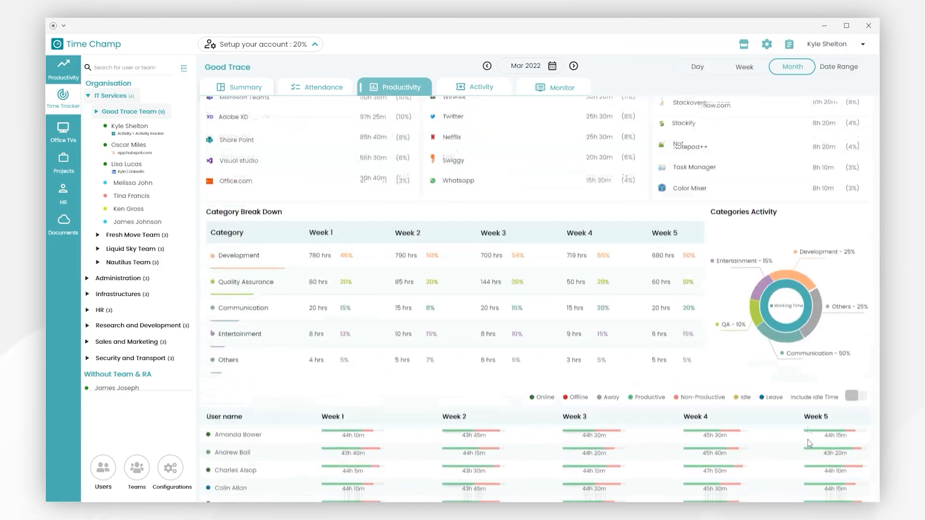
# Step: Go to the Monitor page showing live employee screens
pyautogui.click(561, 87)
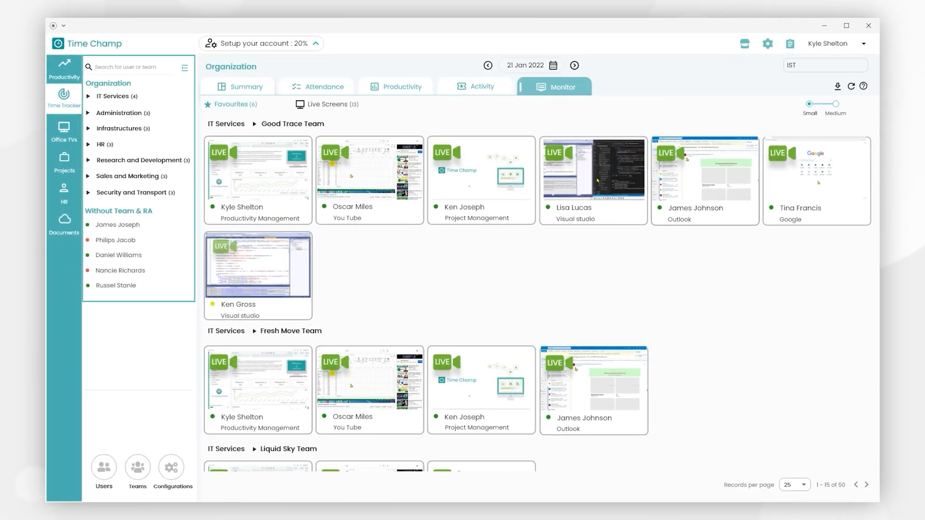
pyautogui.moveTo(261, 131)
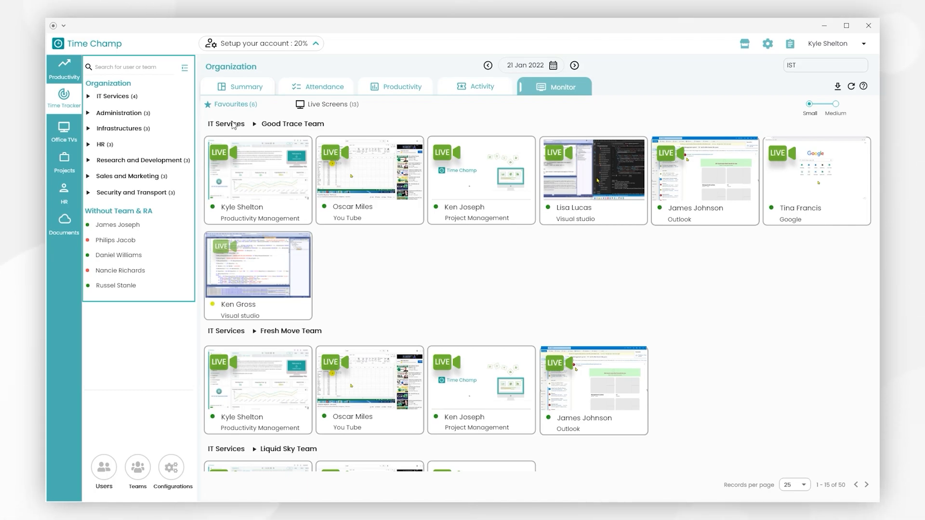
# Step: Show live screens for the whole IT Services department from the organisation tree
pyautogui.scroll(-3)
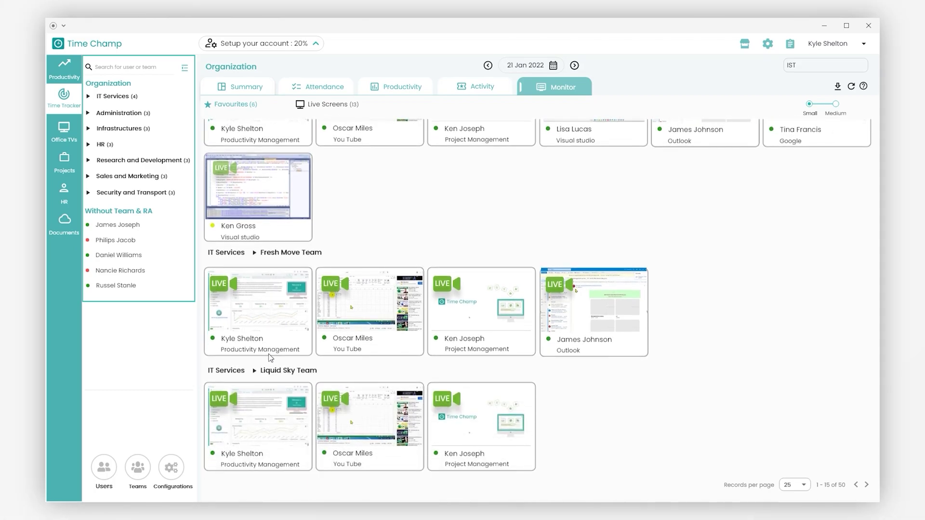
pyautogui.scroll(3)
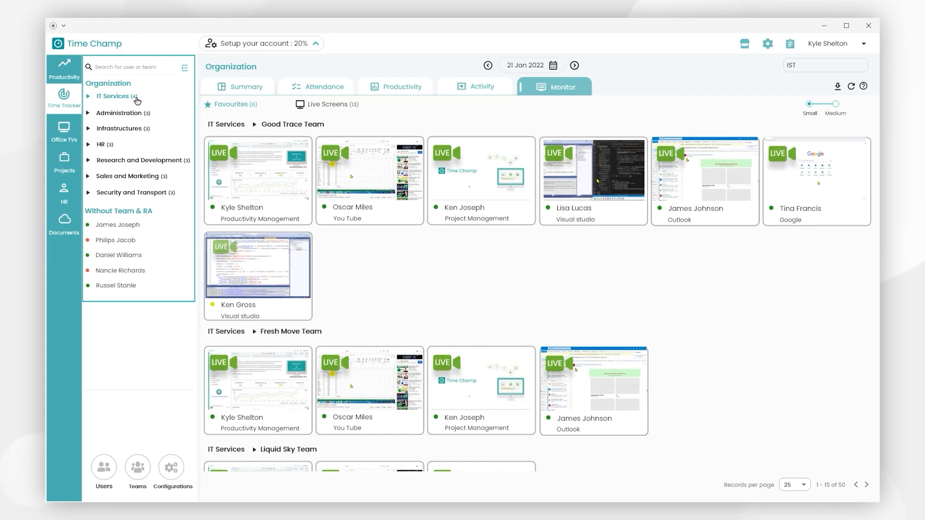
pyautogui.click(112, 98)
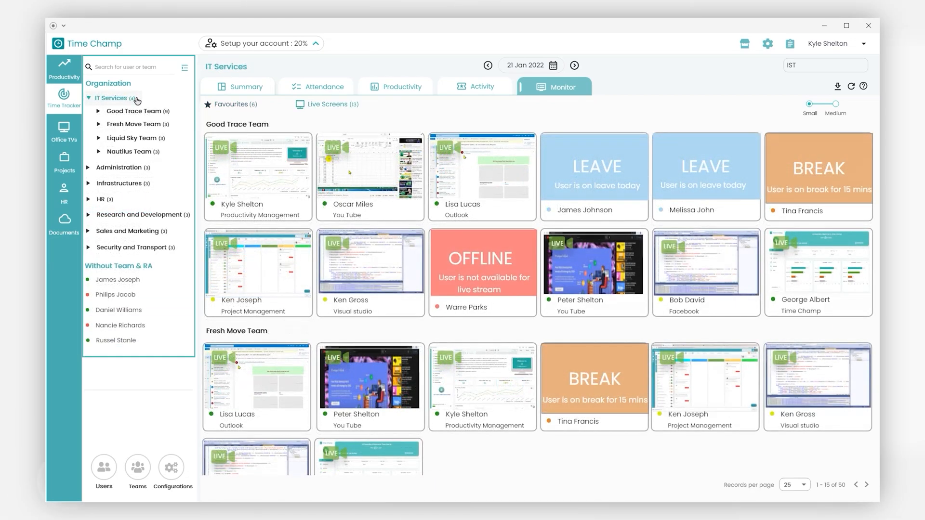
pyautogui.moveTo(238, 130)
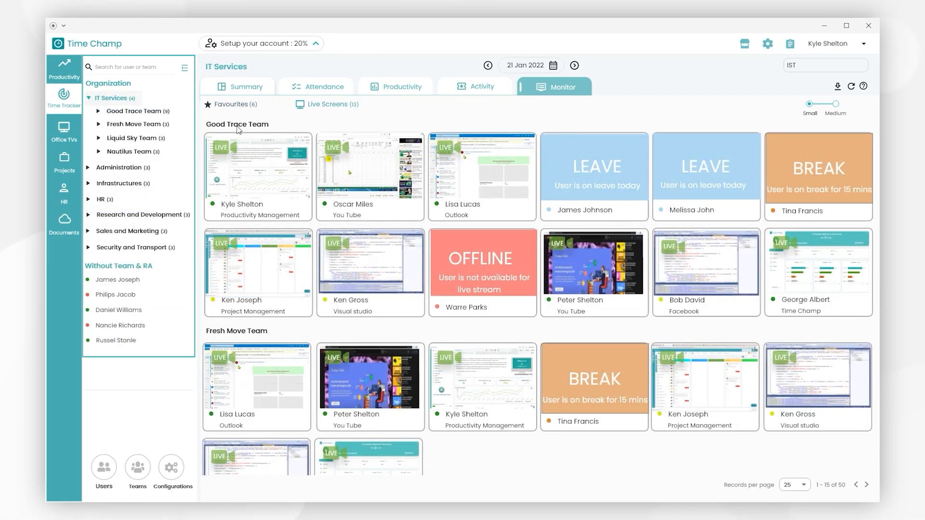
pyautogui.moveTo(217, 341)
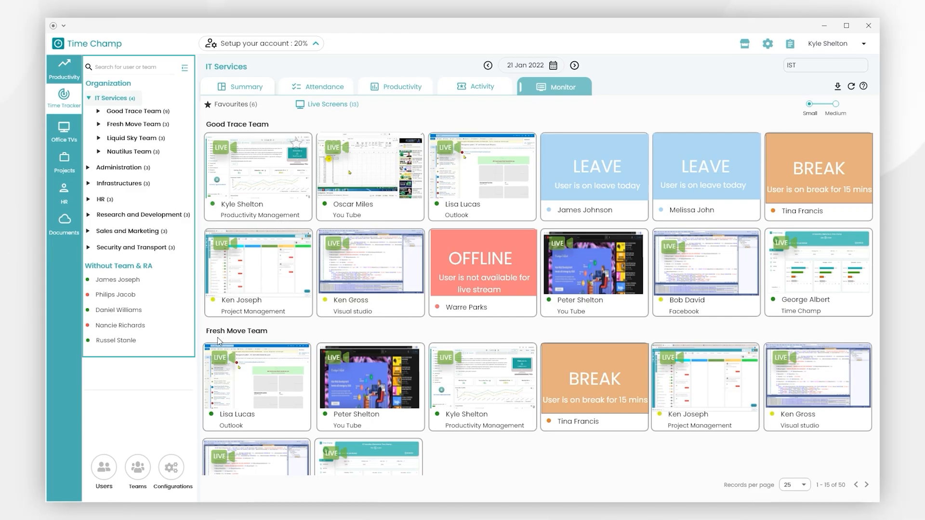
# Step: Narrow the live screens to the Good Trace Team only
pyautogui.scroll(-3)
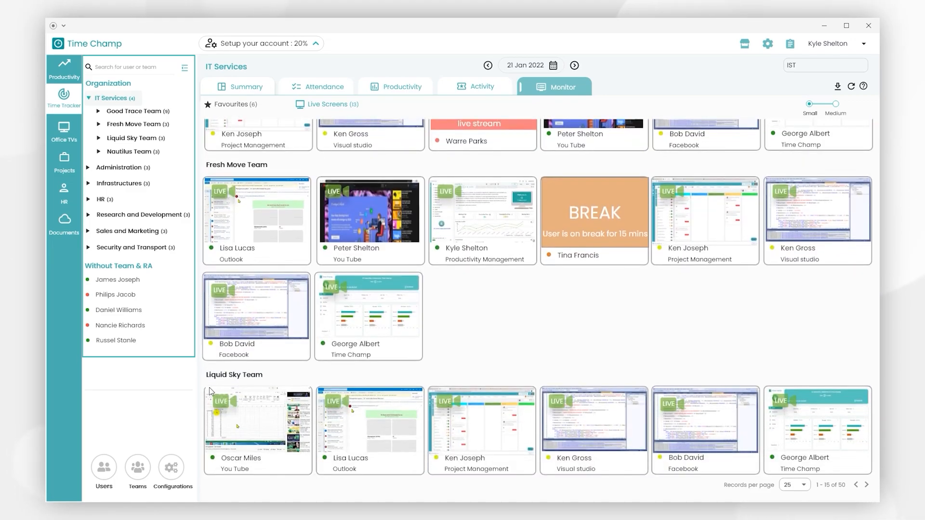
pyautogui.click(133, 110)
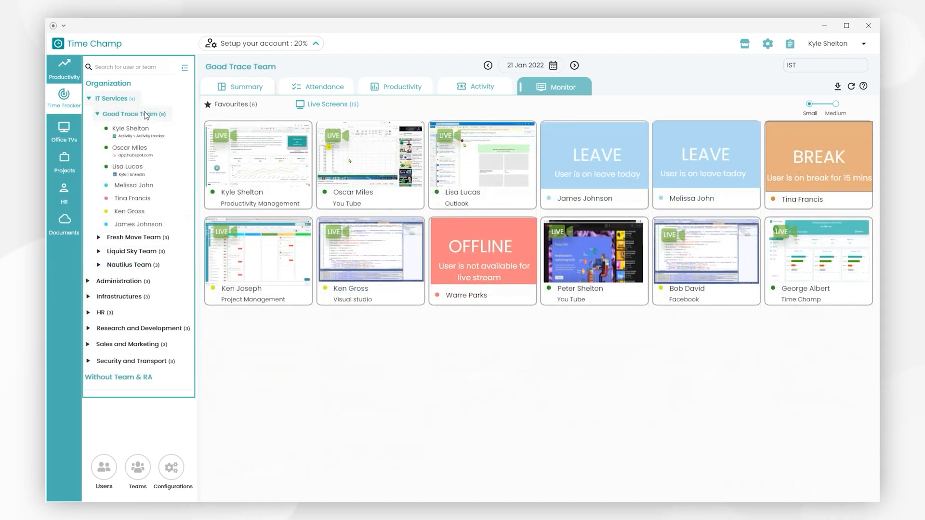
pyautogui.moveTo(436, 183)
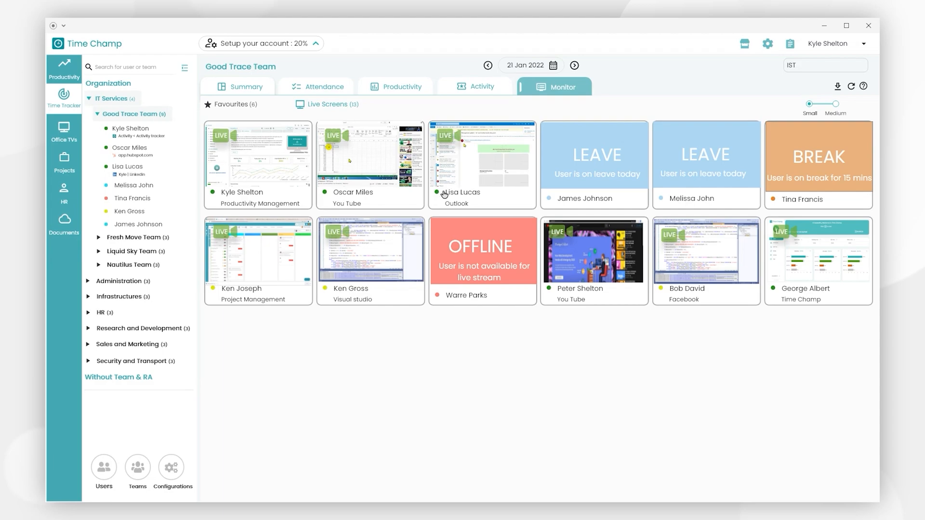
pyautogui.moveTo(223, 145)
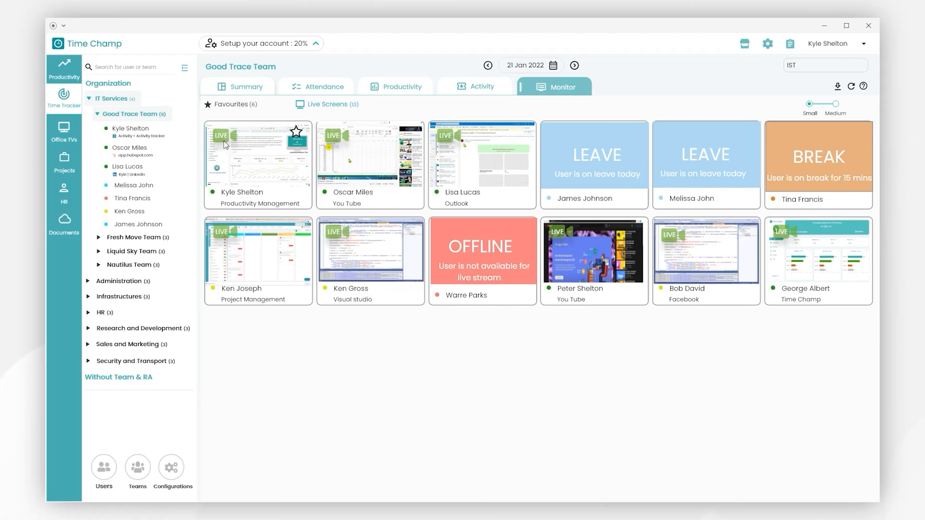
pyautogui.moveTo(379, 145)
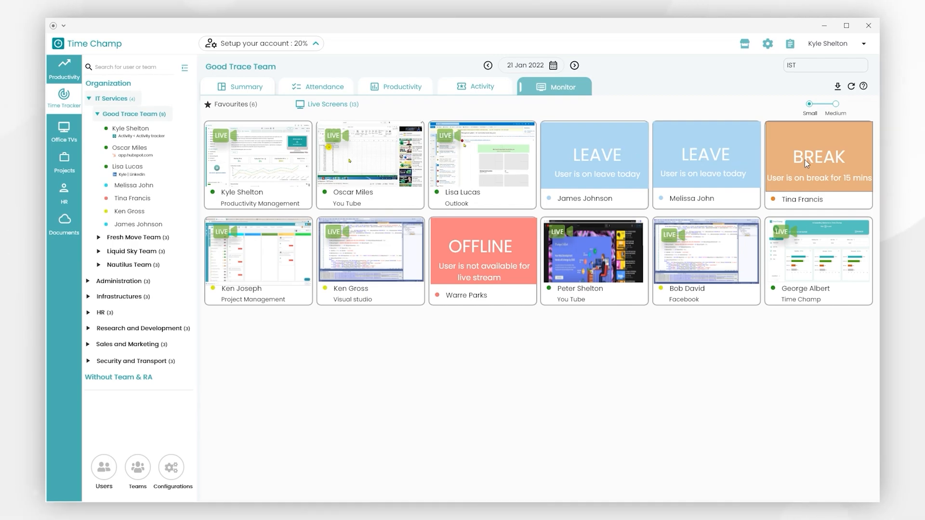
pyautogui.moveTo(481, 279)
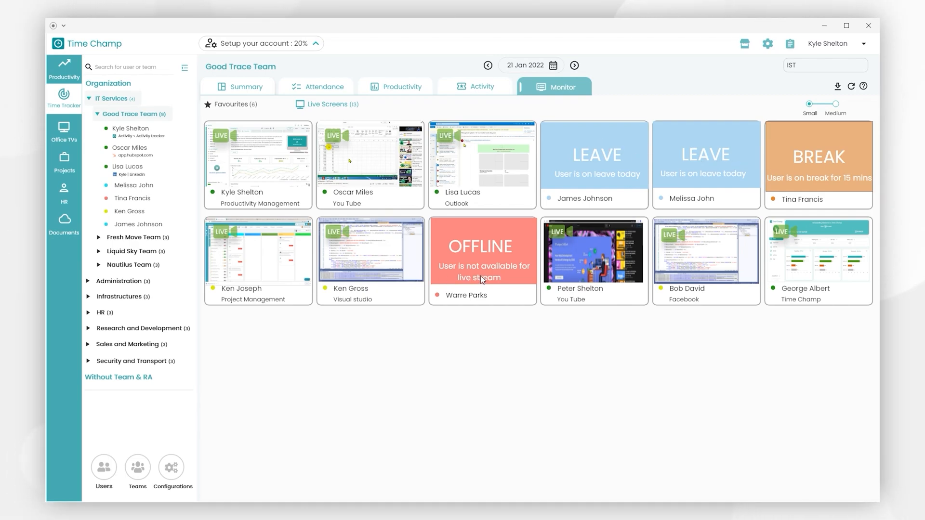
pyautogui.moveTo(341, 179)
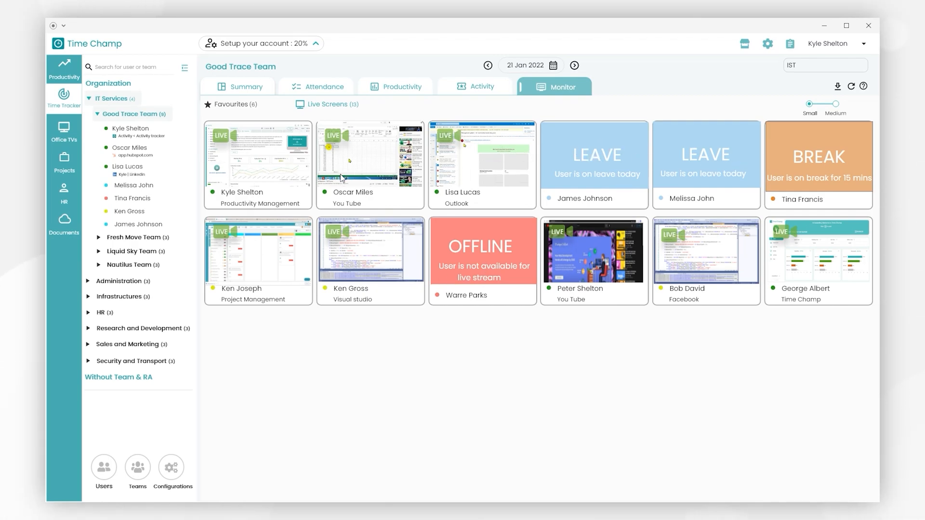
pyautogui.moveTo(506, 179)
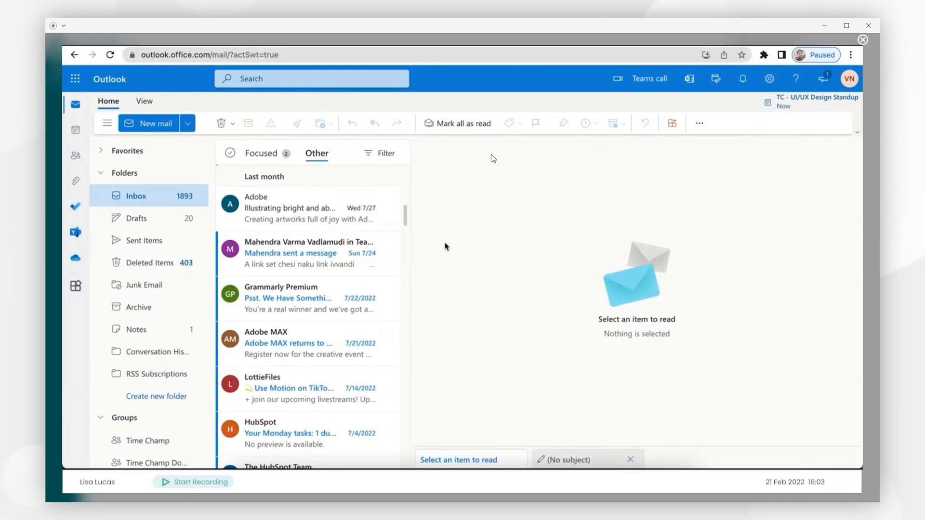
# Step: Watch a team member's live screen stream and start recording it
pyautogui.click(289, 208)
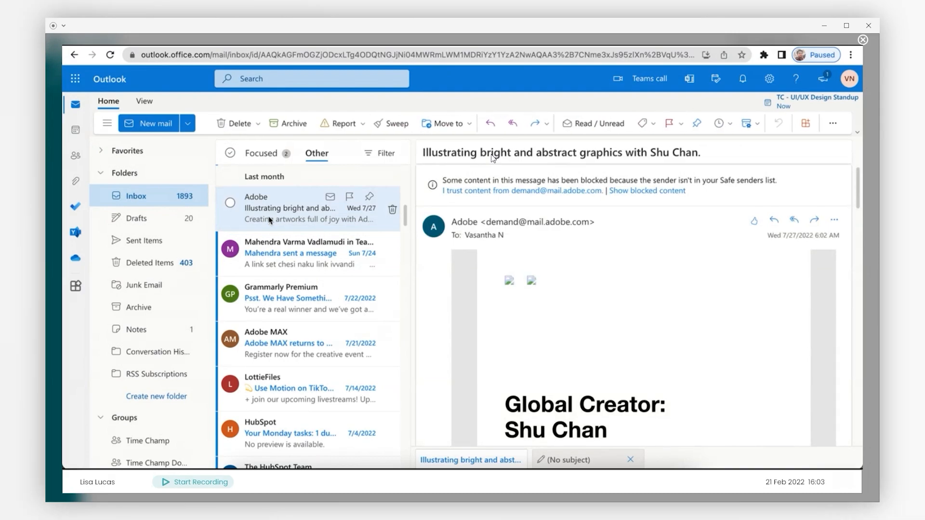
pyautogui.click(150, 262)
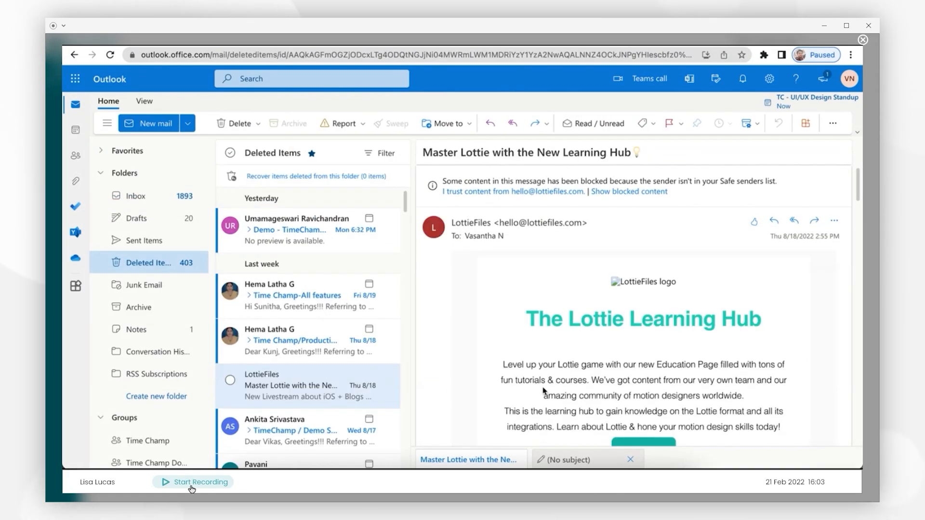
pyautogui.moveTo(166, 488)
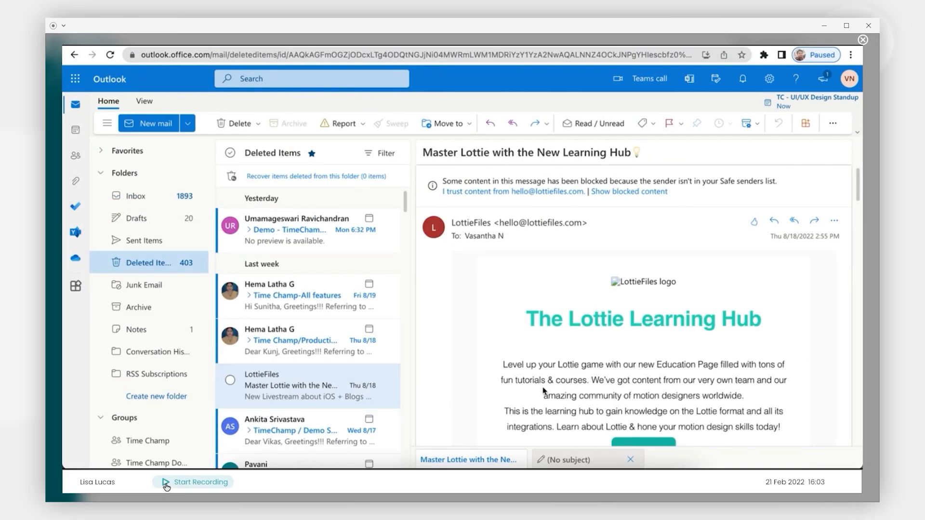
pyautogui.click(75, 130)
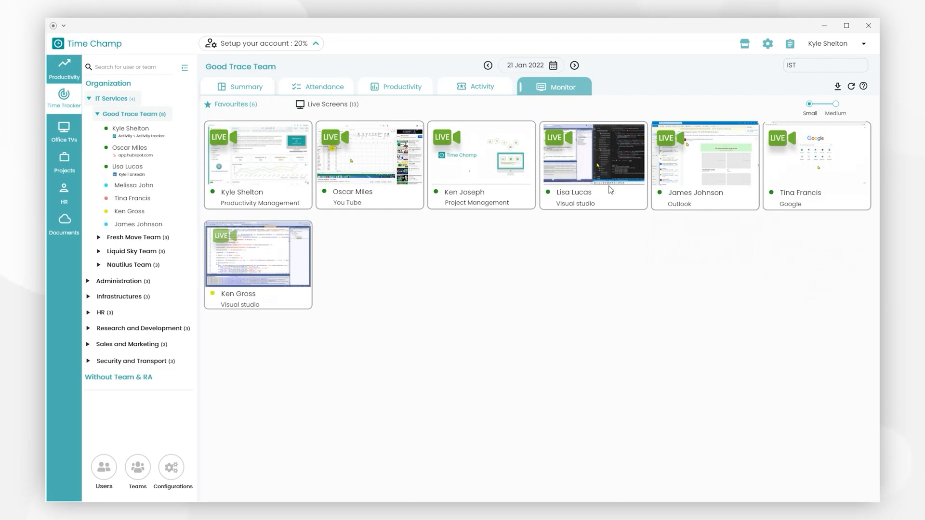
pyautogui.moveTo(582, 195)
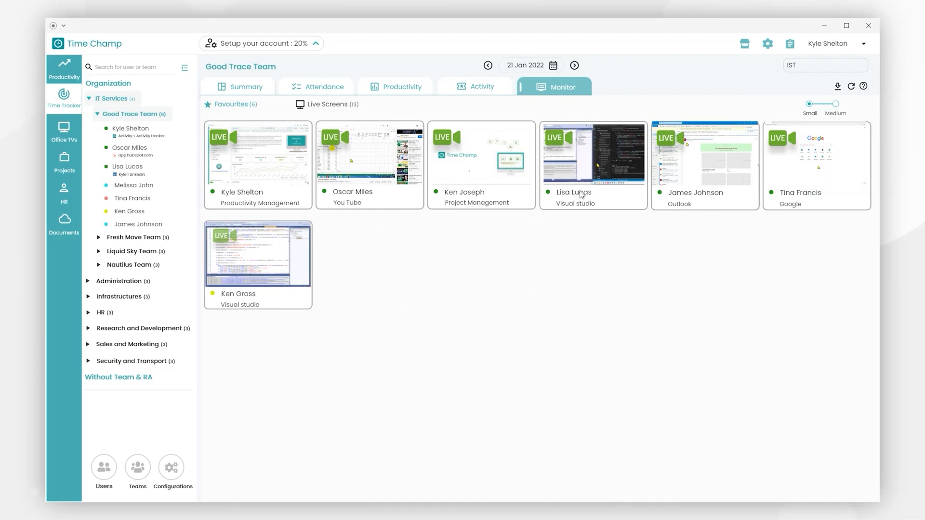
pyautogui.click(130, 128)
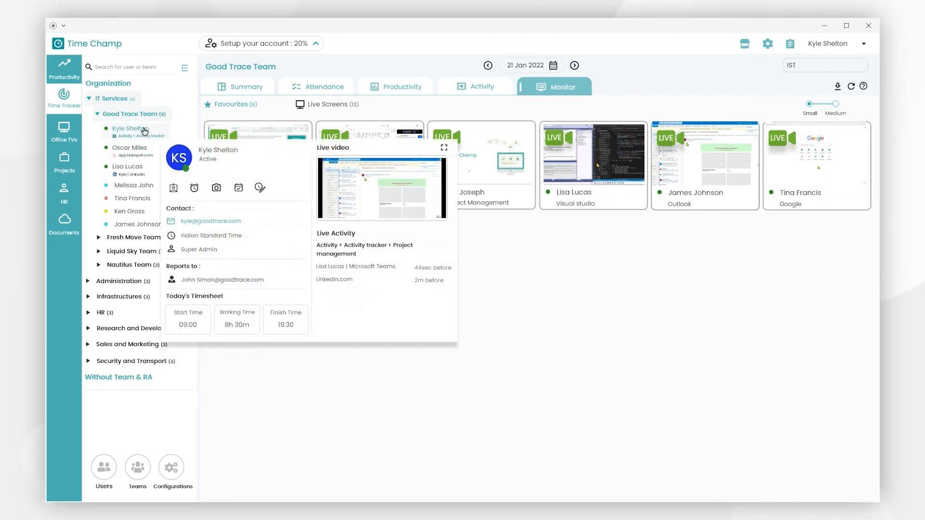
pyautogui.click(130, 128)
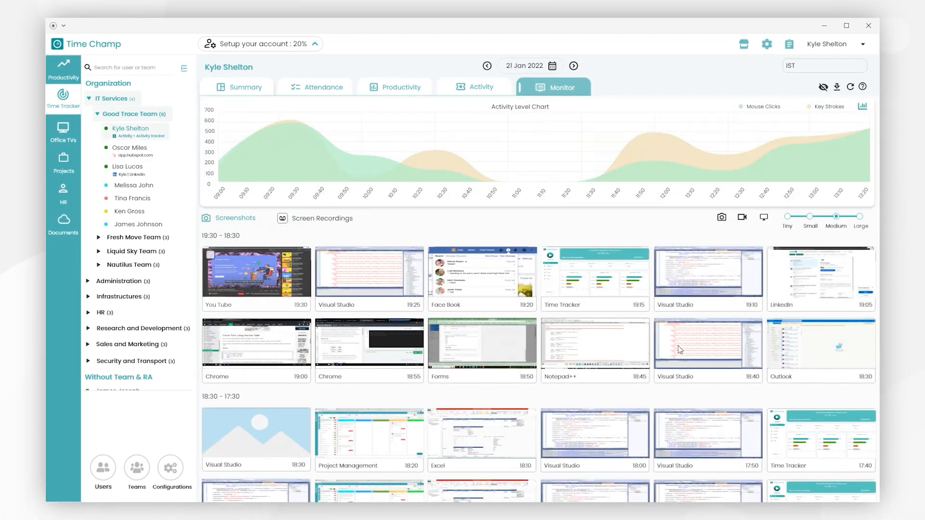
pyautogui.moveTo(692, 204)
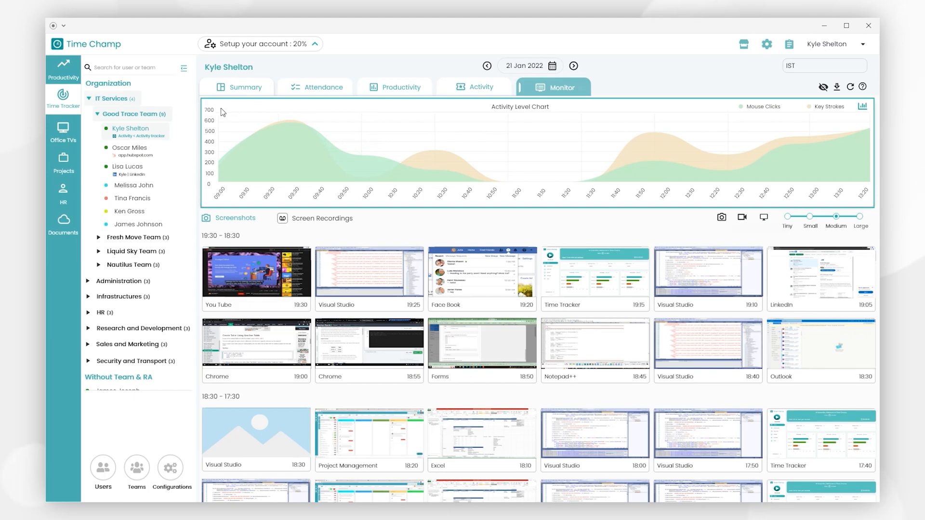
pyautogui.moveTo(375, 141)
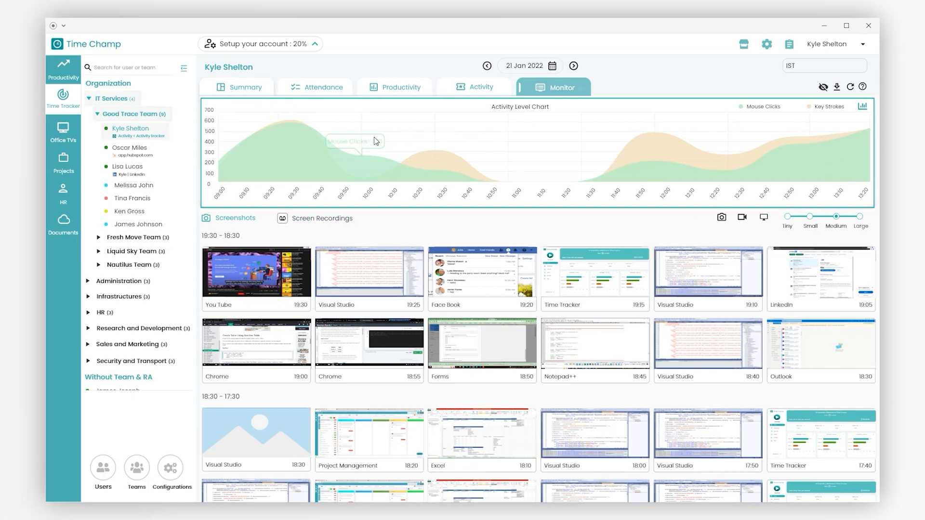
pyautogui.moveTo(292, 124)
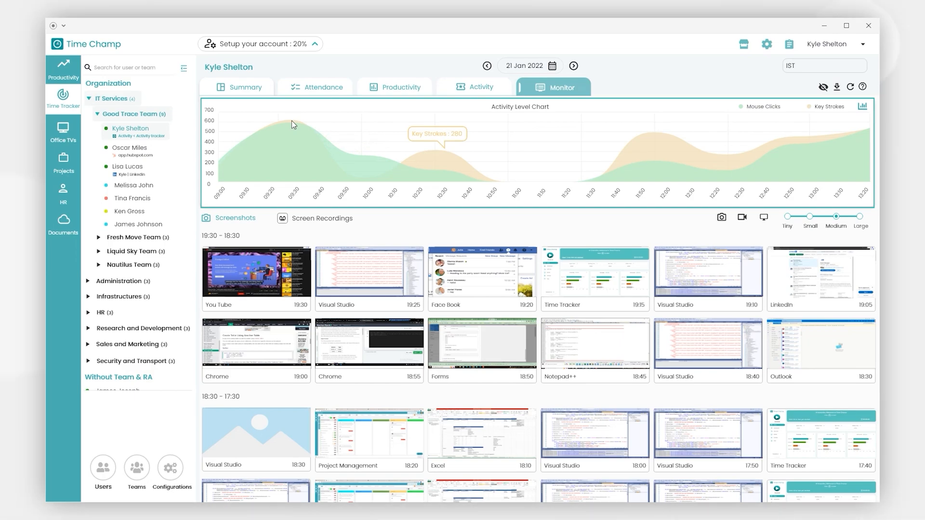
pyautogui.moveTo(756, 109)
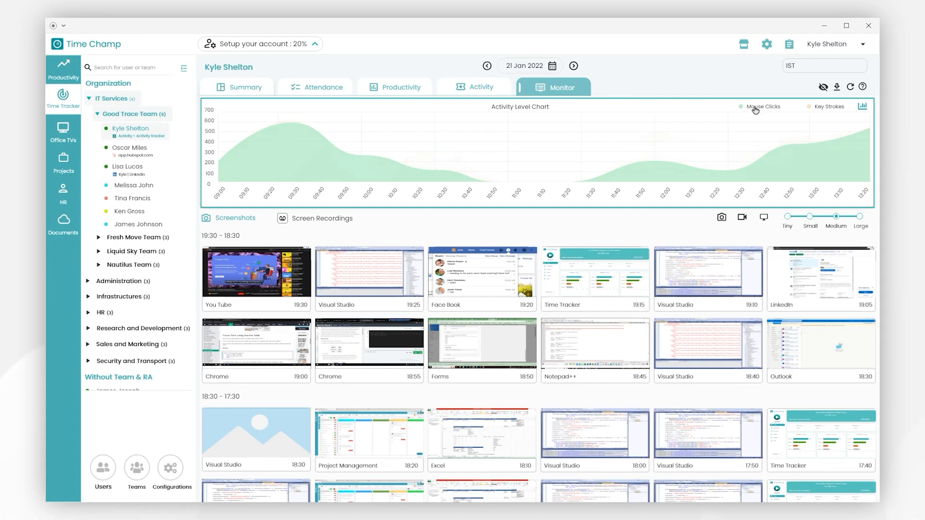
pyautogui.click(828, 106)
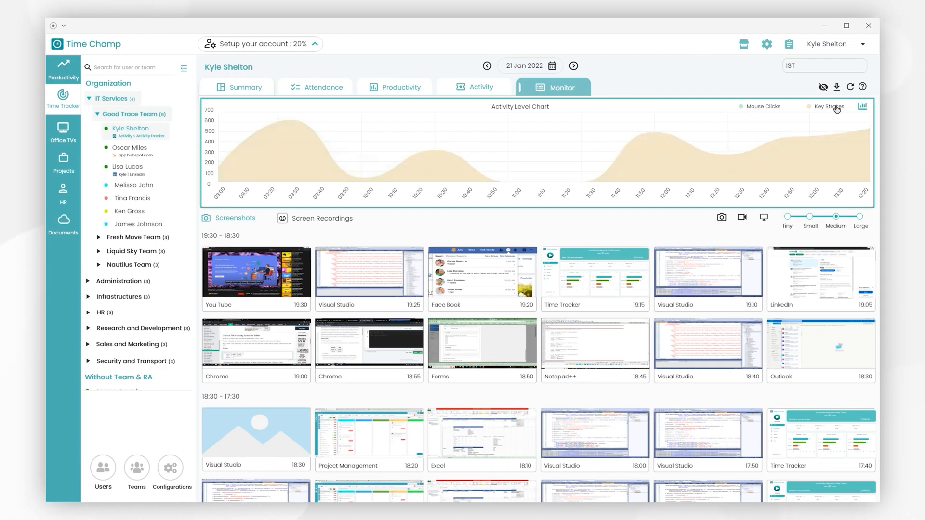
pyautogui.click(864, 107)
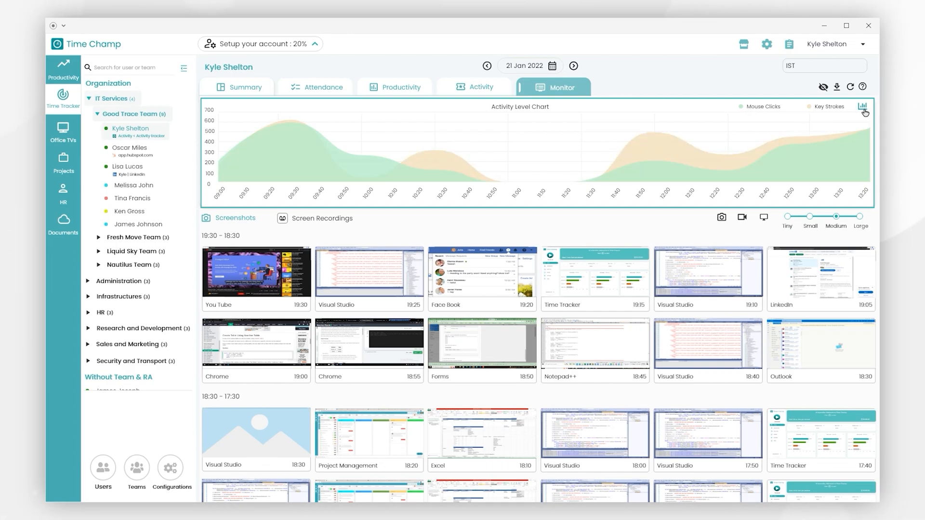
# Step: Compare the activity chart as bars and as curves, then hide it
pyautogui.click(863, 109)
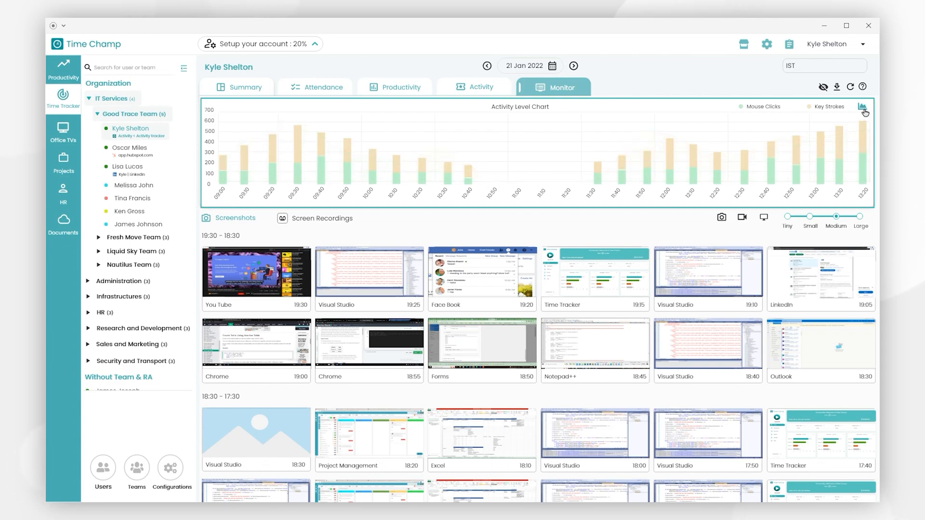
pyautogui.moveTo(702, 164)
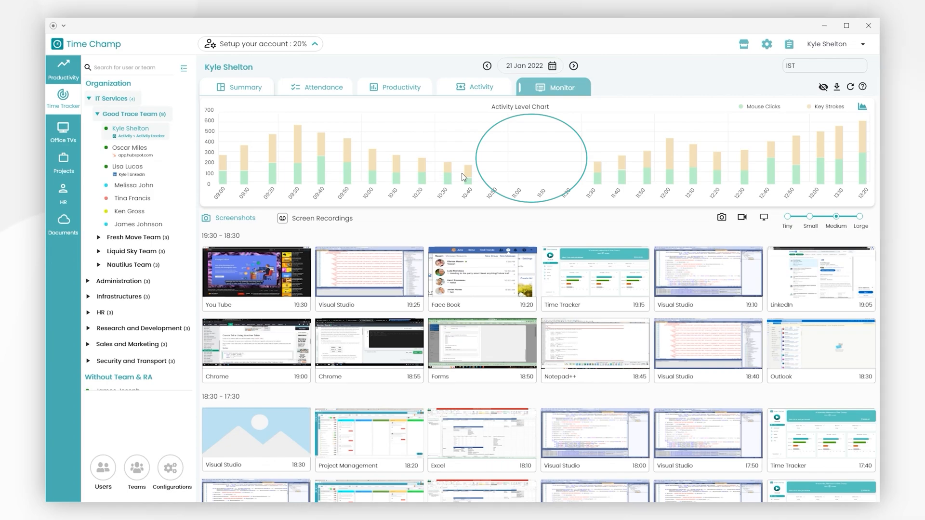
pyautogui.moveTo(536, 171)
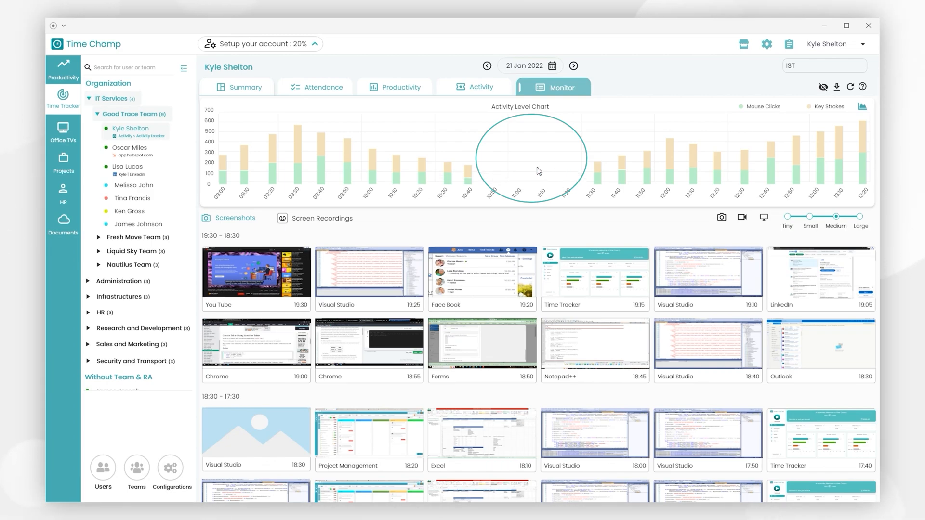
pyautogui.moveTo(558, 155)
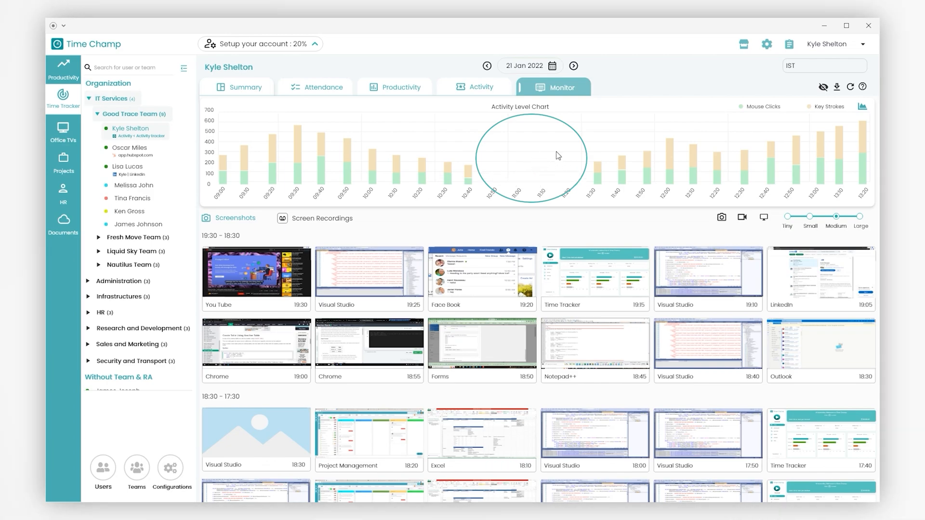
pyautogui.click(862, 107)
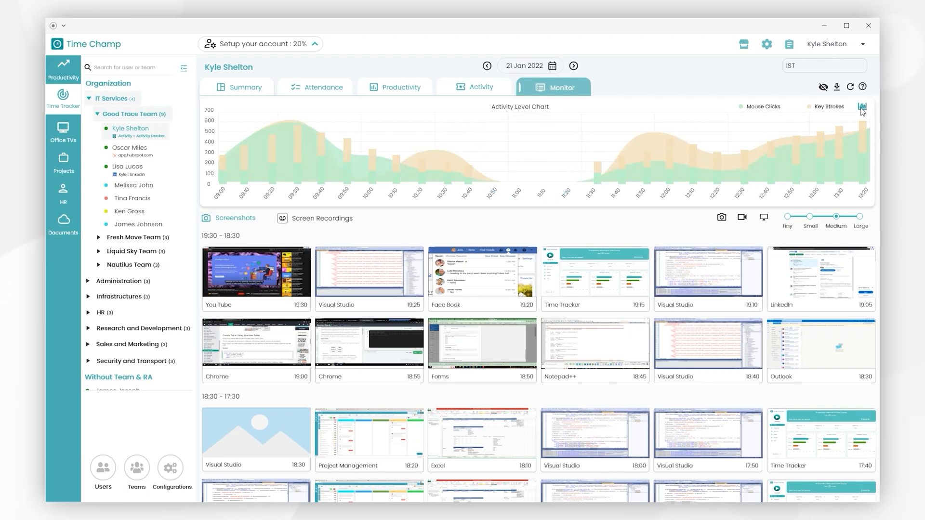
pyautogui.click(822, 87)
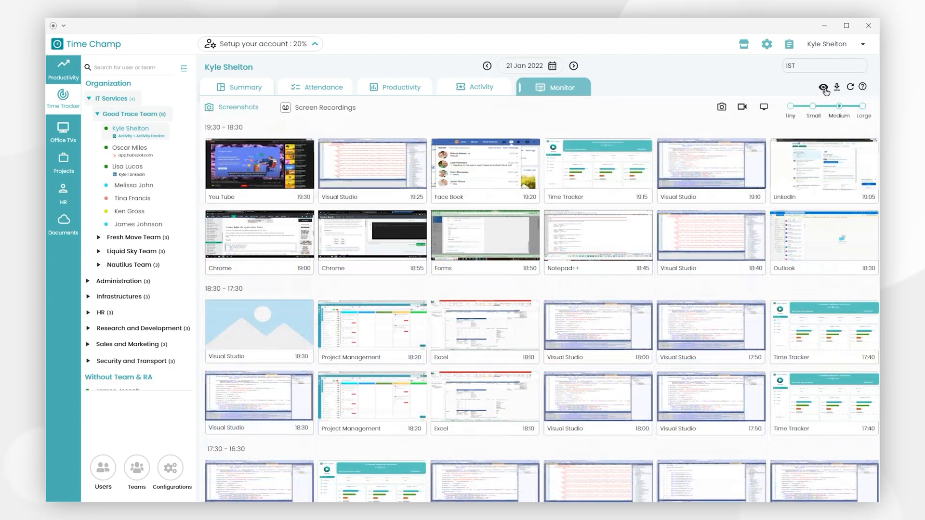
# Step: Show the activity chart again and view the YouTube screenshot full-size
pyautogui.click(823, 87)
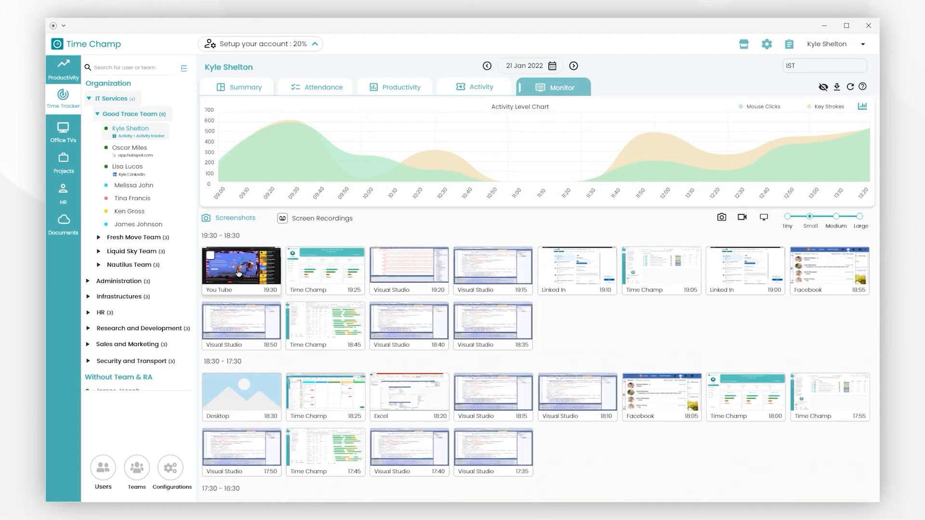
pyautogui.click(241, 266)
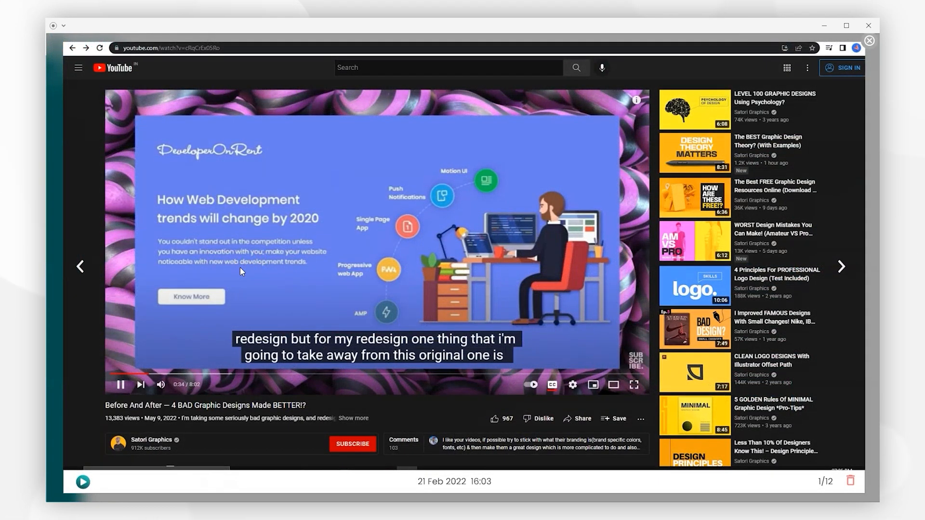
pyautogui.moveTo(828, 102)
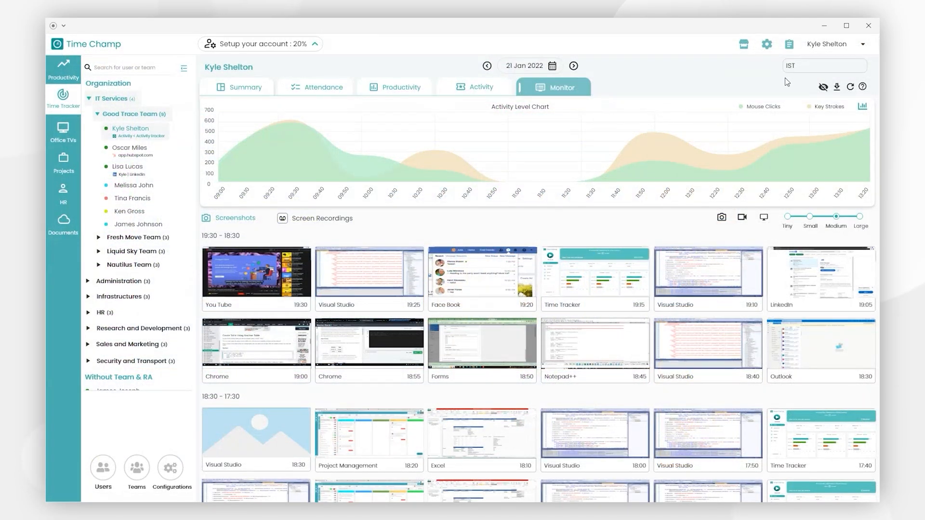
pyautogui.click(321, 219)
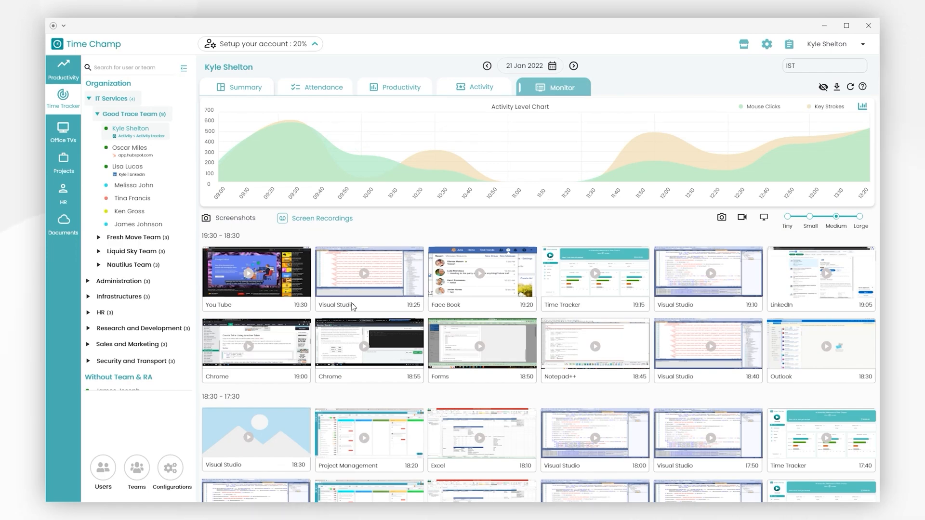
pyautogui.scroll(-3)
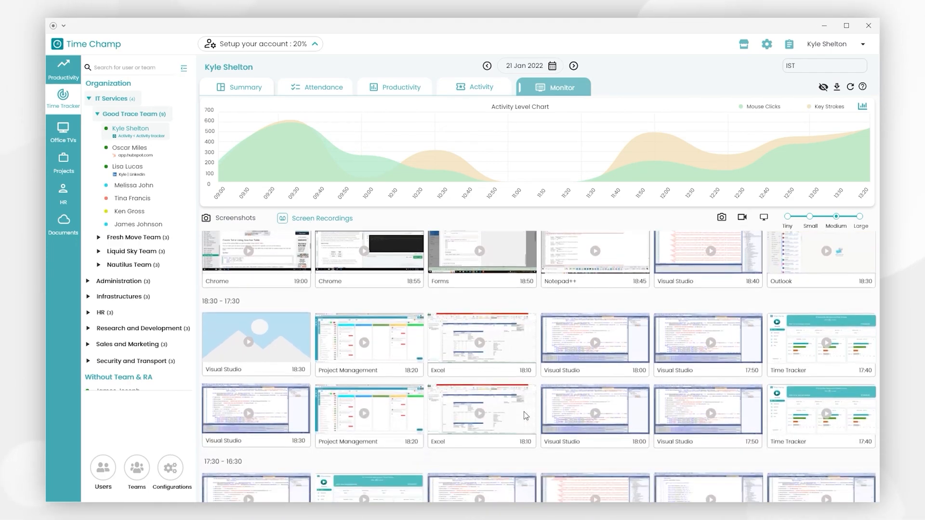
pyautogui.scroll(-3)
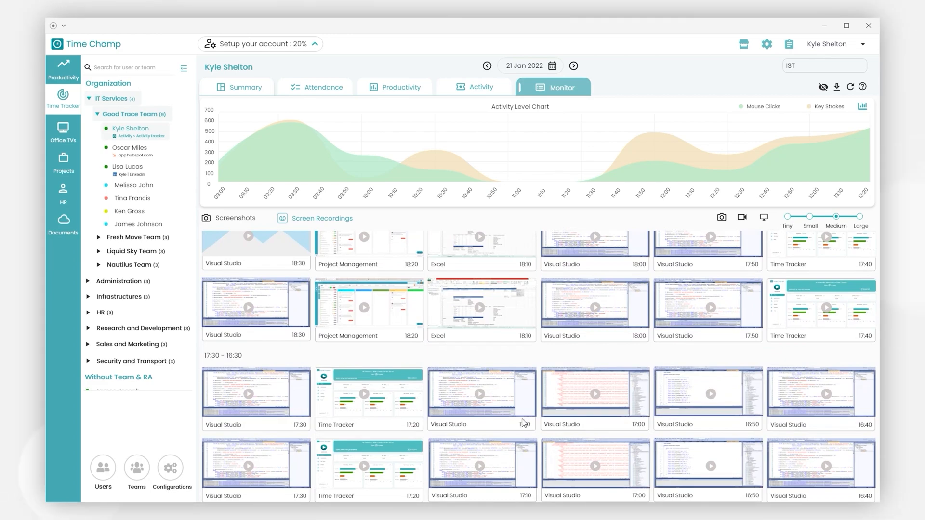
pyautogui.scroll(3)
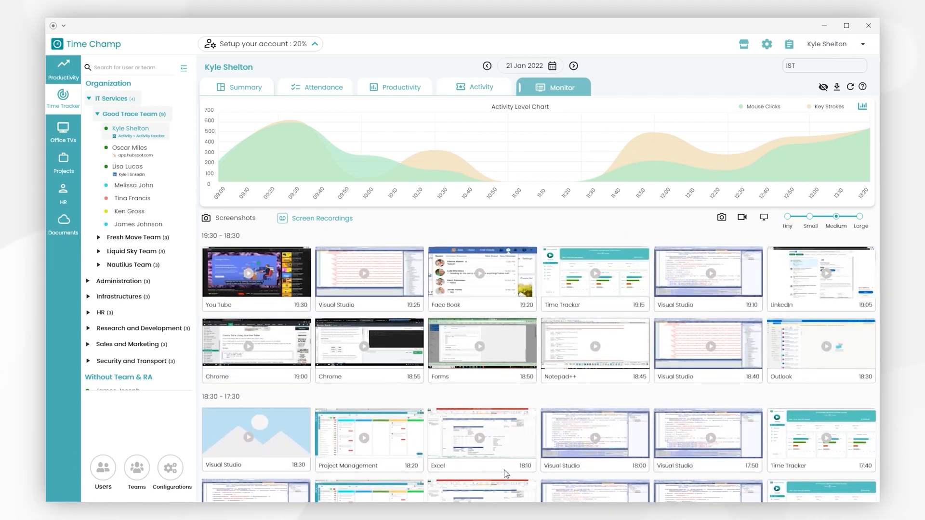
pyautogui.moveTo(361, 277)
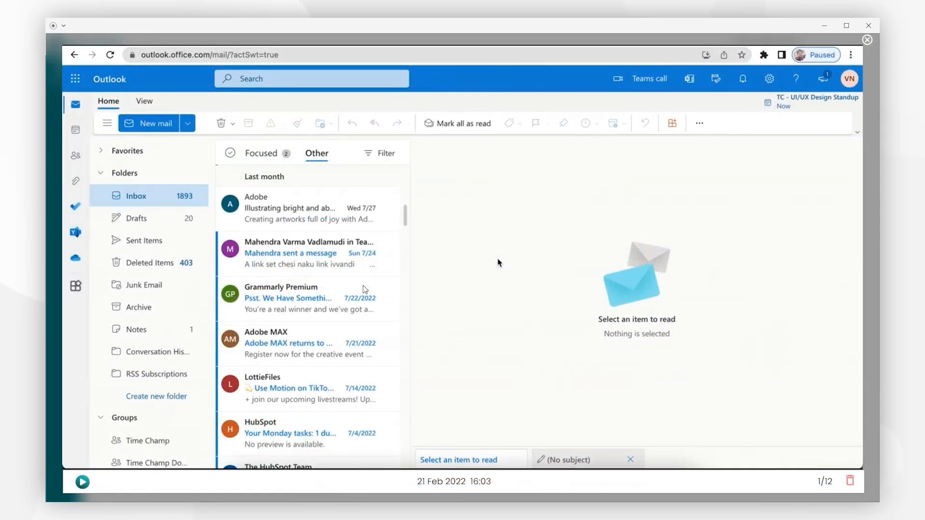
# Step: Play one screen recording back, then close the player
pyautogui.click(289, 208)
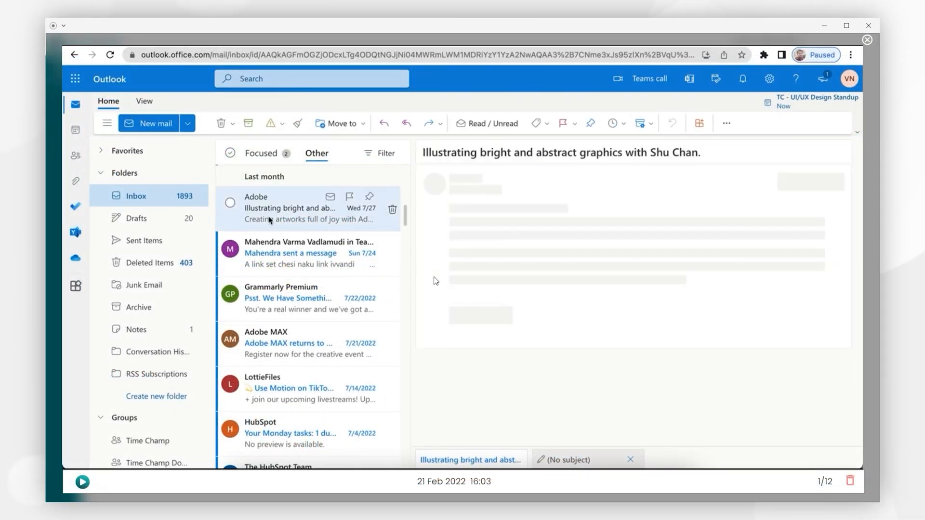
pyautogui.click(289, 208)
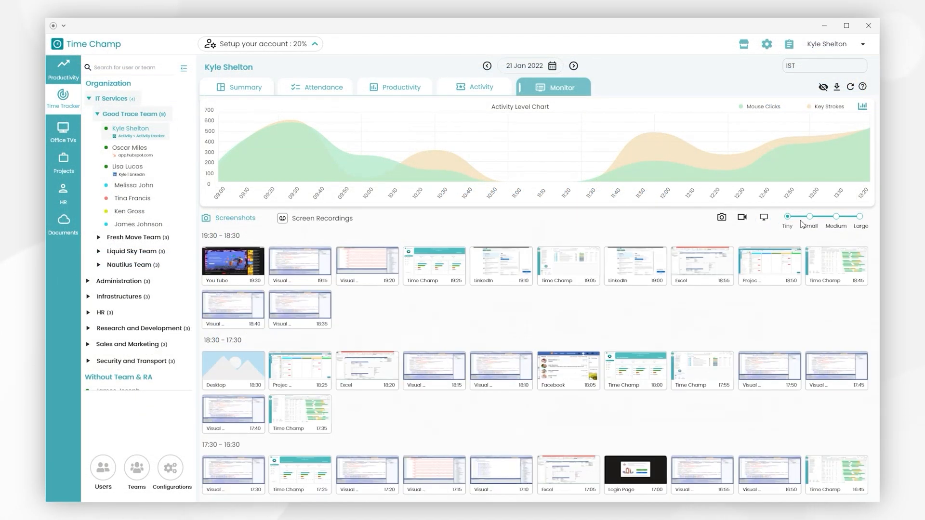
pyautogui.moveTo(811, 225)
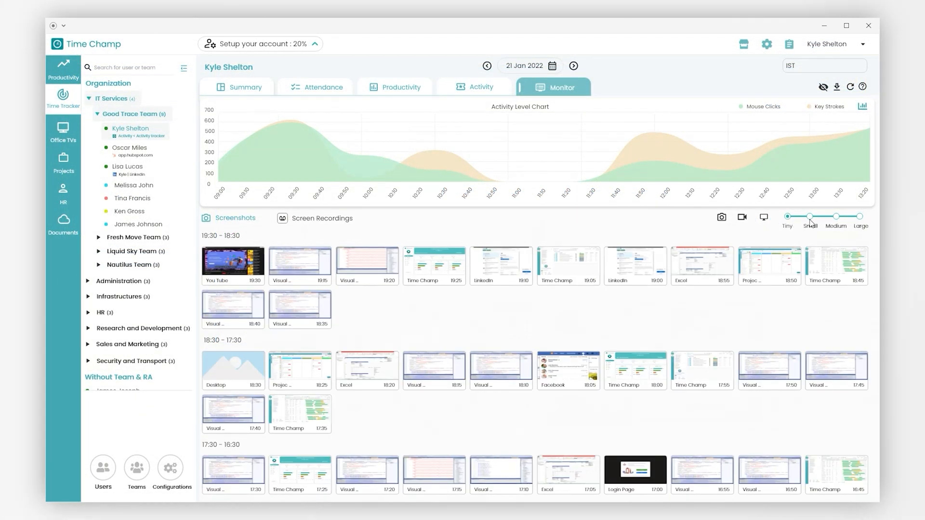
# Step: Cycle the screenshot thumbnails through Large and Tiny, leaving them at Small
pyautogui.click(863, 217)
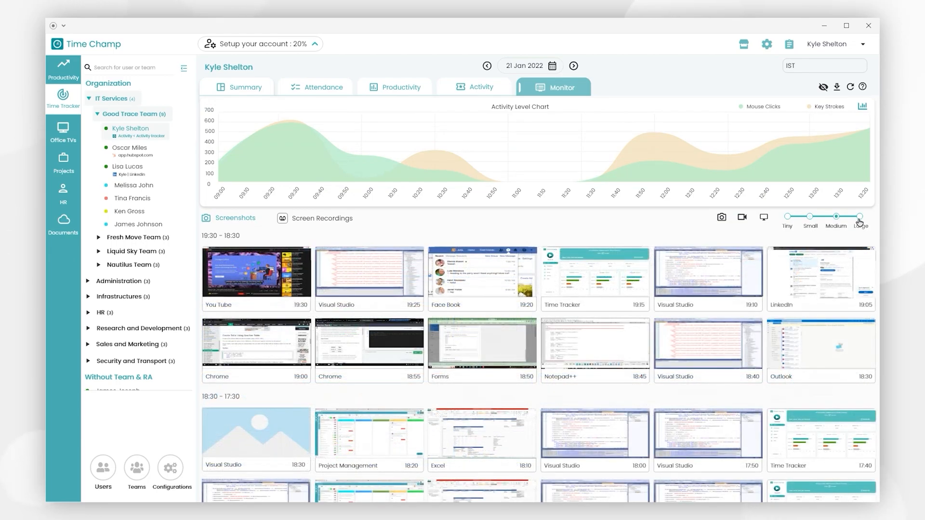
pyautogui.click(787, 217)
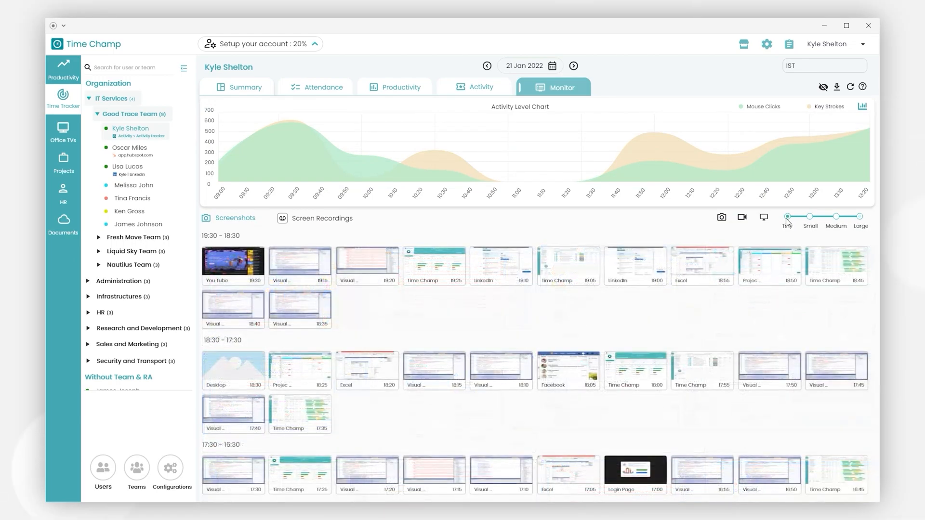
pyautogui.click(809, 217)
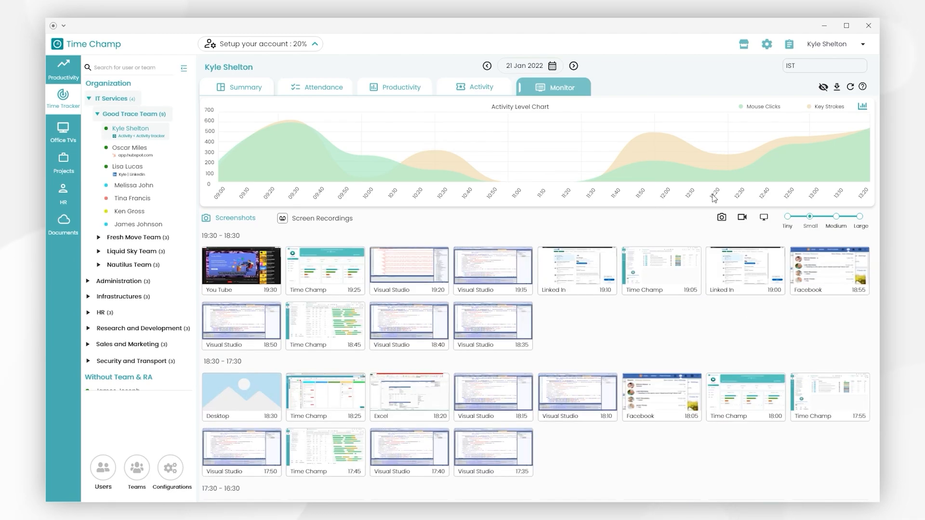
pyautogui.moveTo(764, 217)
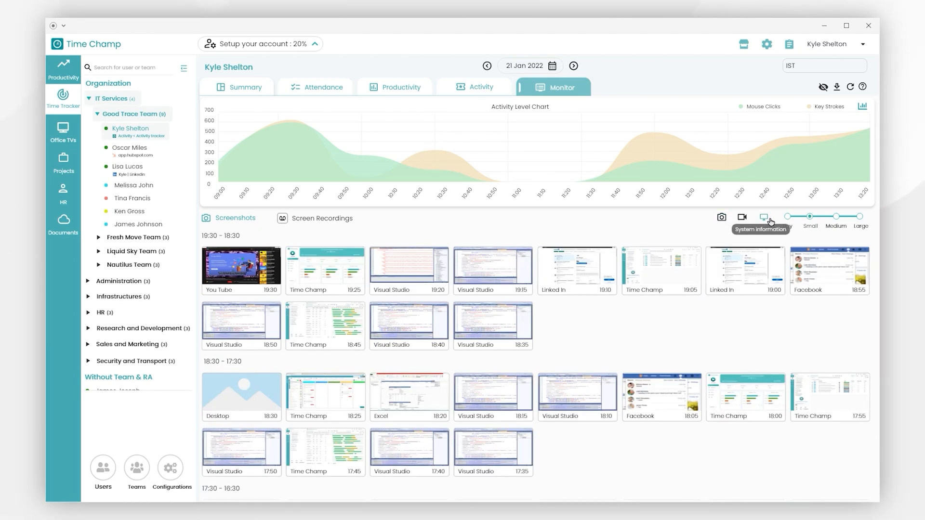
pyautogui.moveTo(721, 218)
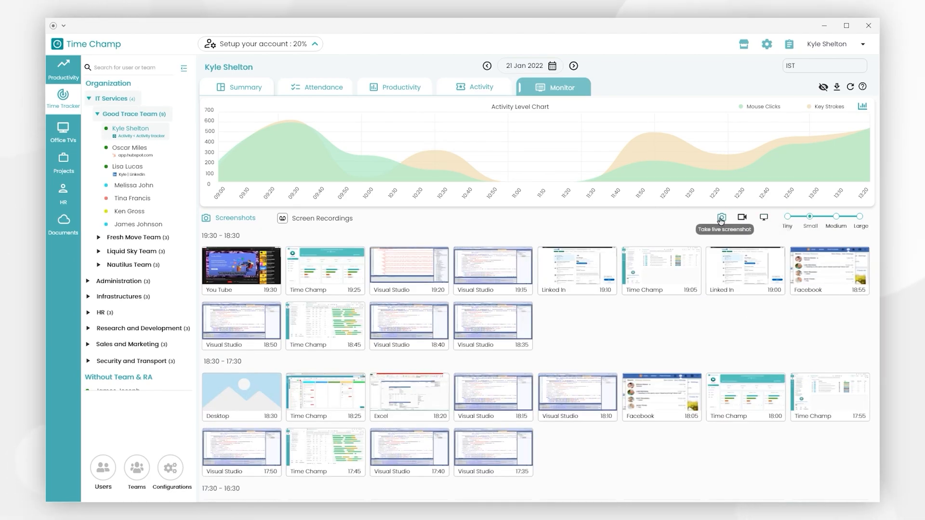
pyautogui.moveTo(741, 217)
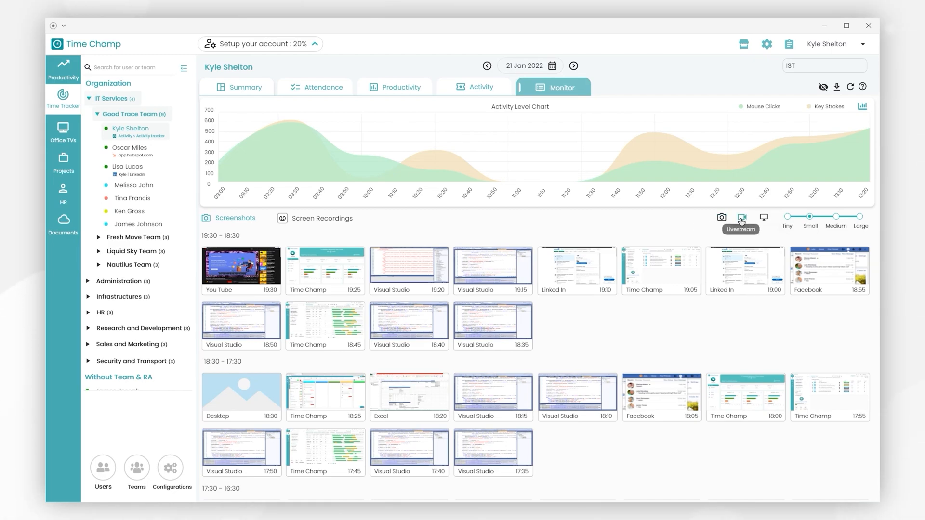
pyautogui.moveTo(763, 216)
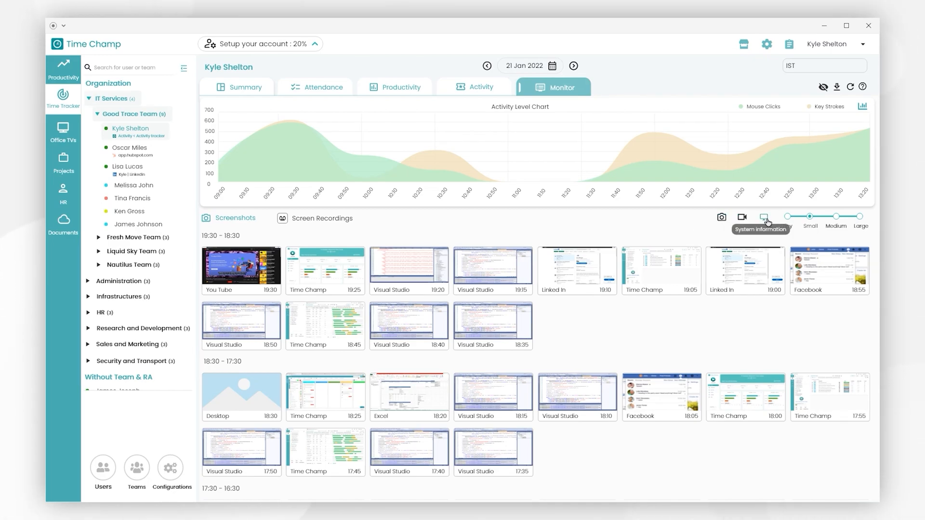
pyautogui.moveTo(721, 218)
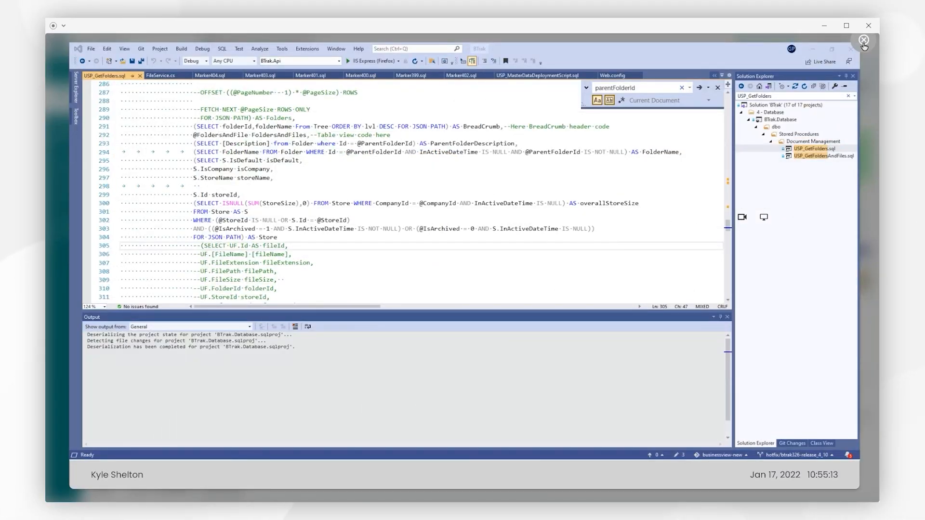
pyautogui.click(864, 43)
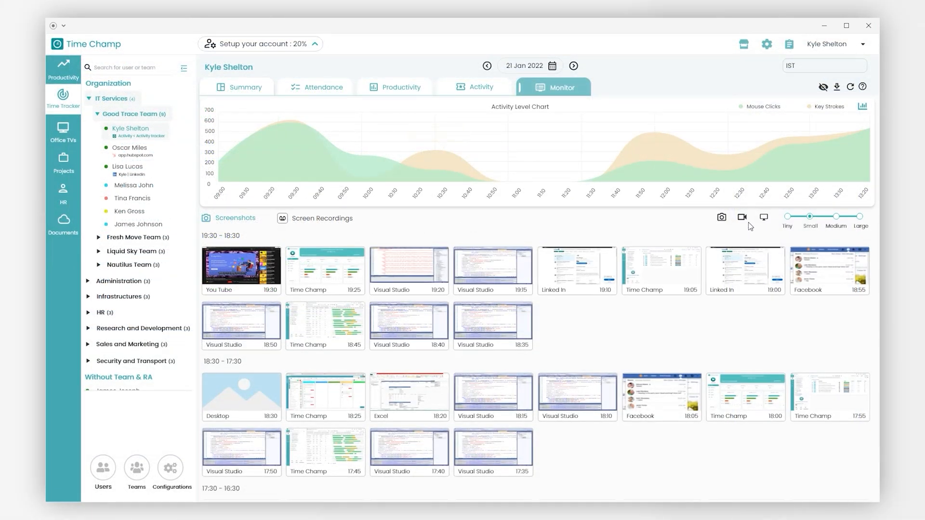
pyautogui.moveTo(743, 217)
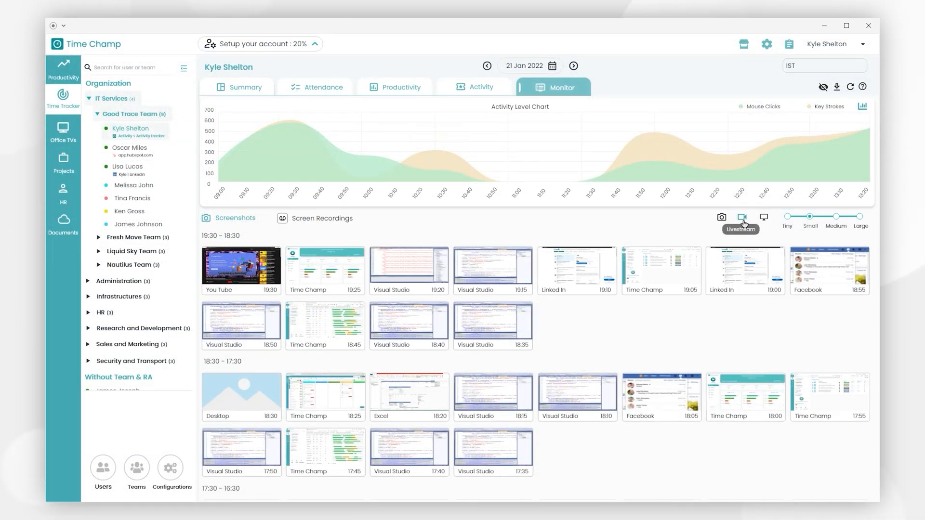
pyautogui.click(742, 218)
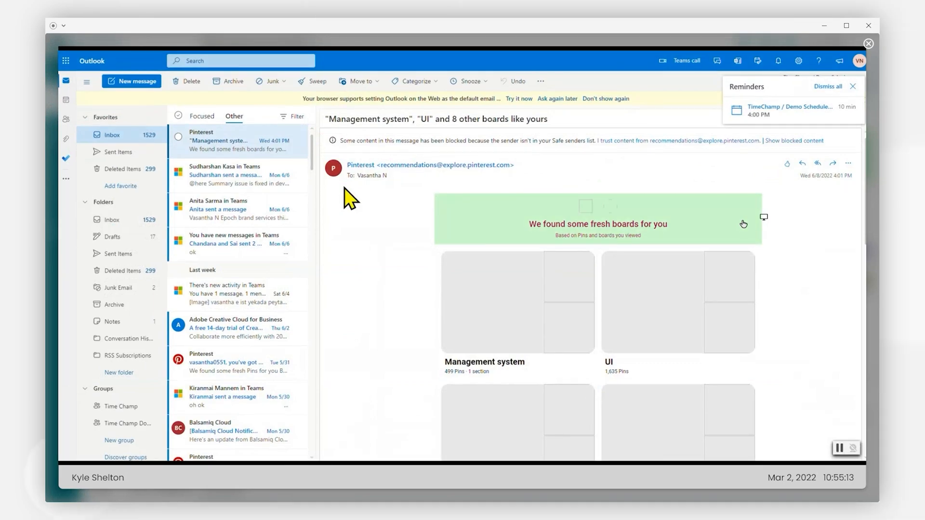
pyautogui.moveTo(304, 319)
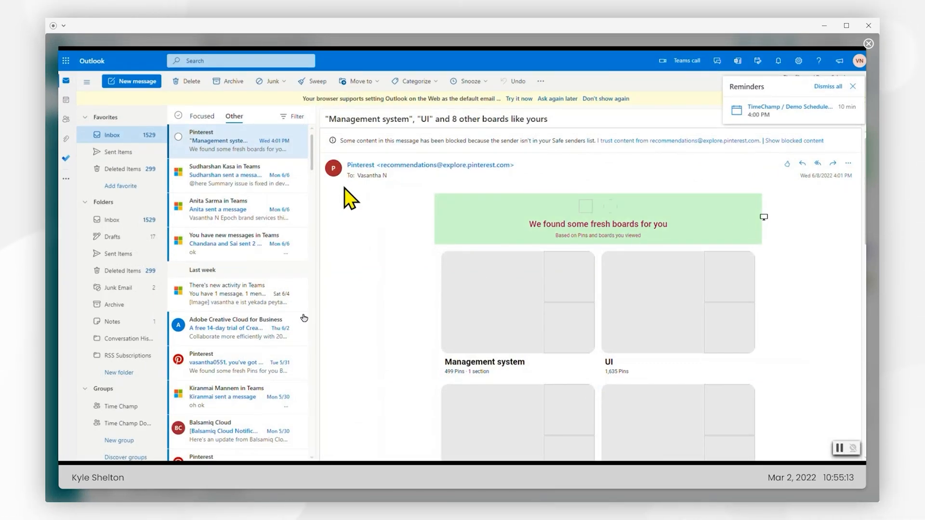
pyautogui.click(236, 174)
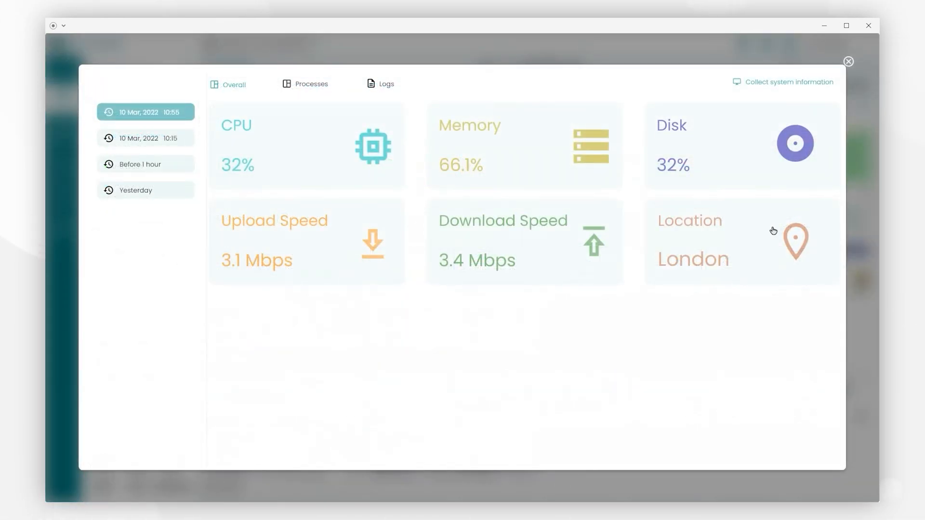
pyautogui.moveTo(615, 433)
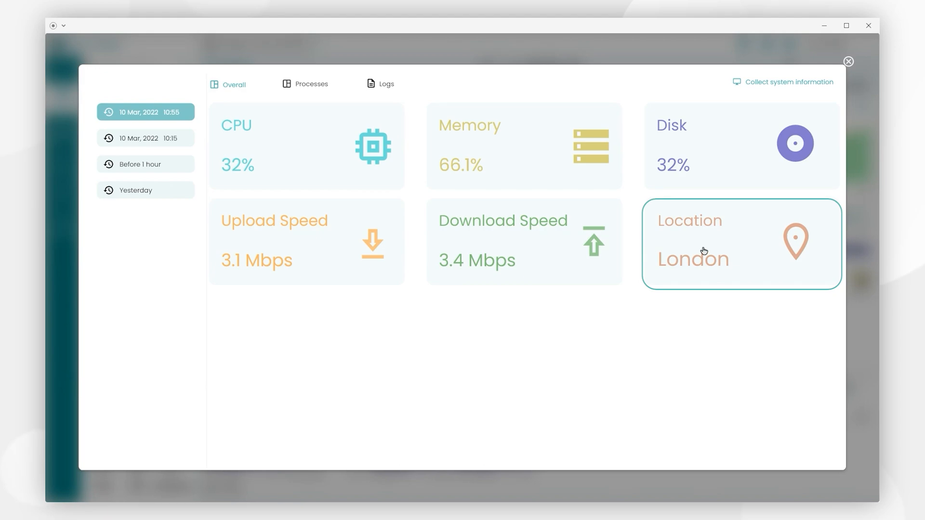
pyautogui.moveTo(653, 278)
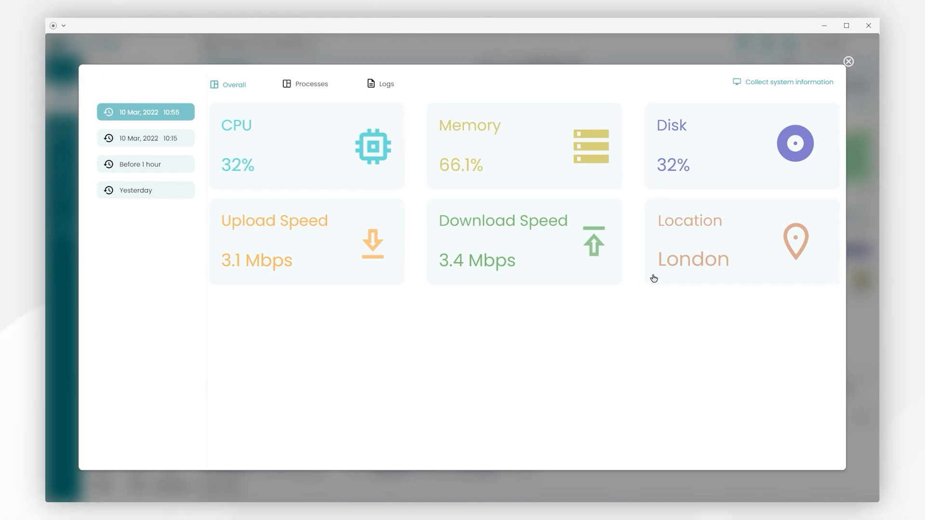
# Step: Check running processes' CPU and memory use, close system info, and go to Websites Visited
pyautogui.click(311, 83)
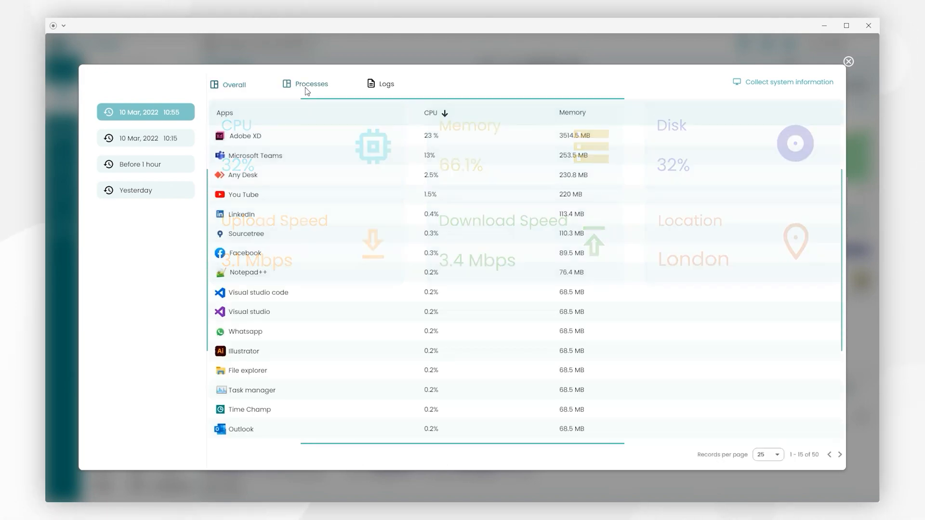
pyautogui.click(311, 84)
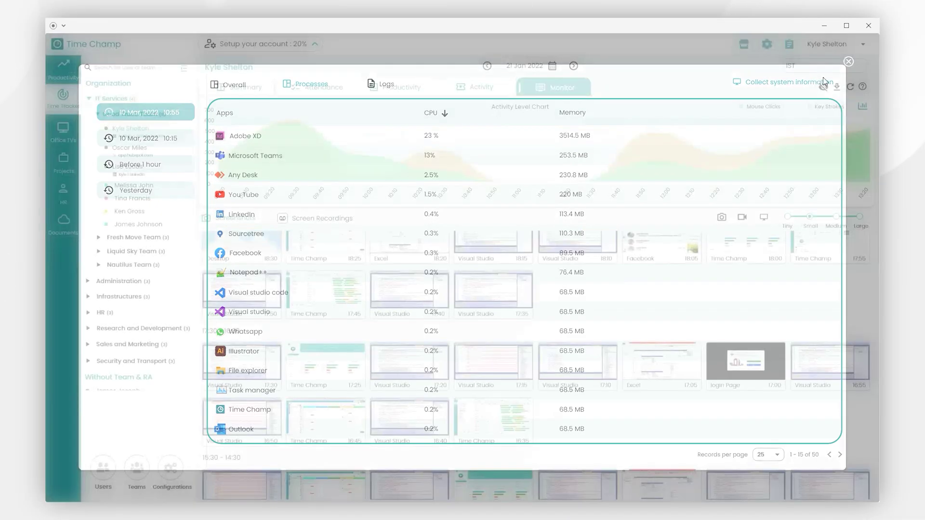
pyautogui.click(848, 61)
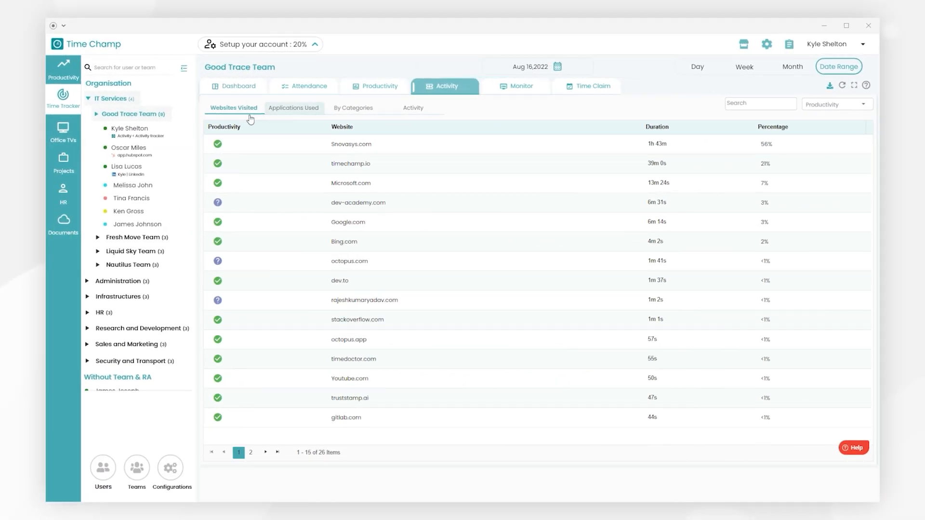
pyautogui.moveTo(374, 413)
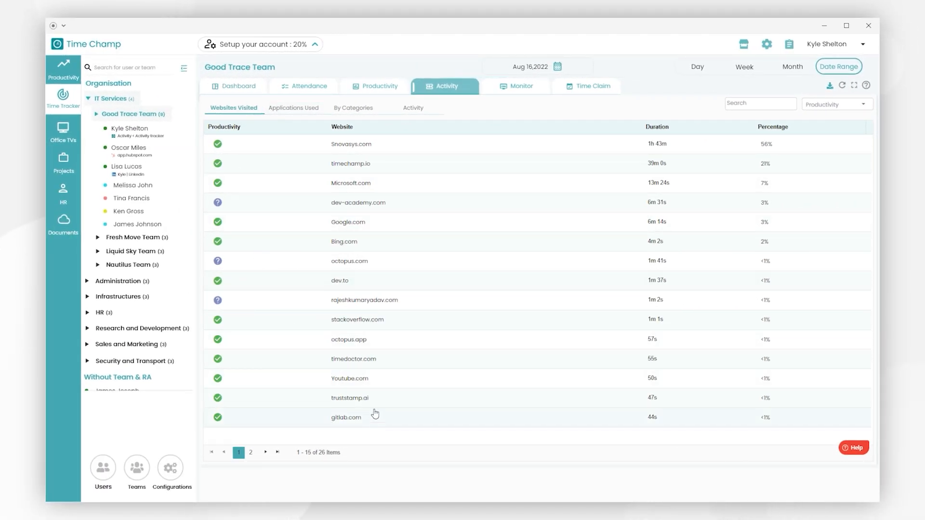
pyautogui.moveTo(663, 368)
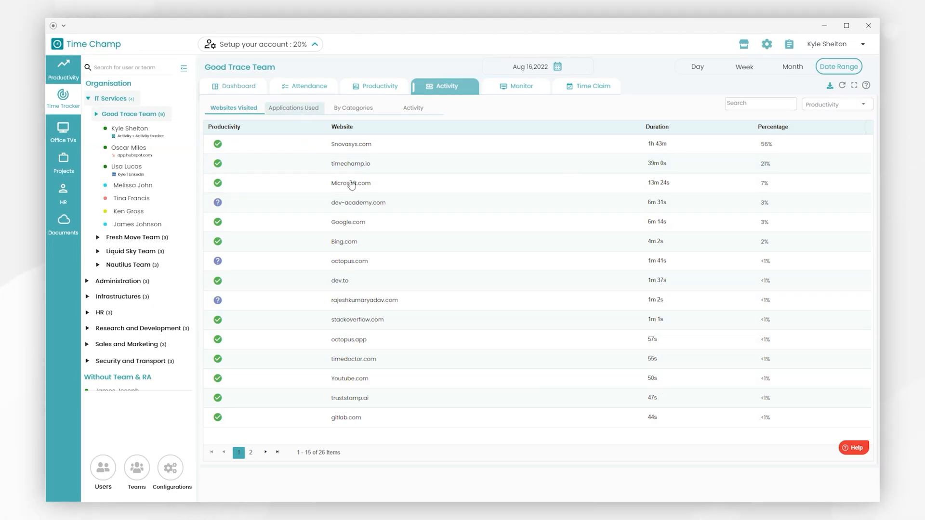
# Step: Show the page titles visited on Microsoft.com in the Good Trace Team's websites report
pyautogui.click(351, 183)
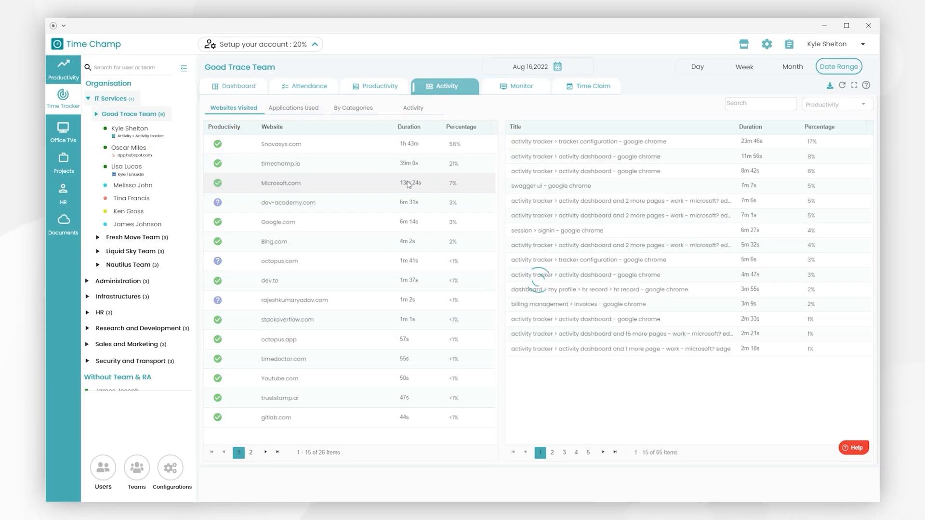
pyautogui.click(280, 184)
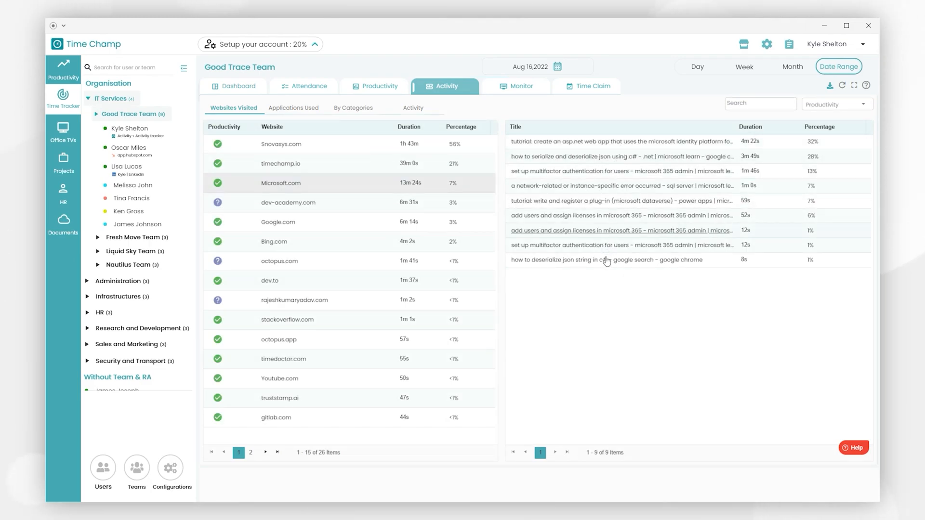
pyautogui.moveTo(312, 105)
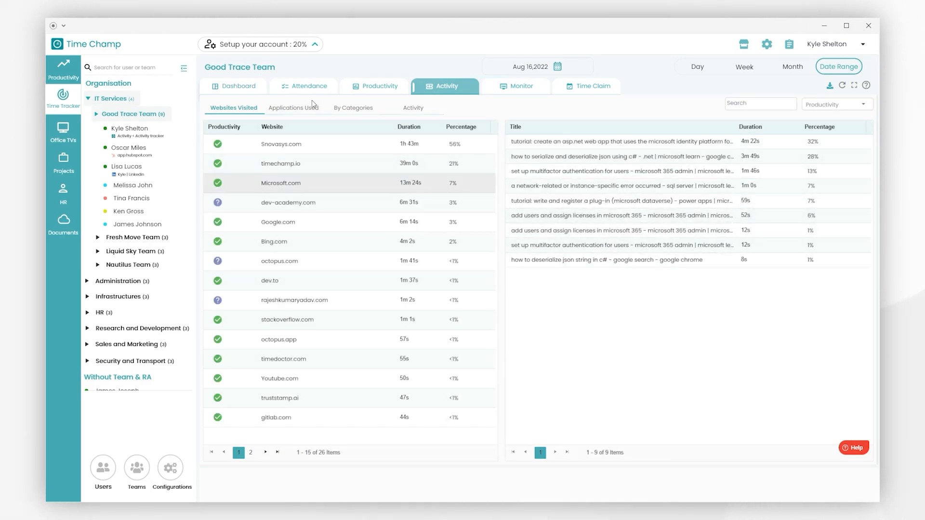
# Step: Show the Applications Used report listing Mstsc, Microsoft Teams and Chrome with durations
pyautogui.click(293, 107)
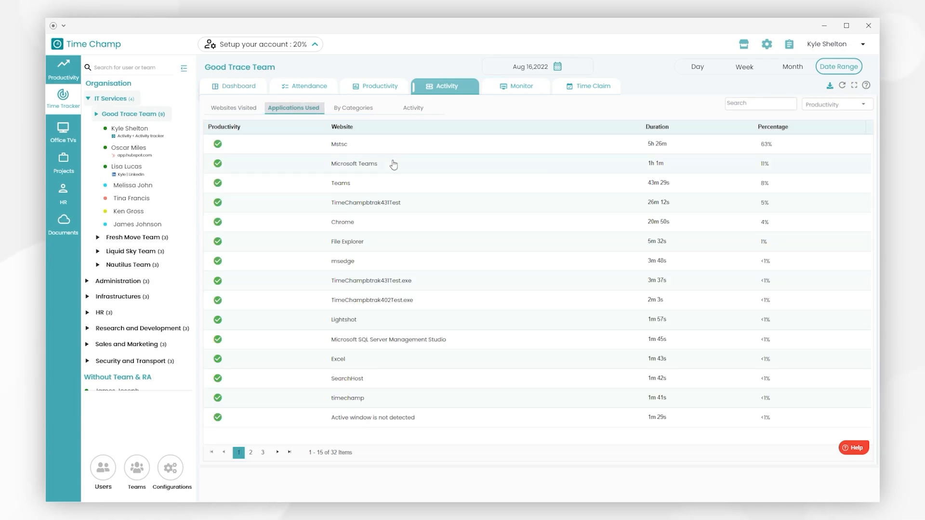
pyautogui.moveTo(364, 298)
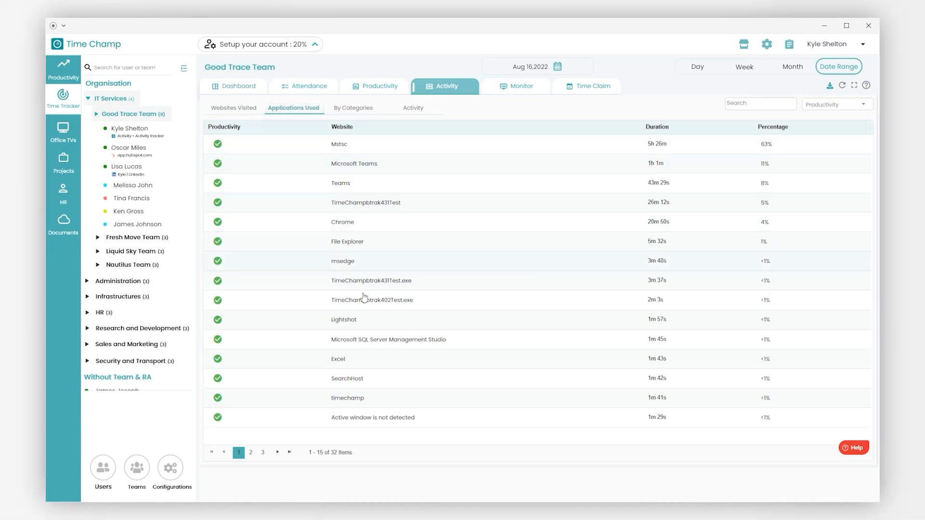
pyautogui.moveTo(656, 362)
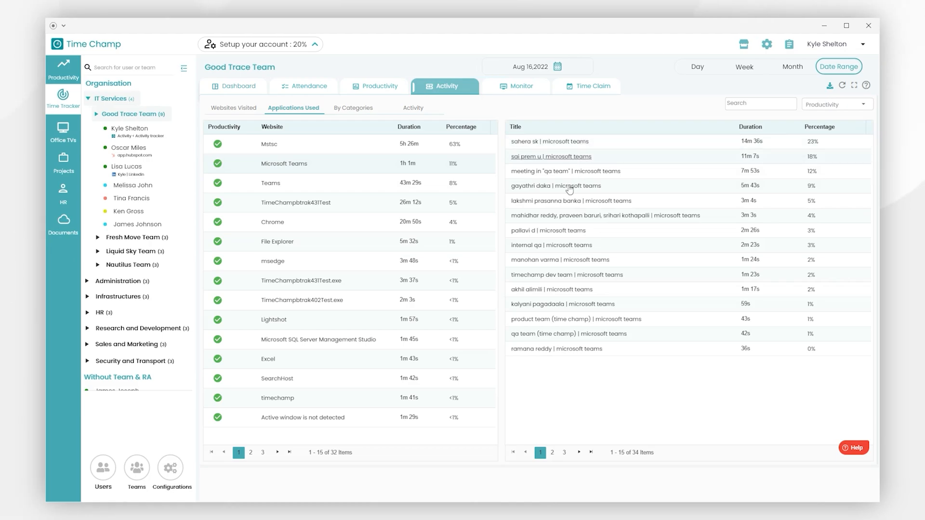
pyautogui.moveTo(559, 359)
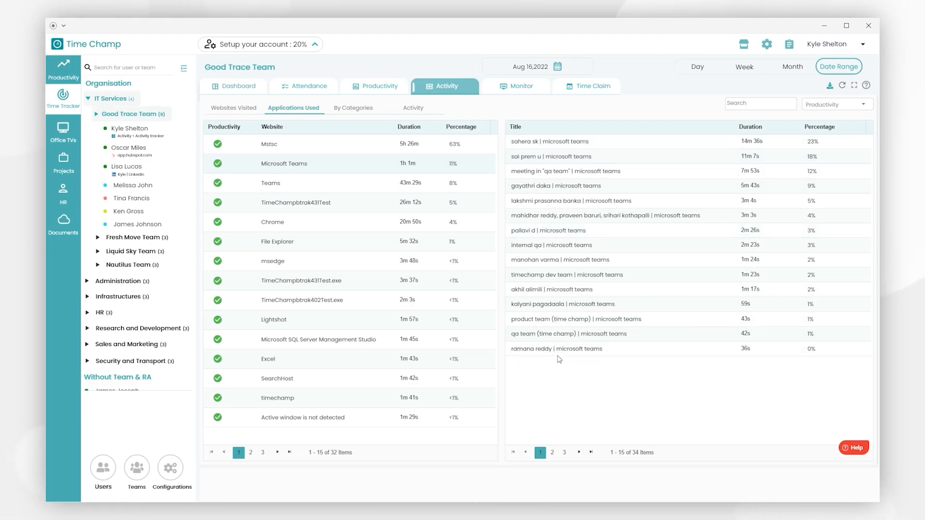
pyautogui.moveTo(353, 106)
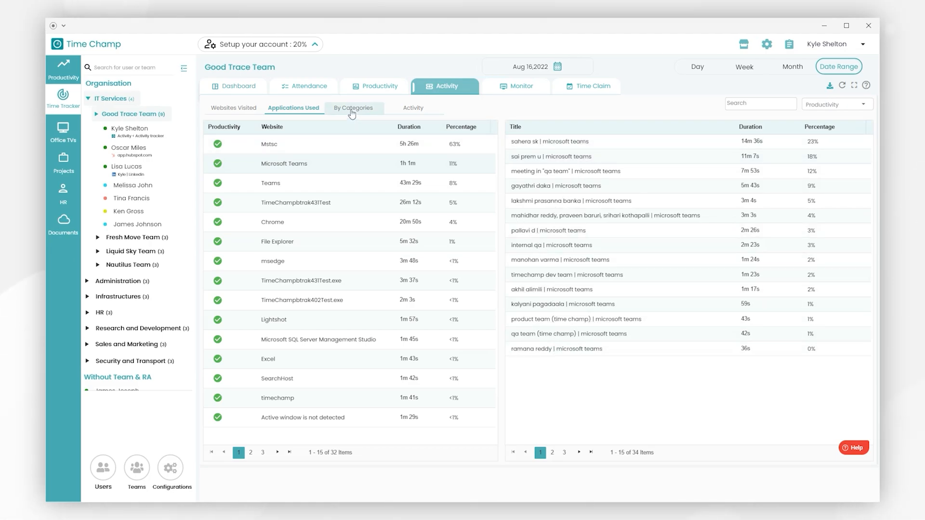
# Step: View time by category, list the Education apps and sites, then reach the Activity log
pyautogui.click(352, 107)
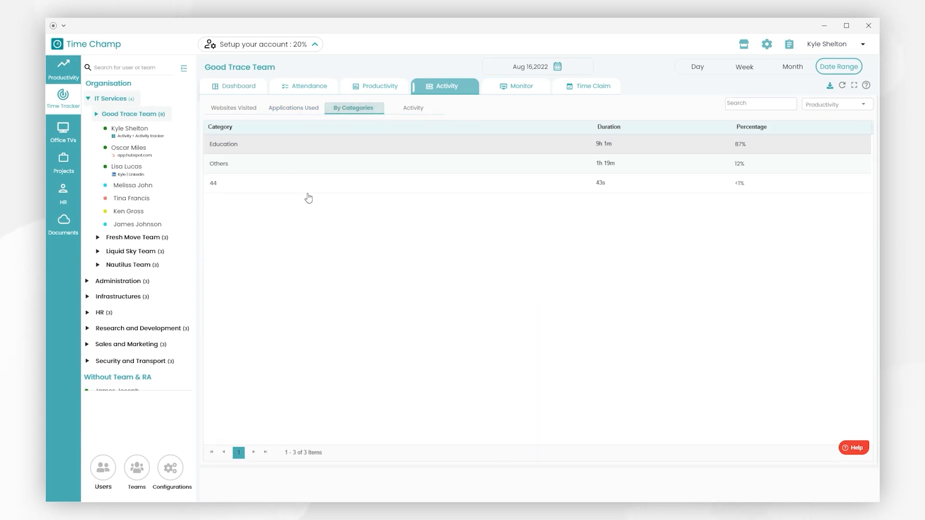
pyautogui.moveTo(252, 158)
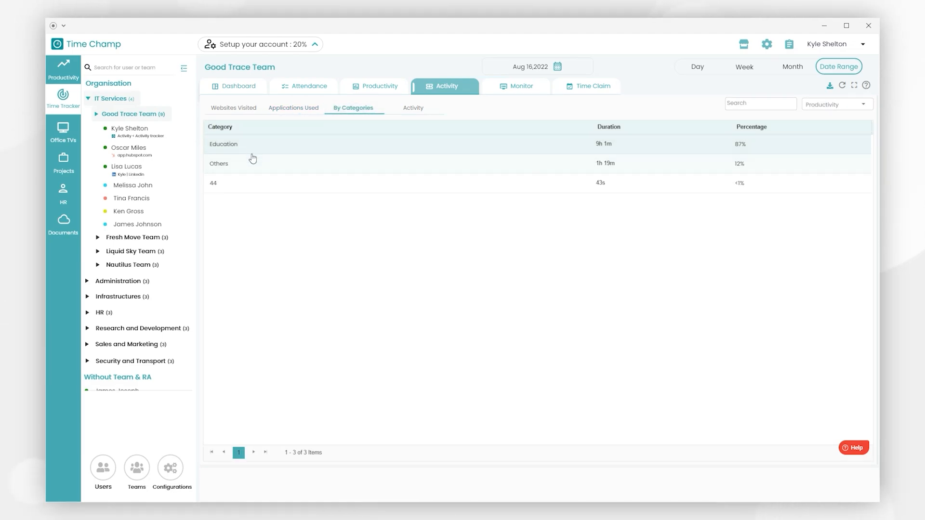
pyautogui.moveTo(465, 166)
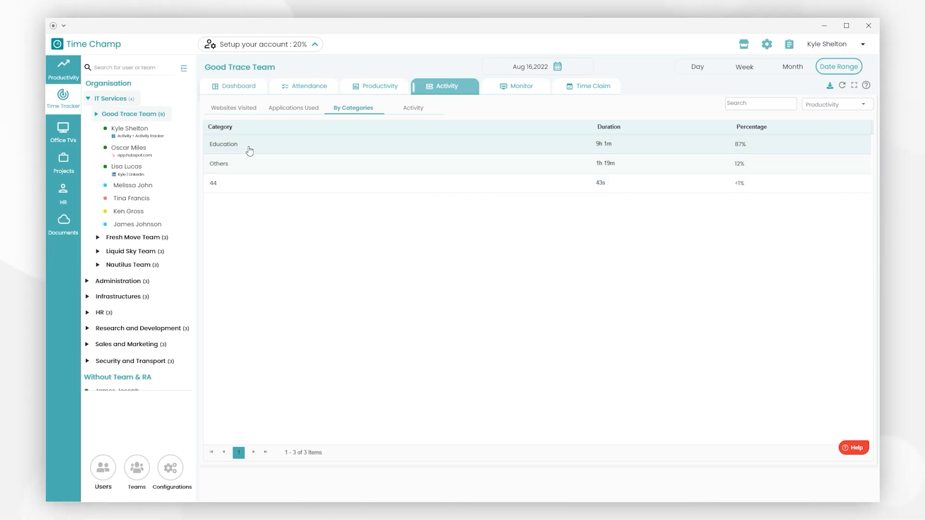
pyautogui.click(223, 144)
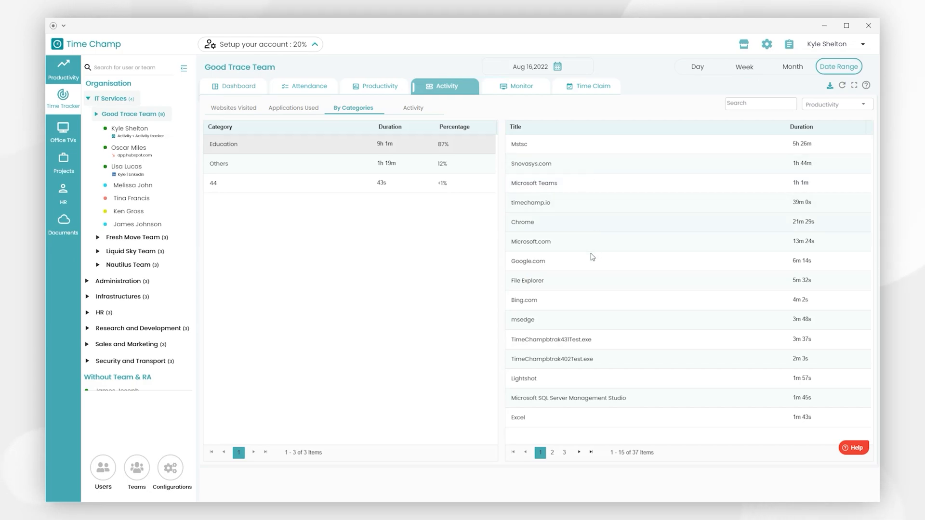
pyautogui.moveTo(601, 140)
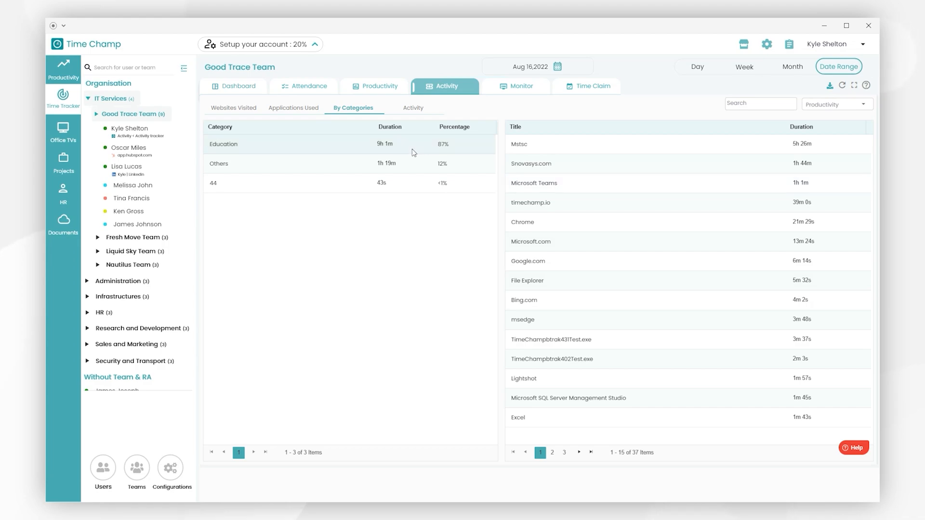
pyautogui.moveTo(559, 208)
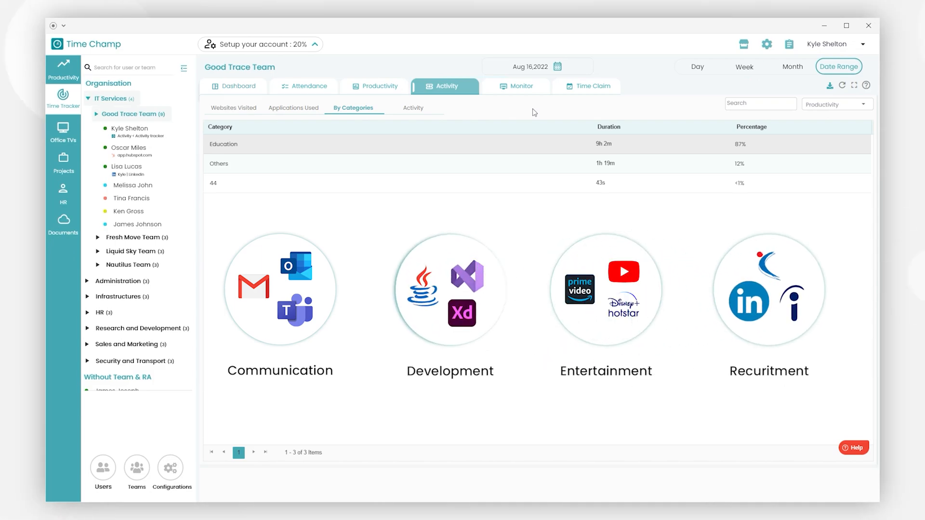
pyautogui.click(414, 107)
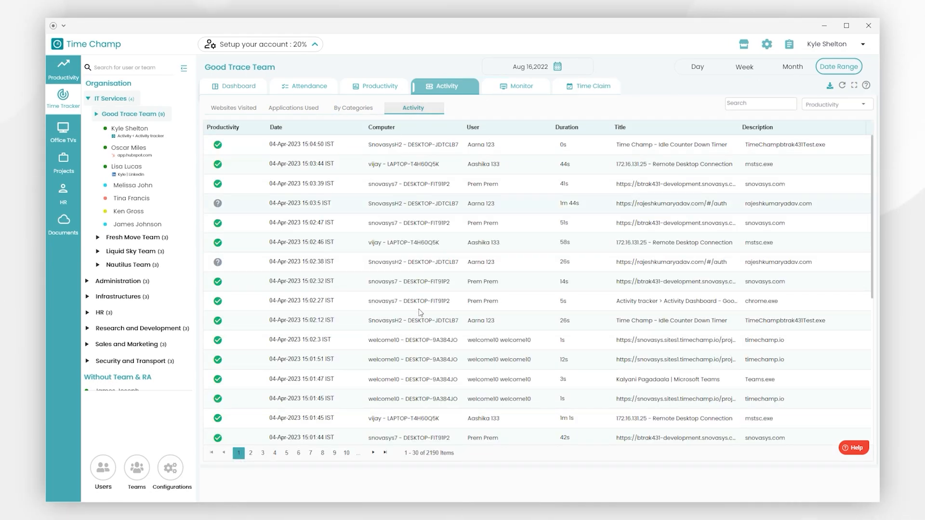
pyautogui.moveTo(392, 225)
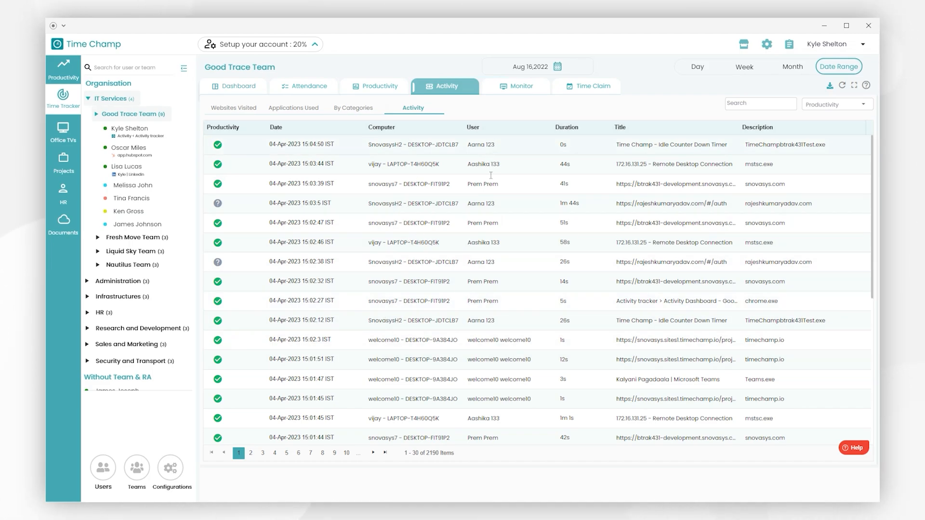
pyautogui.moveTo(333, 141)
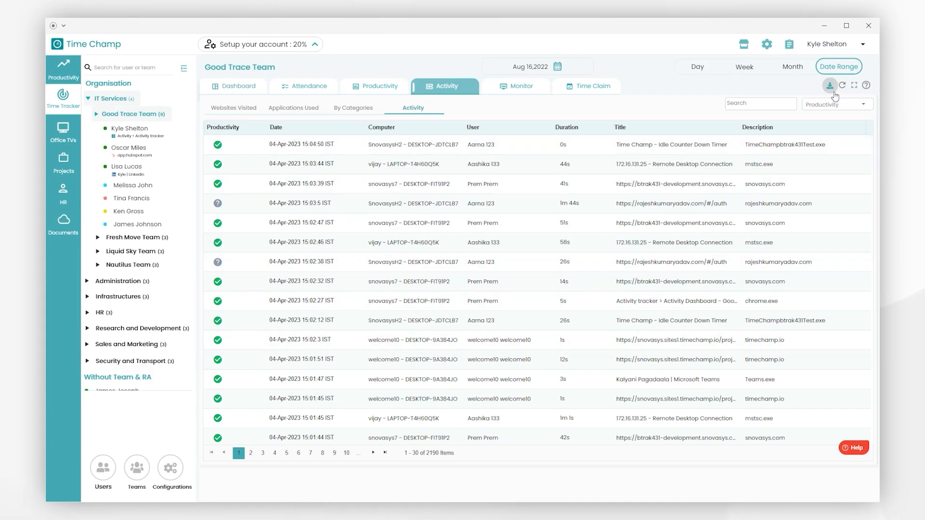
pyautogui.moveTo(830, 85)
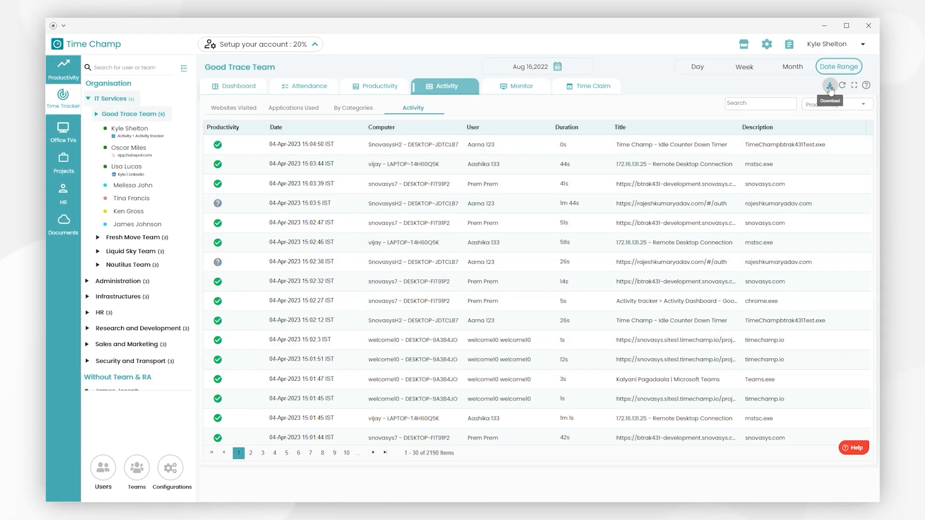
# Step: Download Good Trace Team's detailed activity log
pyautogui.click(829, 86)
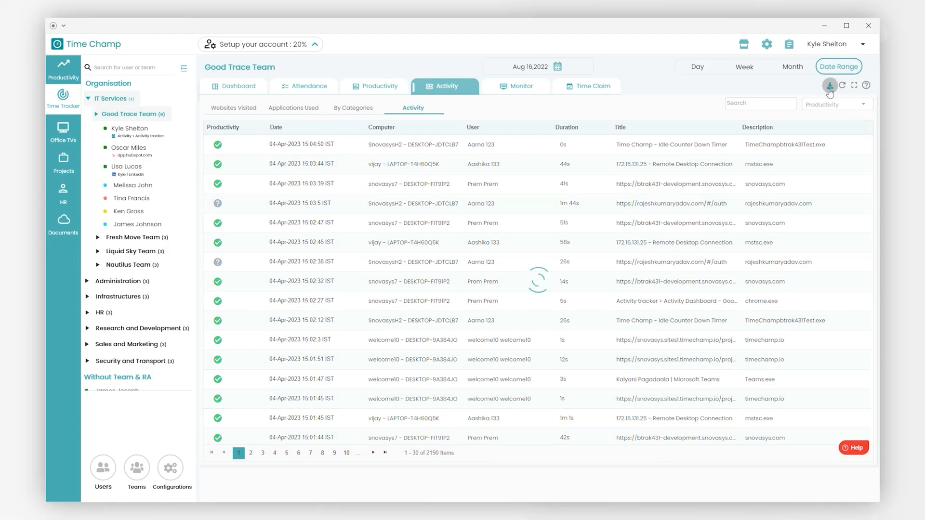